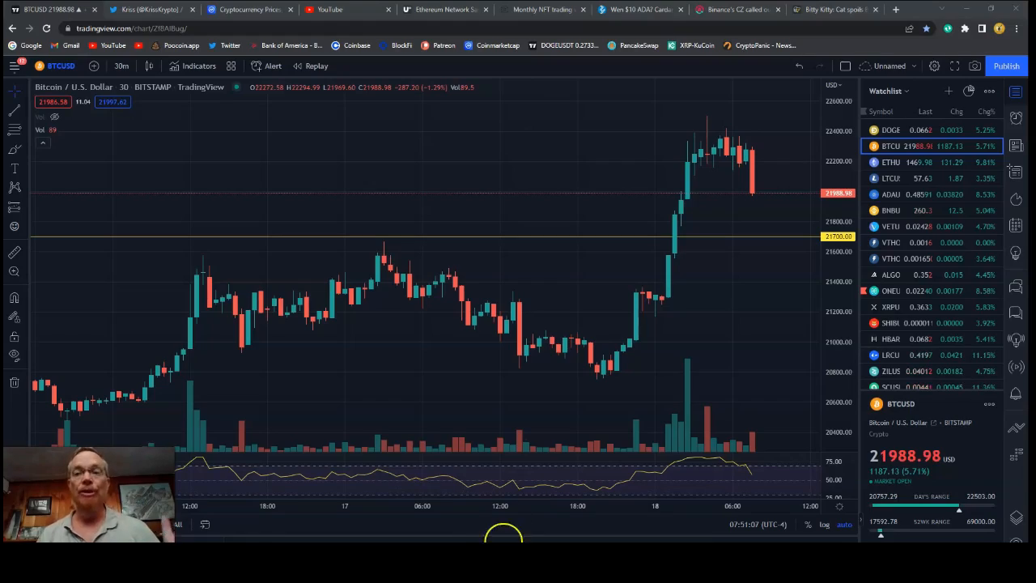
pyautogui.moveTo(678, 199)
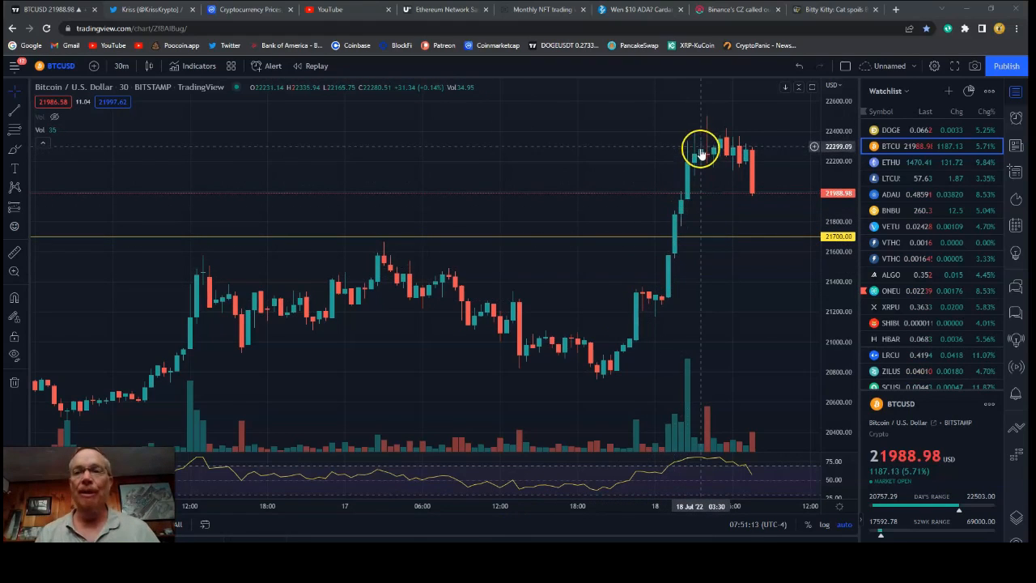
pyautogui.moveTo(765, 153)
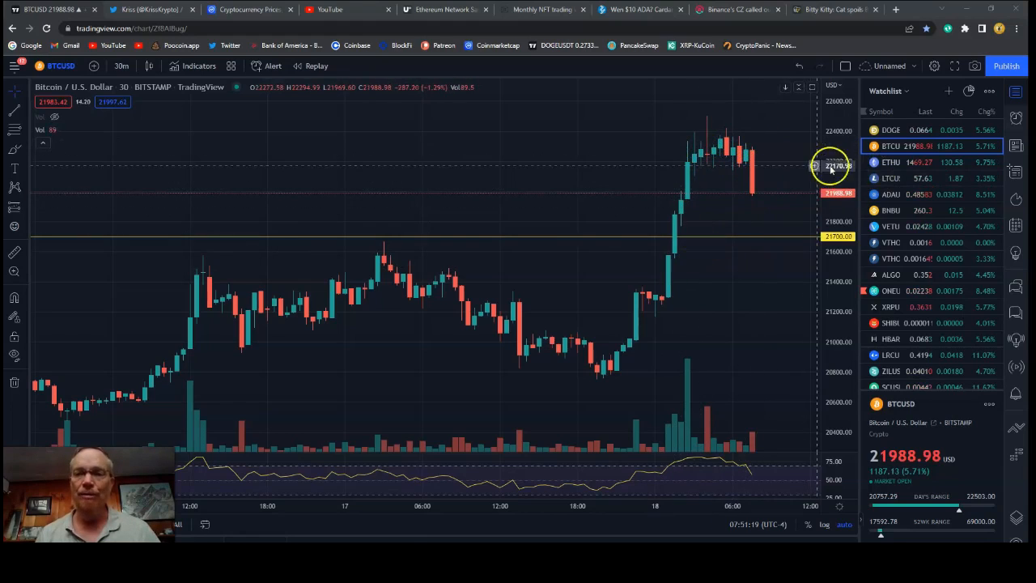
# Load the ETHUSD 30-minute chart from the watchlist.
pyautogui.click(890, 162)
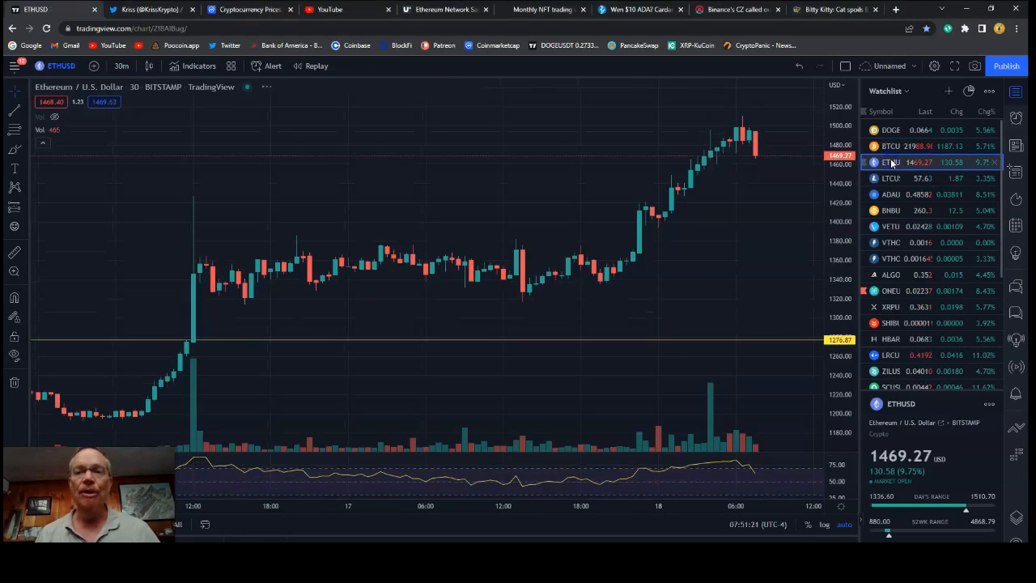
pyautogui.moveTo(644, 214)
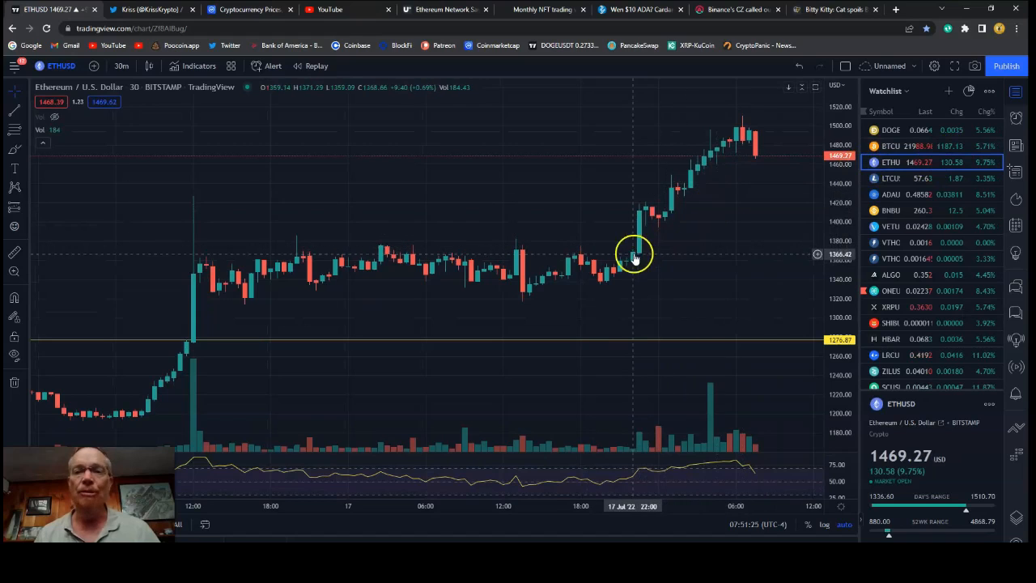
pyautogui.moveTo(719, 166)
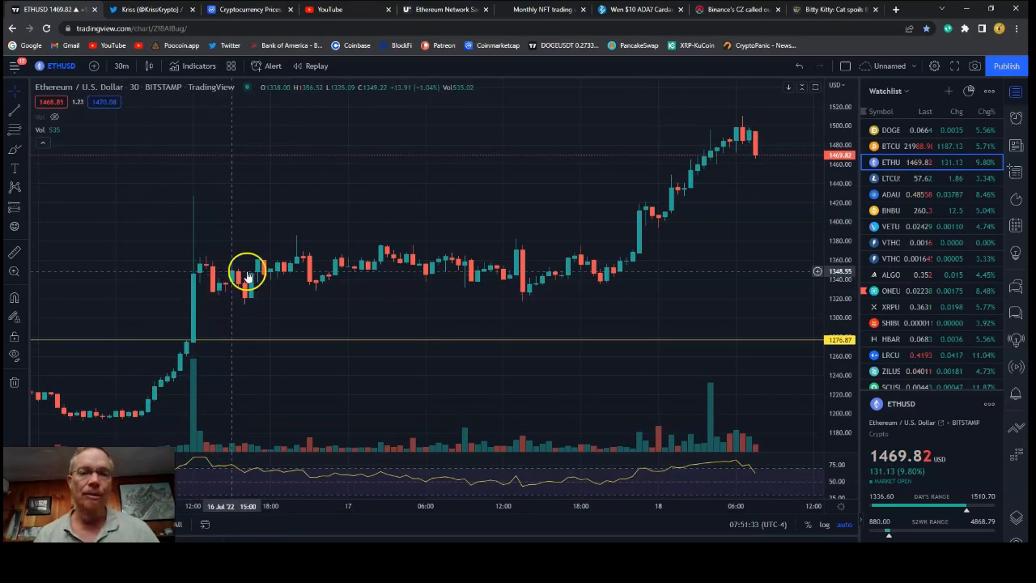
pyautogui.moveTo(721, 154)
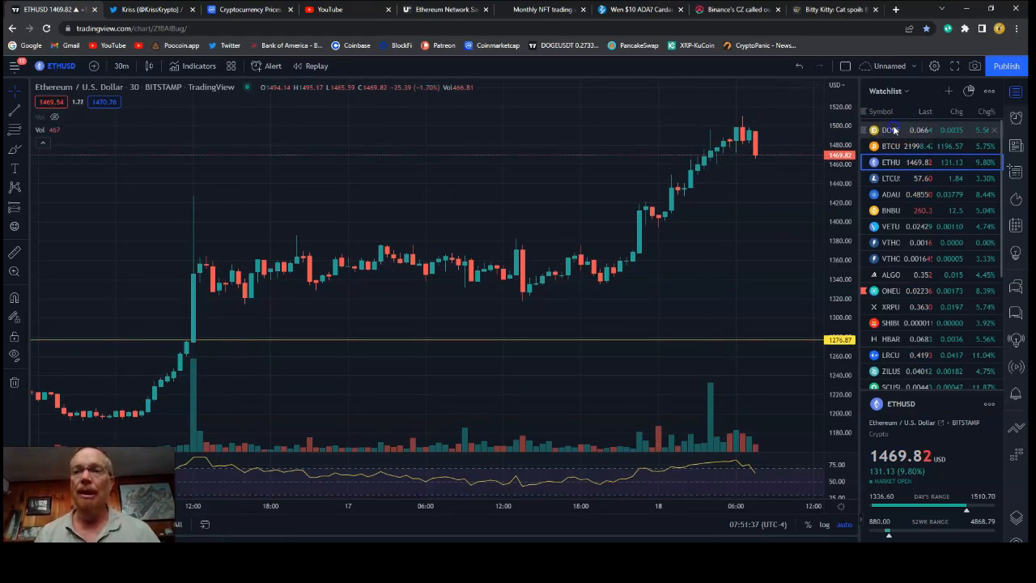
# Load the DOGEUSD 30-minute chart from the top of the watchlist.
pyautogui.click(890, 129)
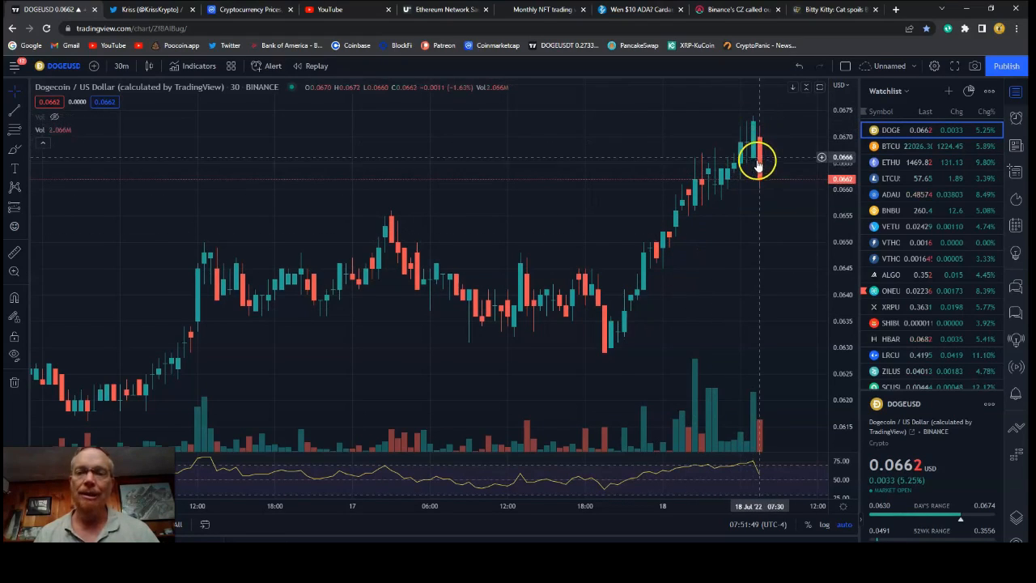
pyautogui.moveTo(759, 170)
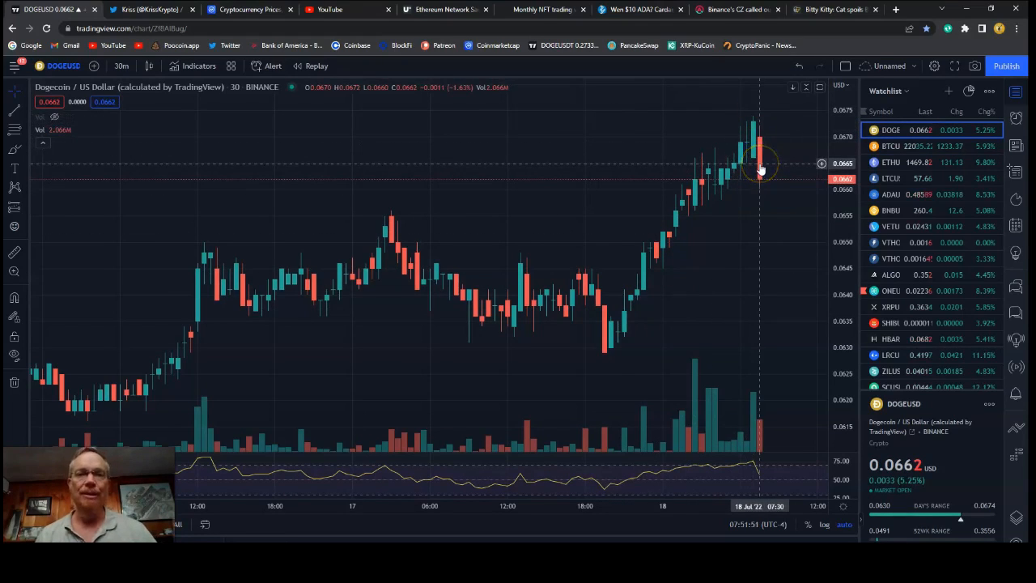
# Open the U.Today tab and scroll to the Santiment paragraph on 131 new Ethereum whales.
pyautogui.click(425, 9)
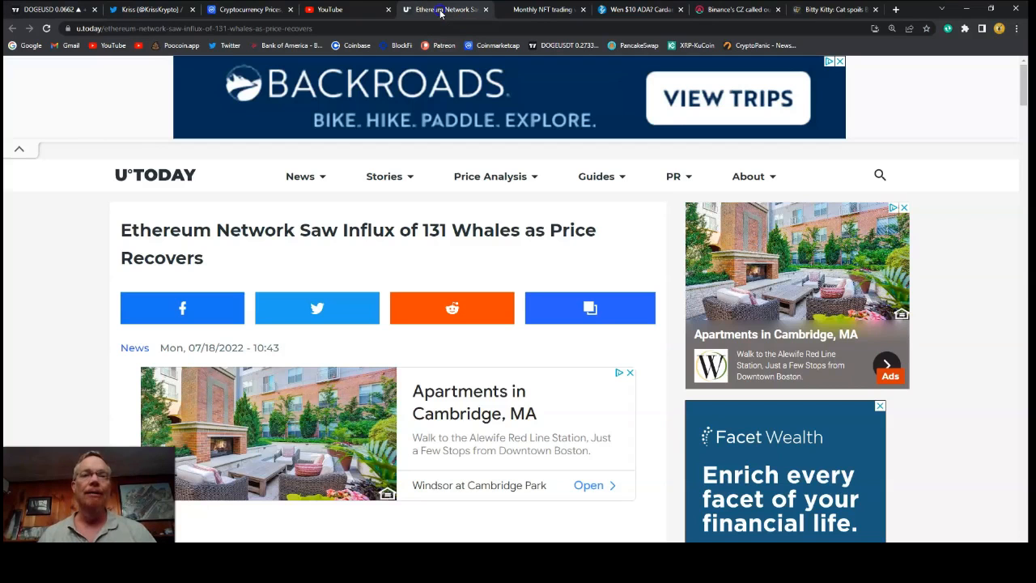
pyautogui.moveTo(237, 240)
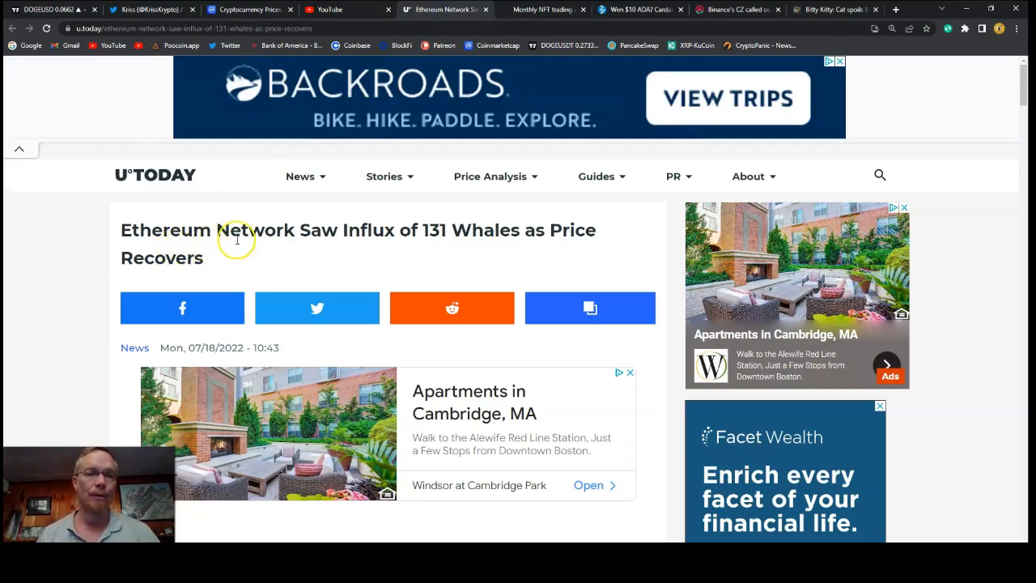
pyautogui.moveTo(430, 233)
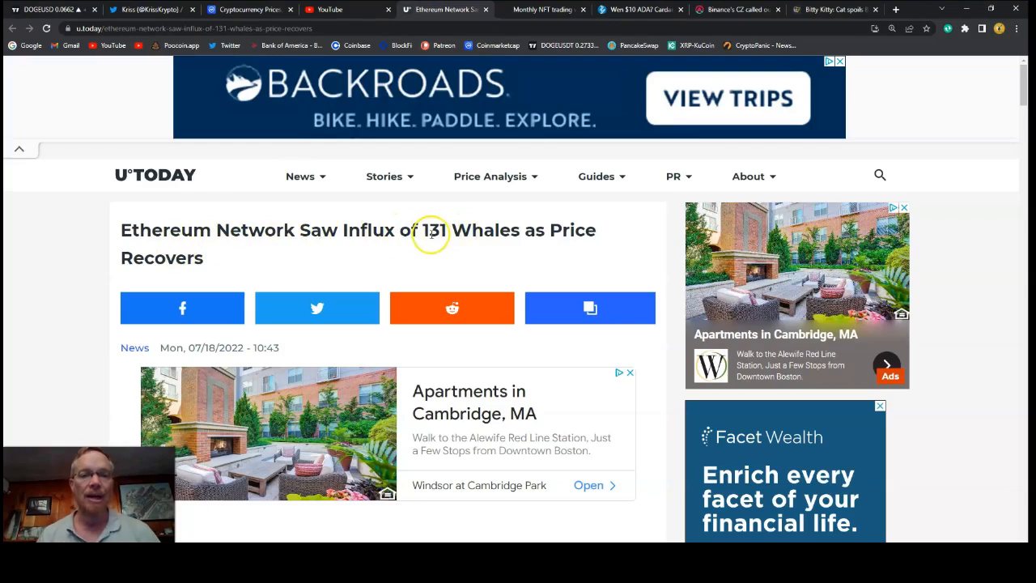
pyautogui.moveTo(278, 231)
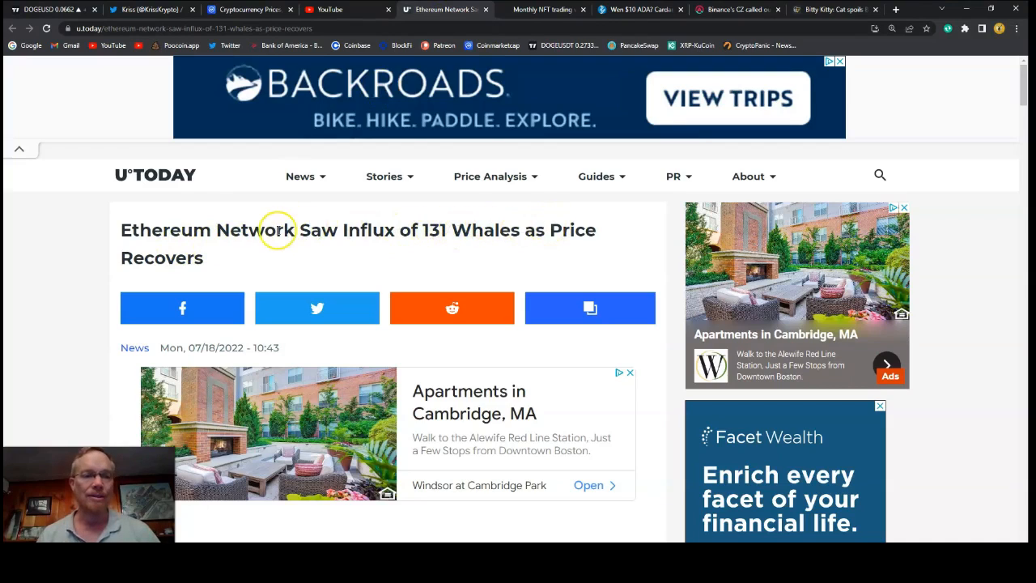
pyautogui.scroll(-3)
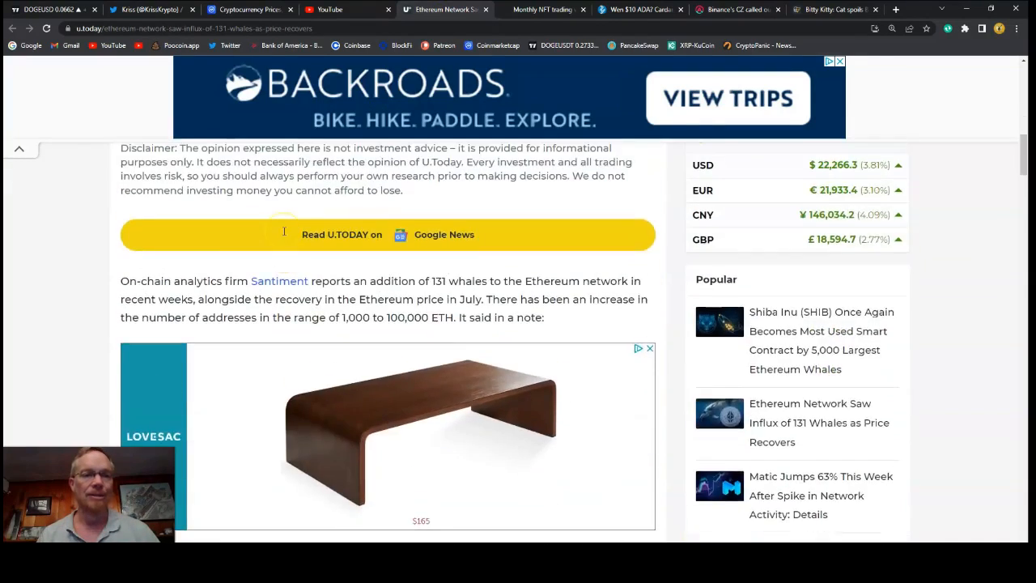
pyautogui.scroll(-3)
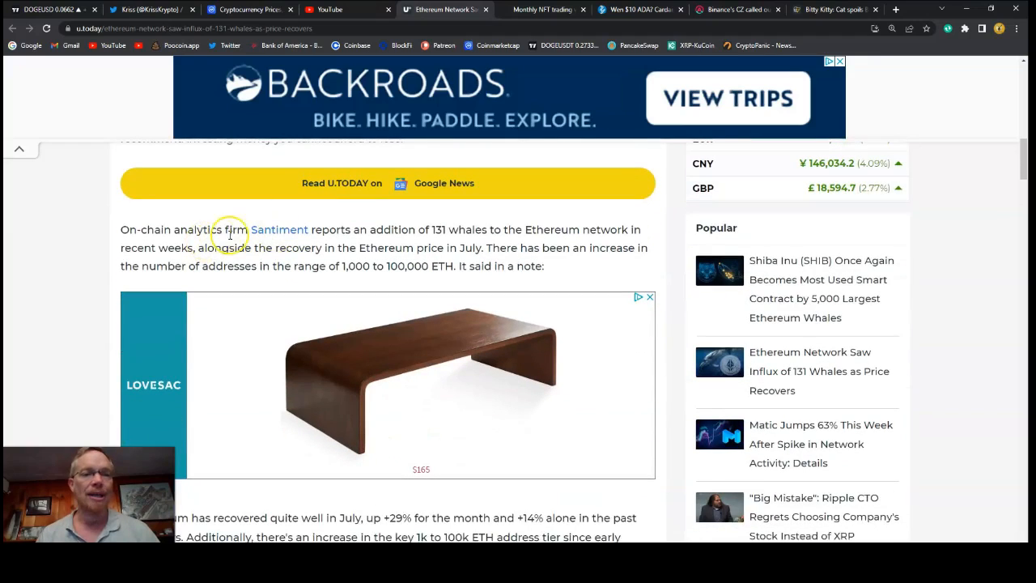
pyautogui.moveTo(348, 239)
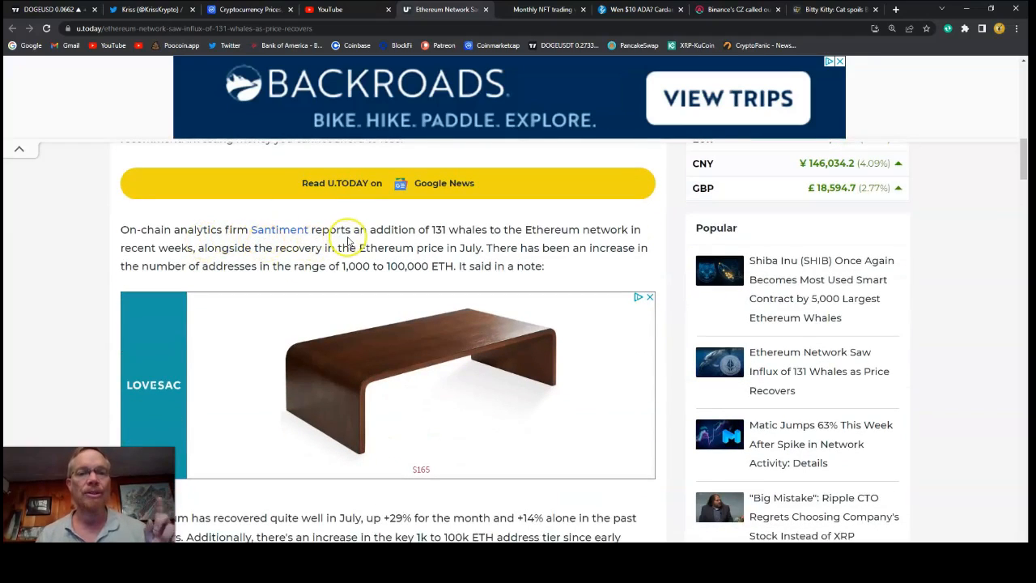
pyautogui.moveTo(466, 232)
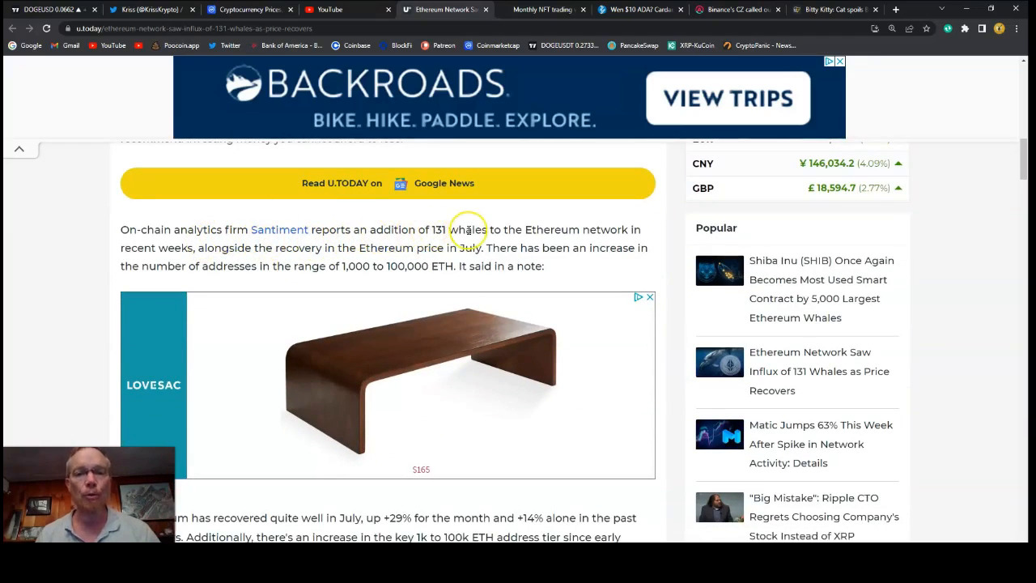
pyautogui.moveTo(303, 248)
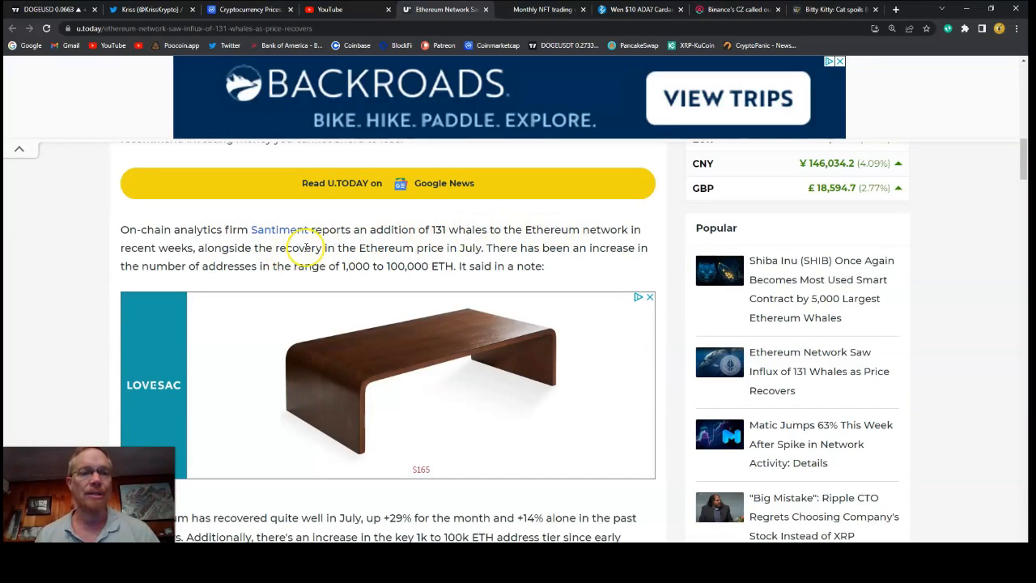
pyautogui.scroll(-3)
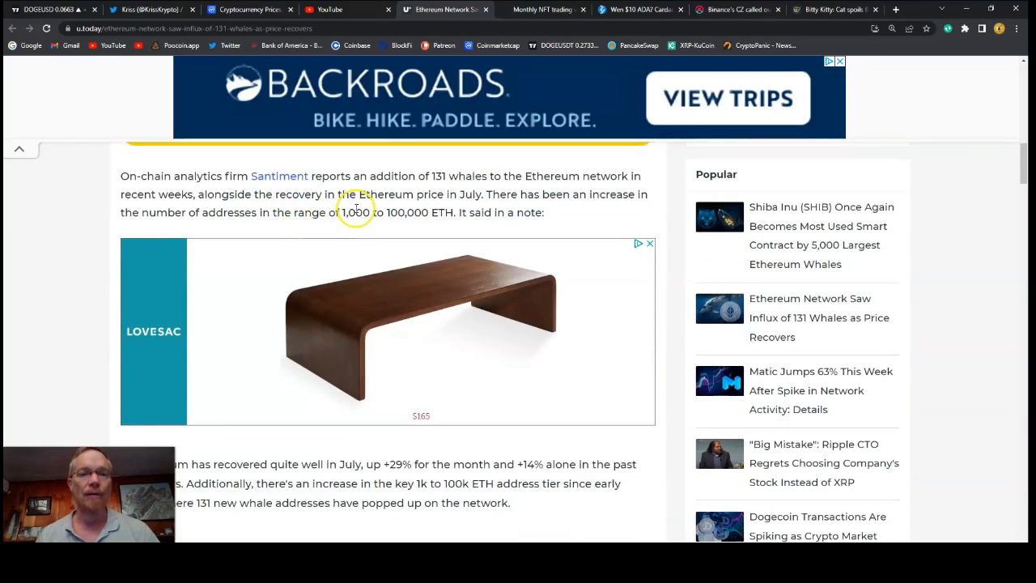
pyautogui.moveTo(451, 202)
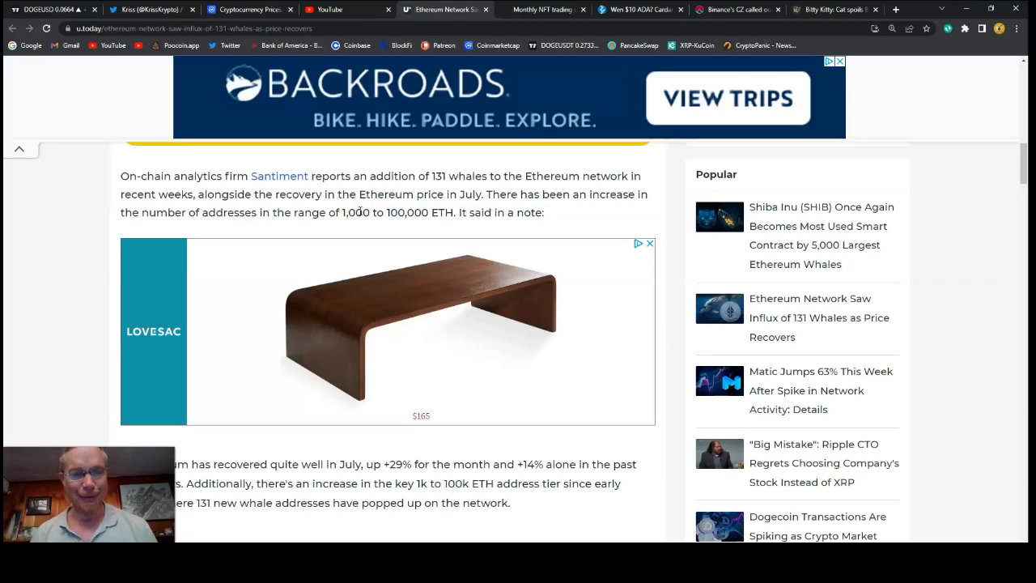
# Scroll past the glassnode tweet on $98M short liquidations to the Ethereum-outperforms-Bitcoin section.
pyautogui.scroll(-3)
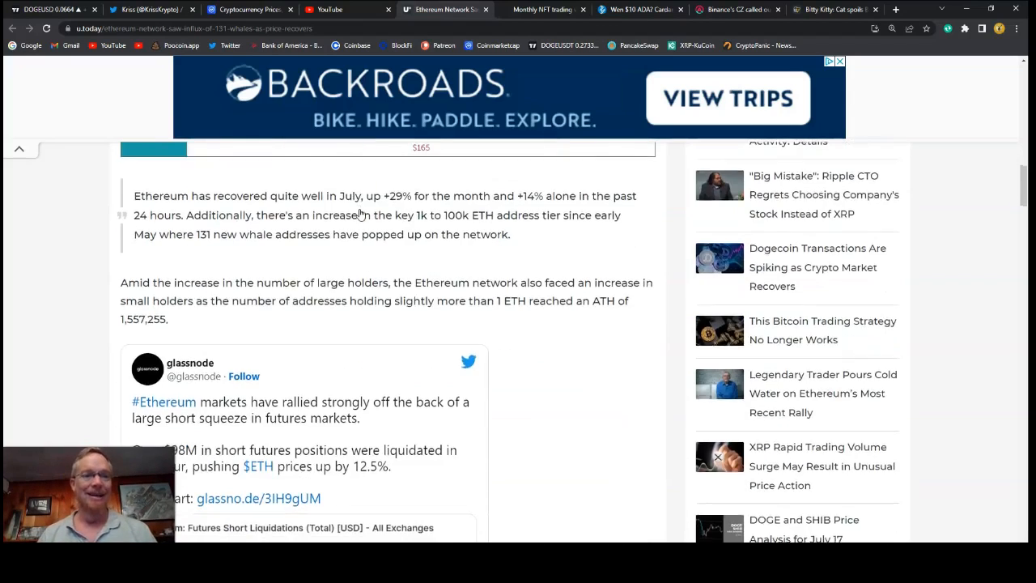
pyautogui.scroll(-3)
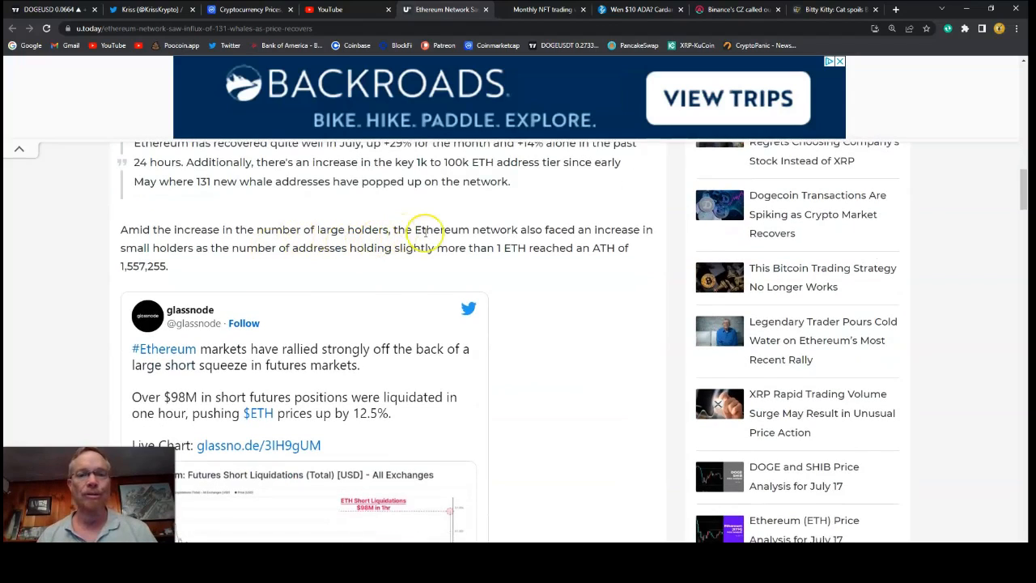
pyautogui.moveTo(196, 249)
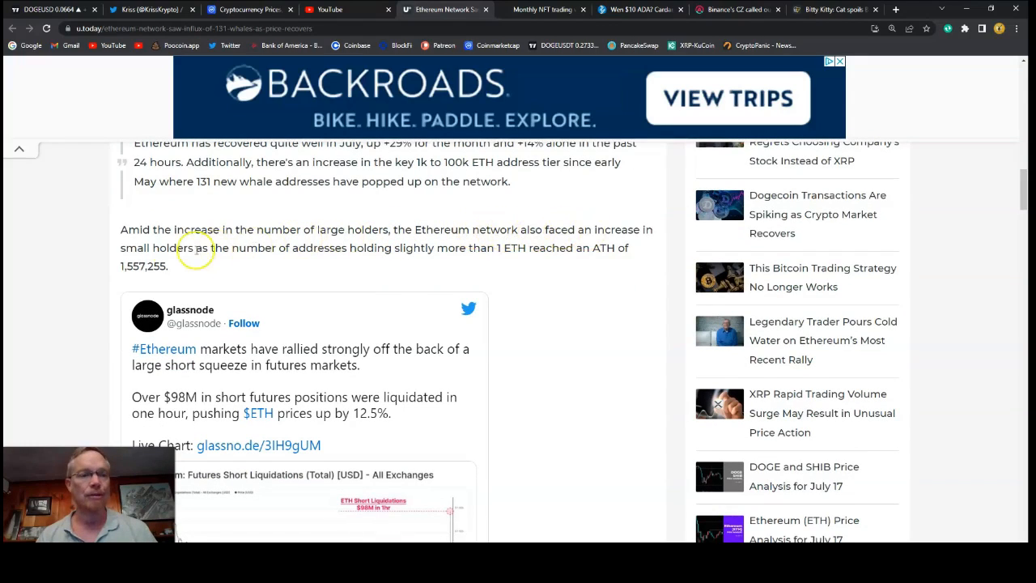
pyautogui.moveTo(243, 247)
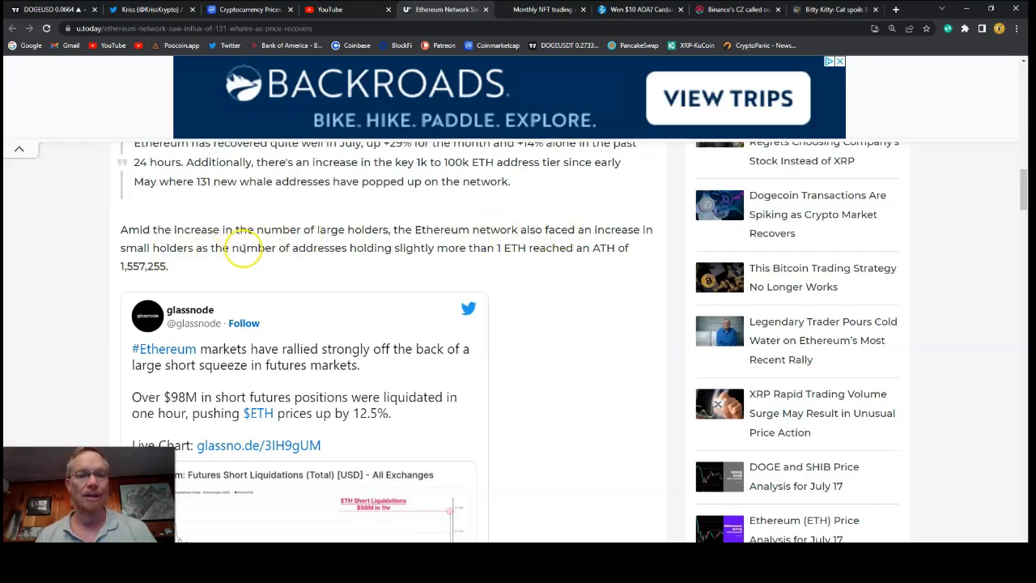
pyautogui.moveTo(475, 255)
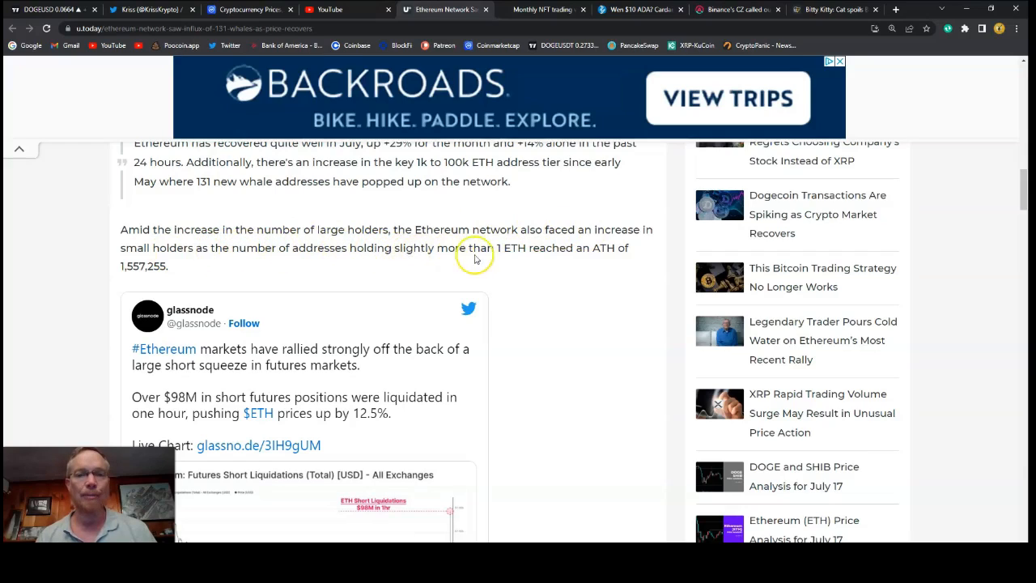
pyautogui.moveTo(604, 253)
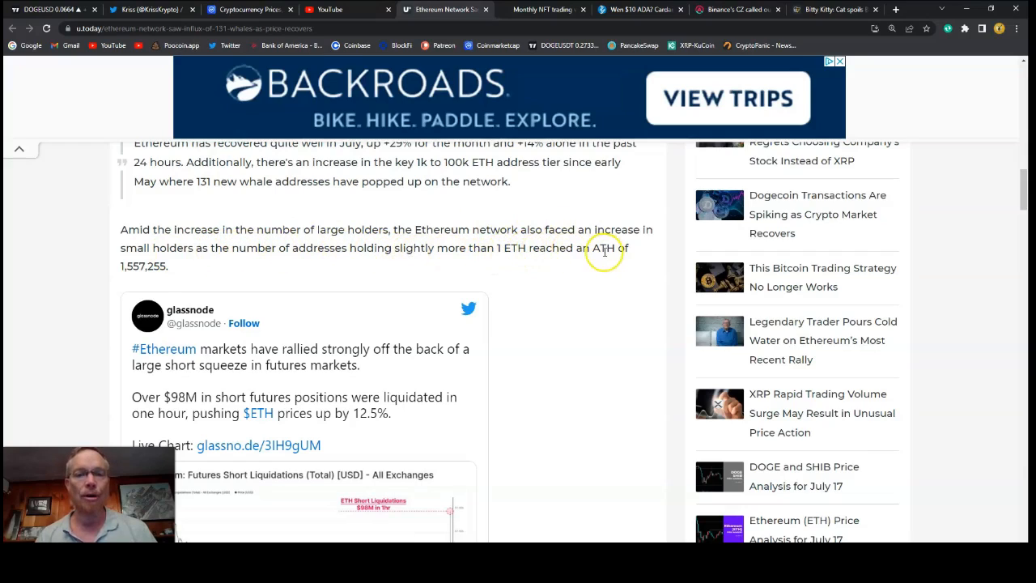
pyautogui.moveTo(138, 267)
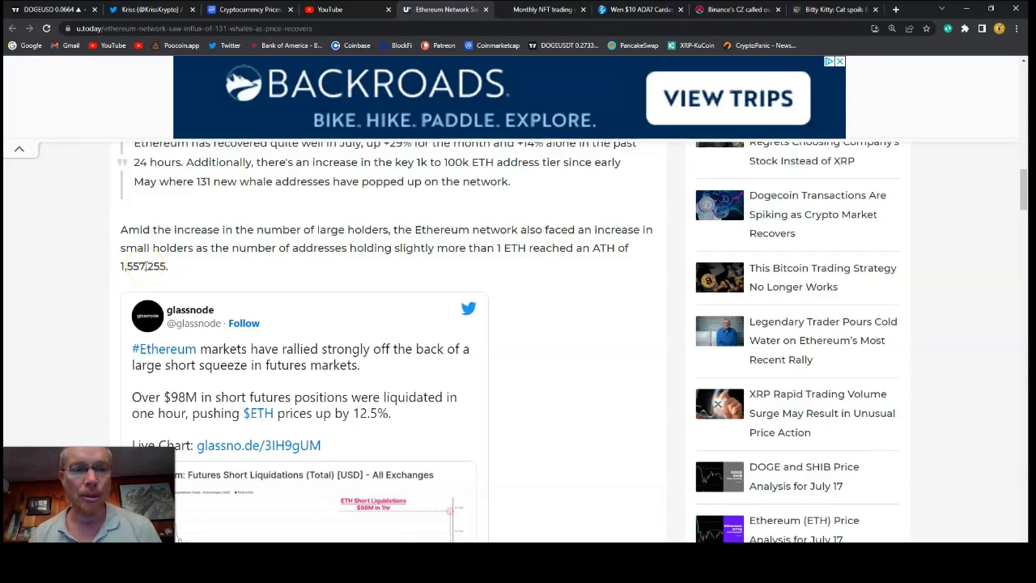
pyautogui.scroll(-3)
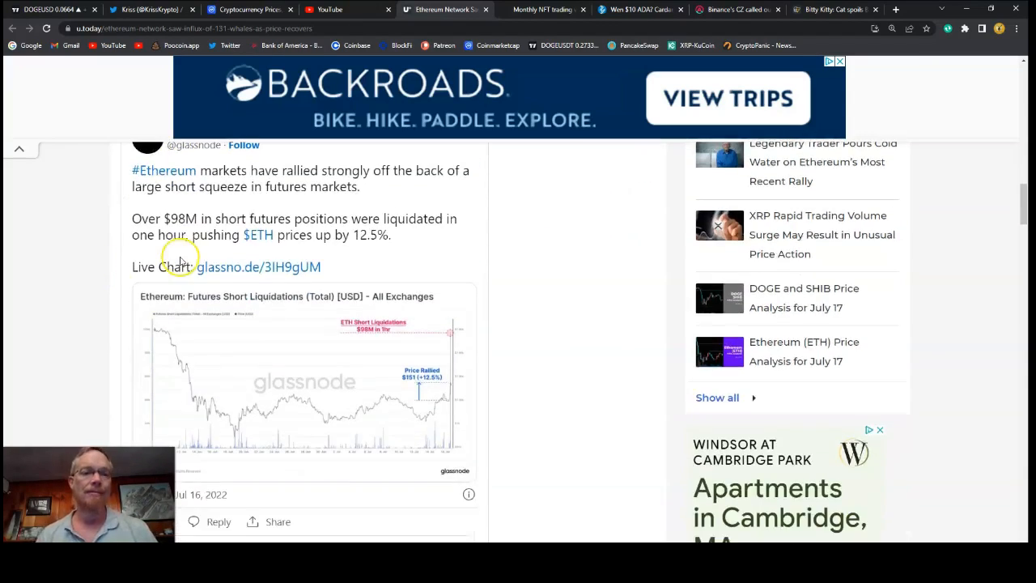
pyautogui.scroll(-3)
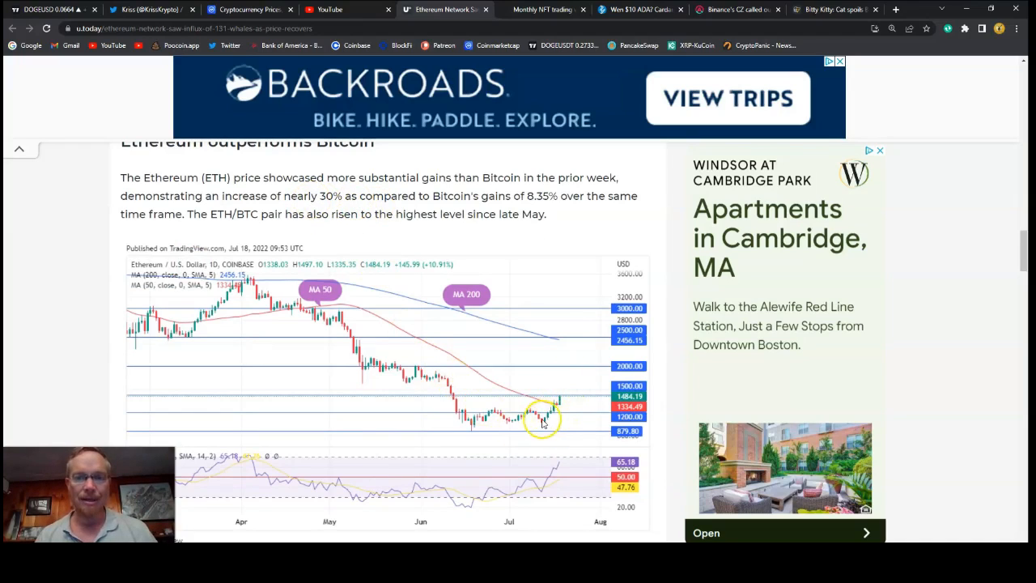
pyautogui.moveTo(581, 388)
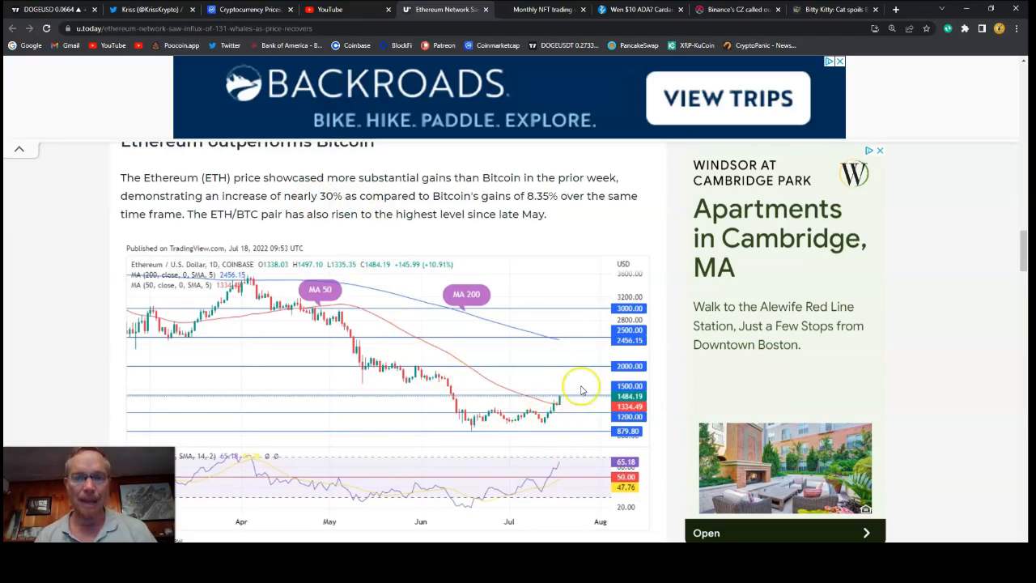
# Scroll past the ETH/USD chart and shadow-fork paragraph to the author bio.
pyautogui.scroll(-3)
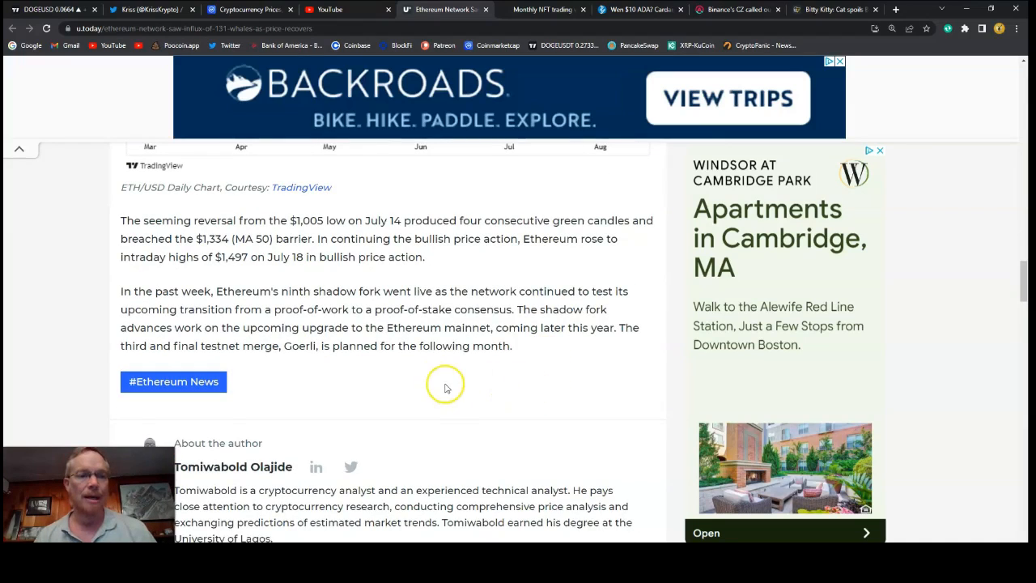
pyautogui.scroll(-3)
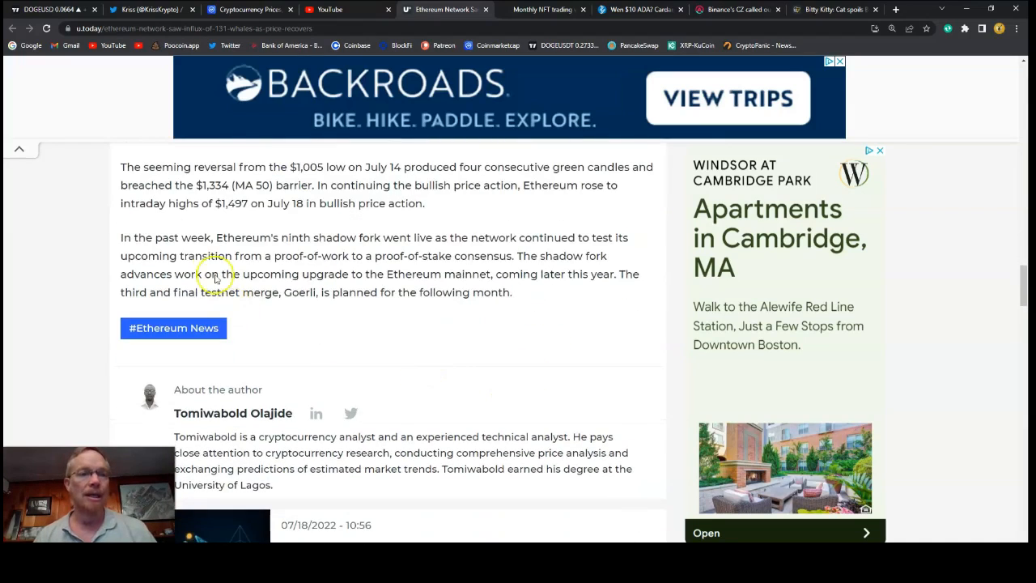
pyautogui.moveTo(297, 237)
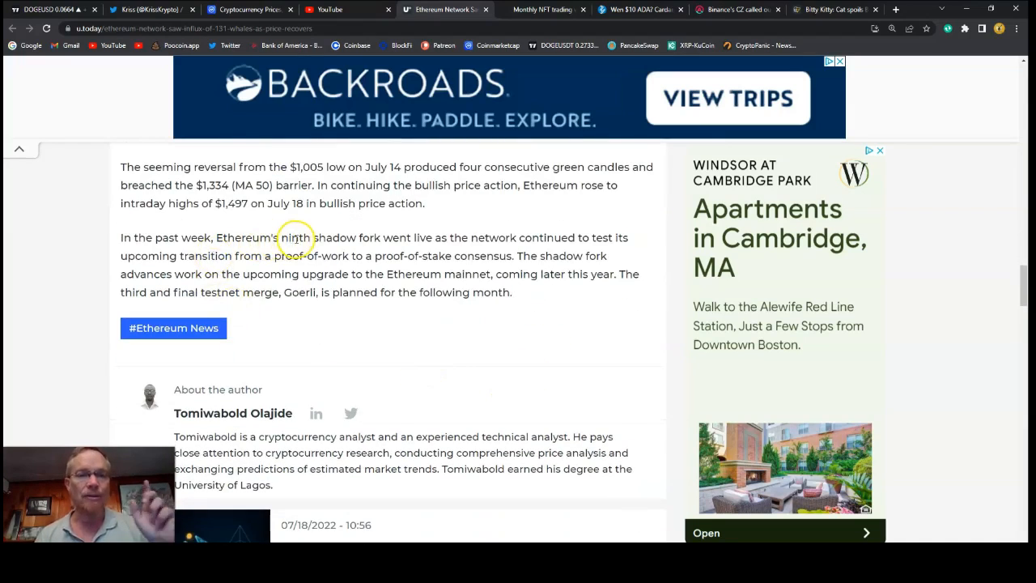
pyautogui.moveTo(449, 246)
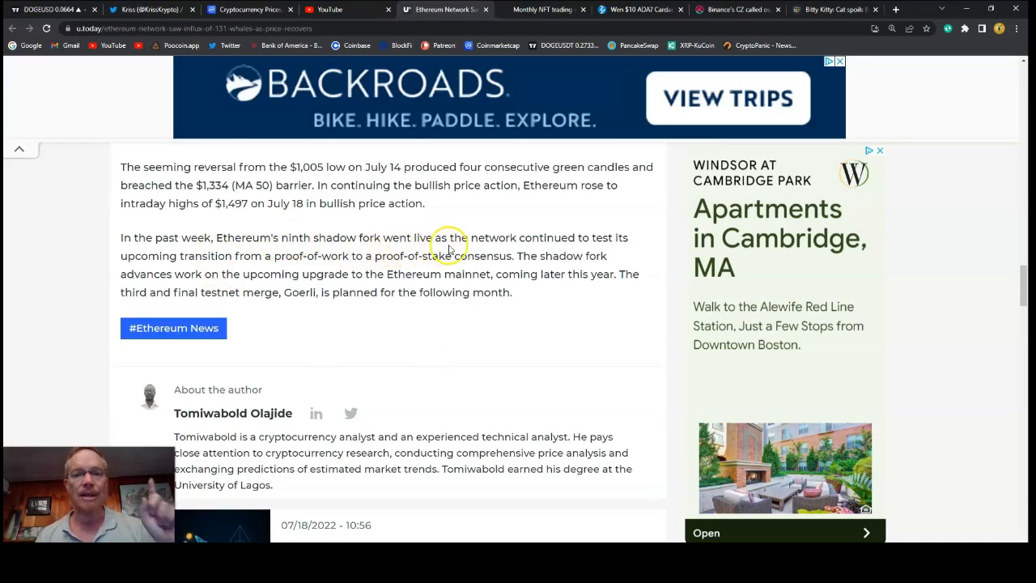
pyautogui.moveTo(214, 259)
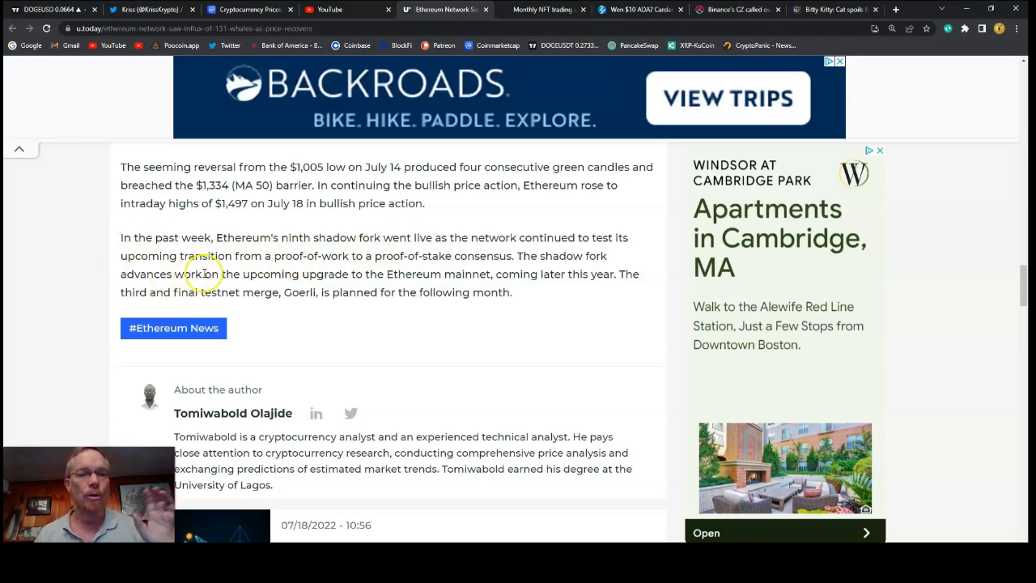
pyautogui.moveTo(329, 274)
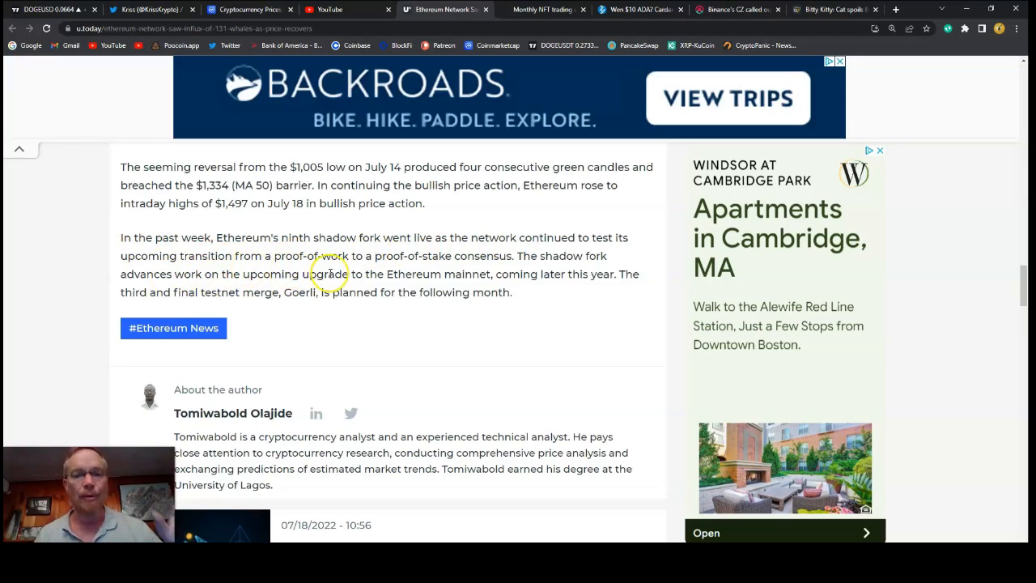
pyautogui.moveTo(488, 277)
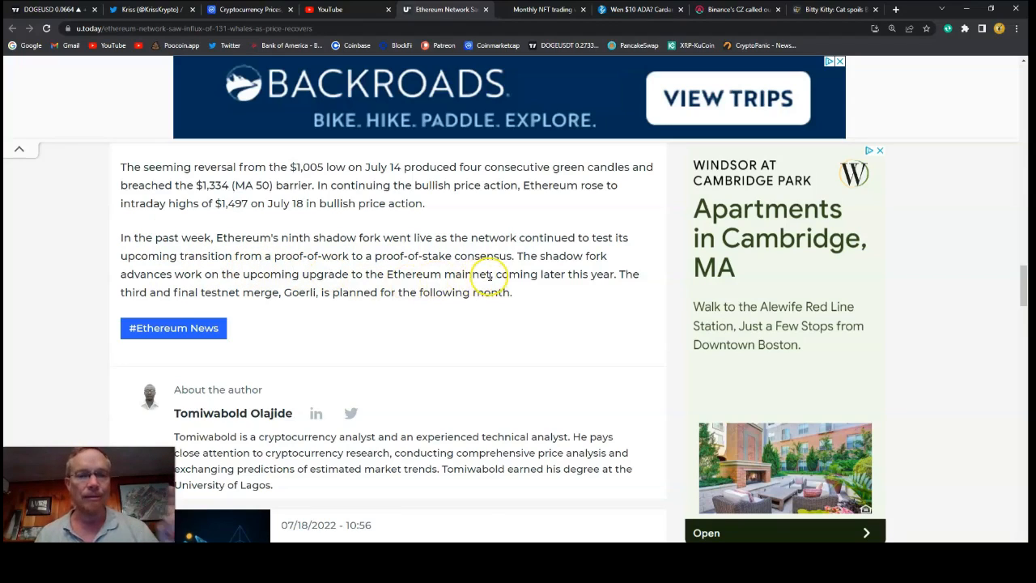
pyautogui.moveTo(247, 289)
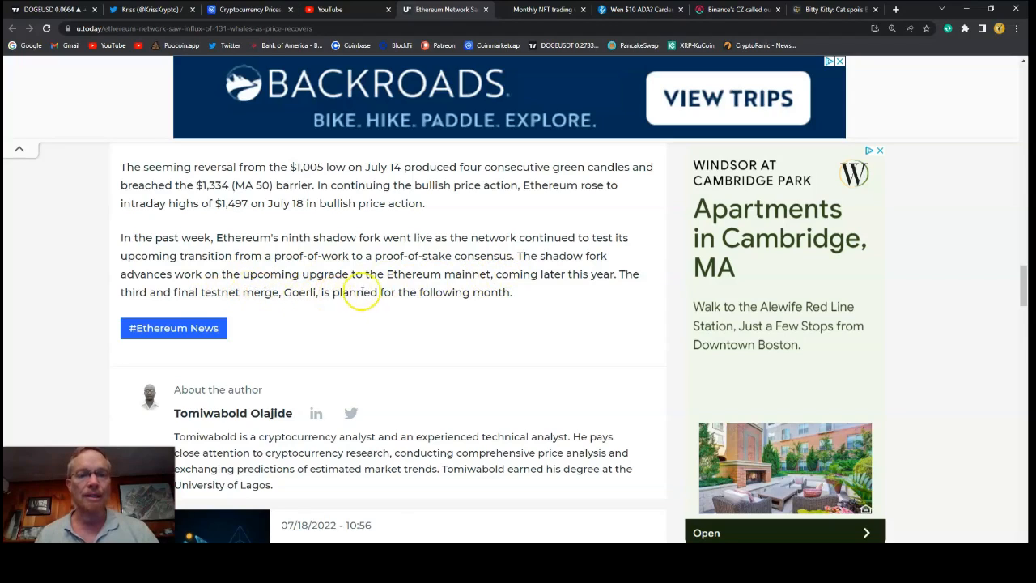
pyautogui.moveTo(479, 292)
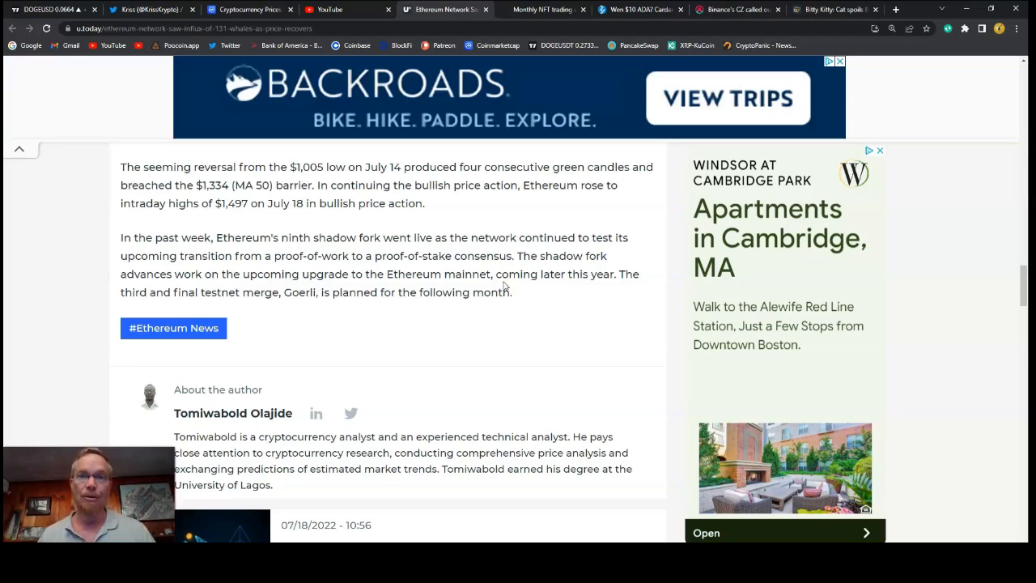
pyautogui.moveTo(417, 65)
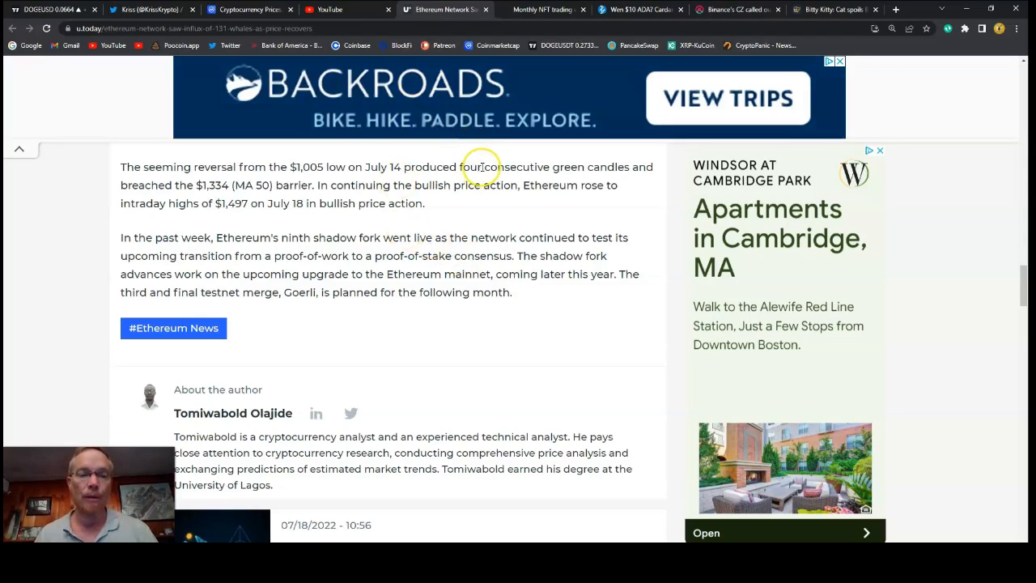
pyautogui.moveTo(550, 19)
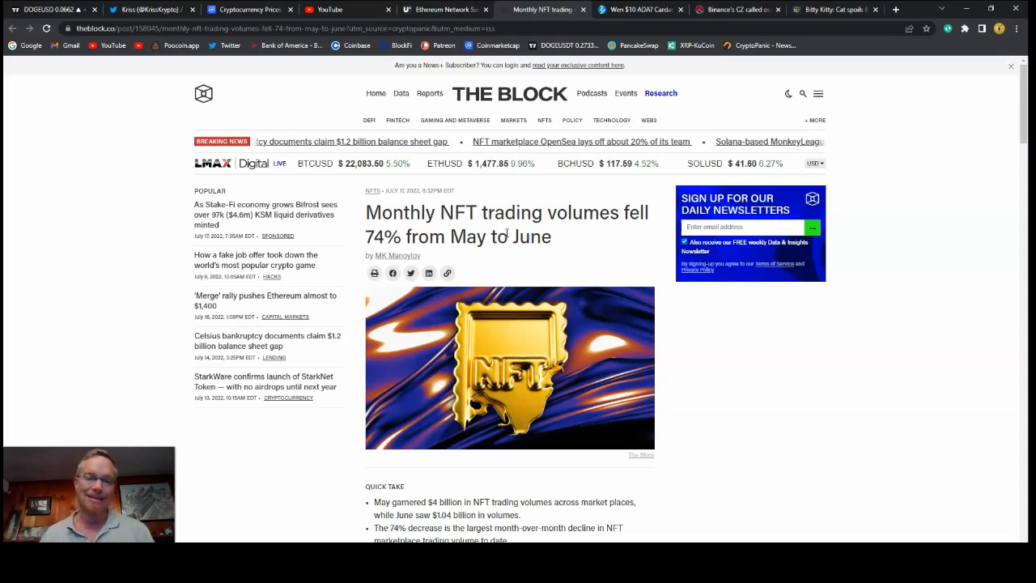
# Scroll past the monthly volume chart and OpenSea, Magic Eden paragraphs to the market-share chart.
pyautogui.scroll(-3)
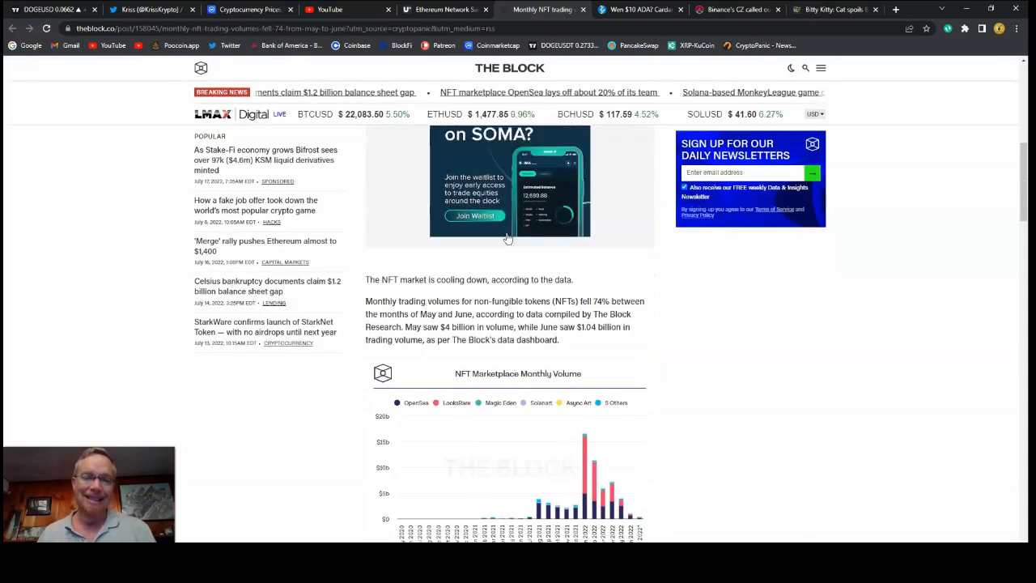
pyautogui.scroll(-3)
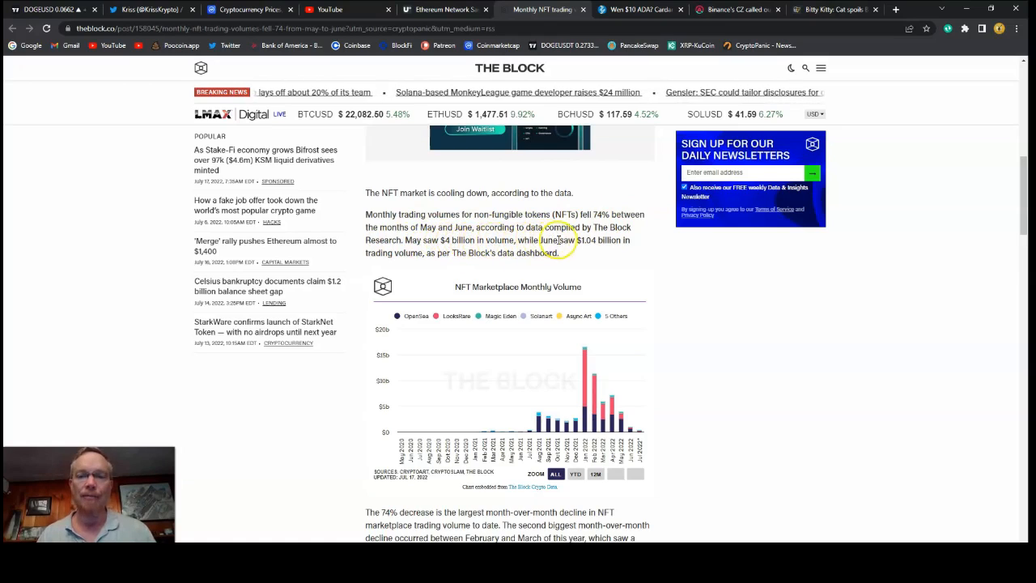
pyautogui.scroll(-3)
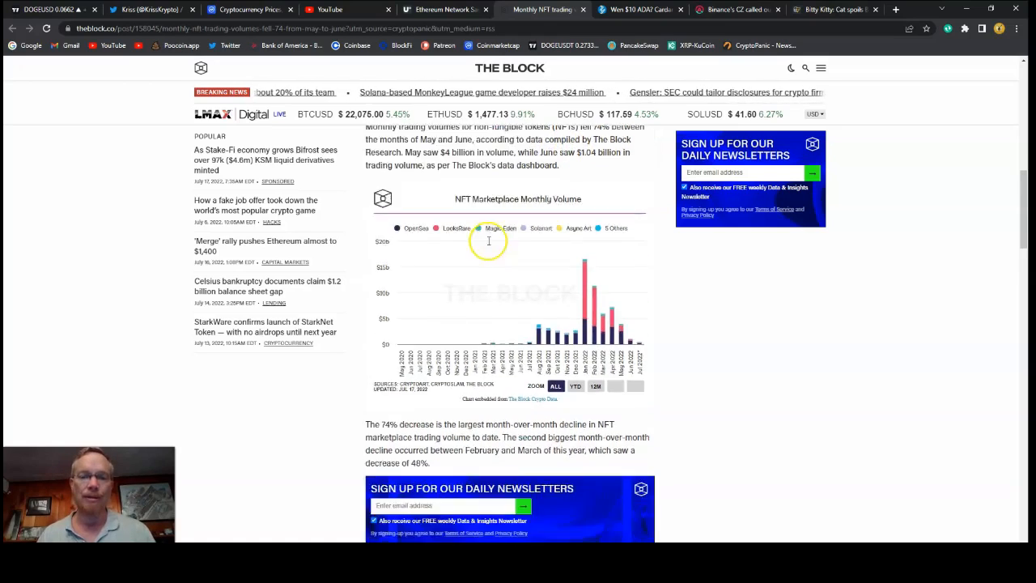
pyautogui.scroll(-3)
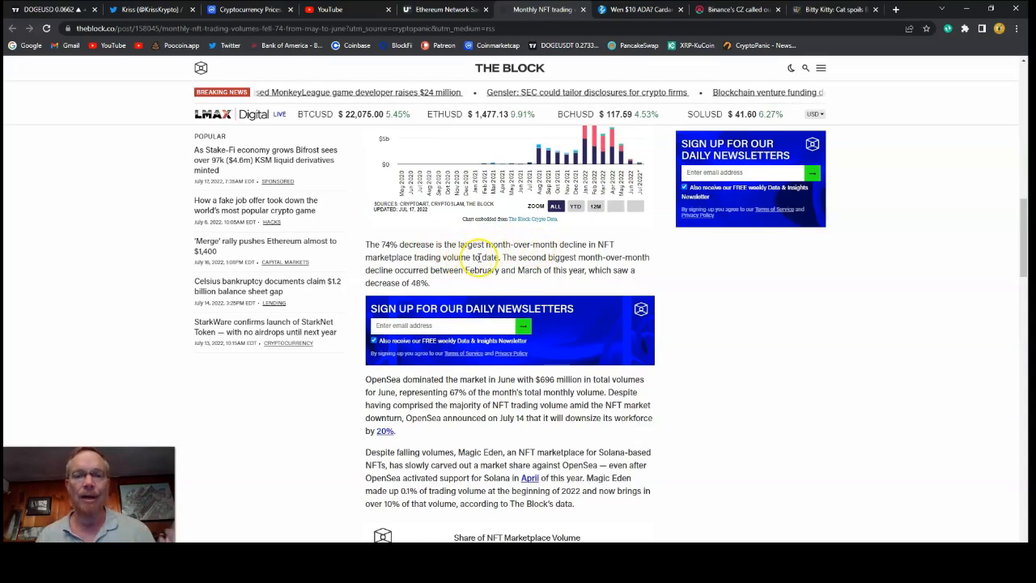
pyautogui.scroll(-3)
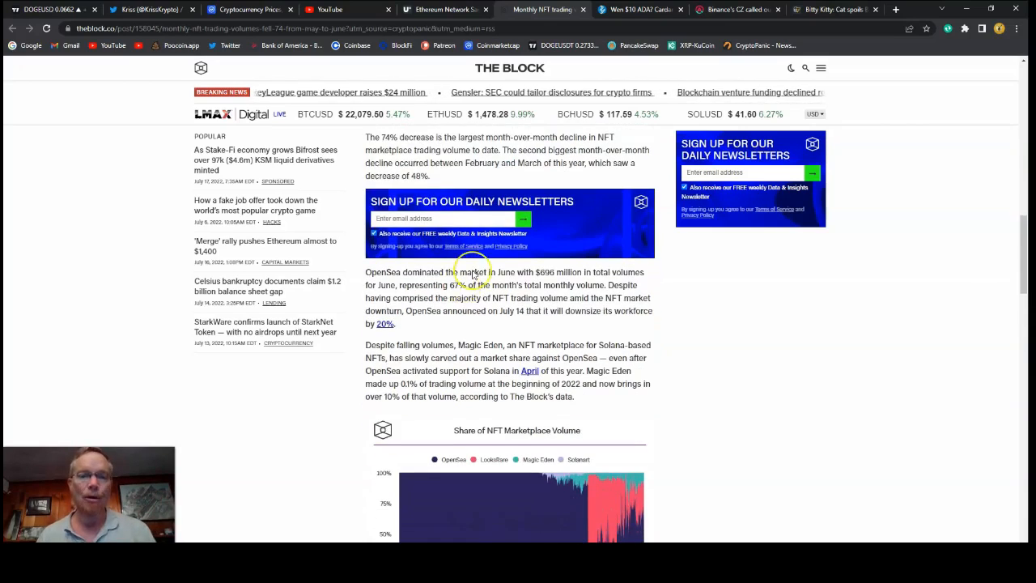
pyautogui.moveTo(530, 283)
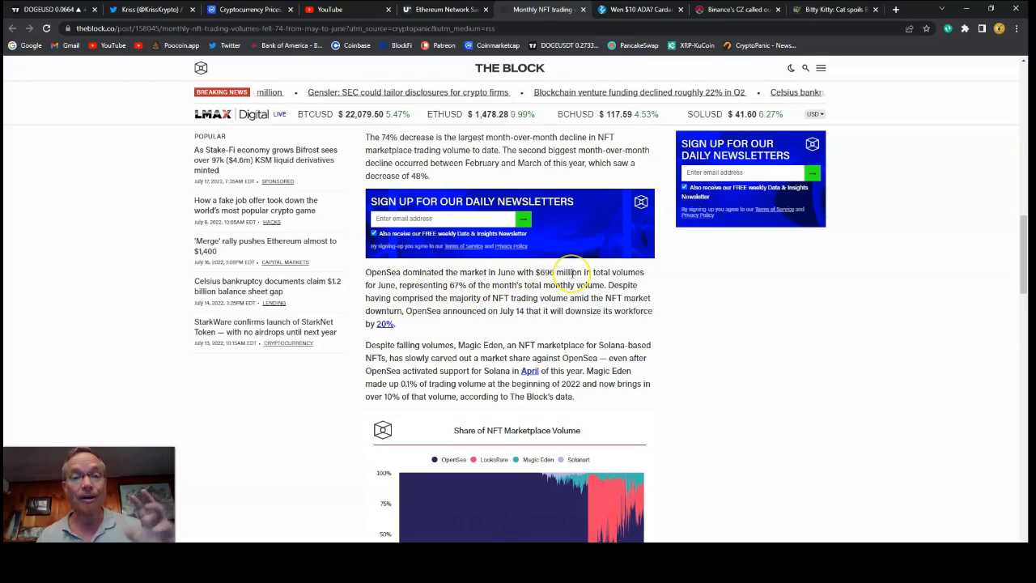
pyautogui.scroll(-3)
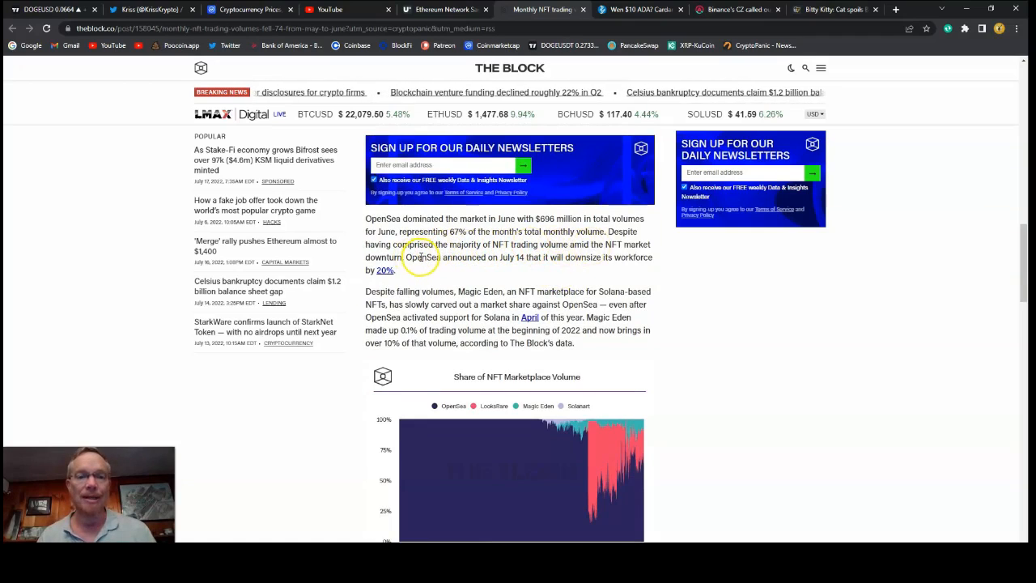
pyautogui.scroll(-3)
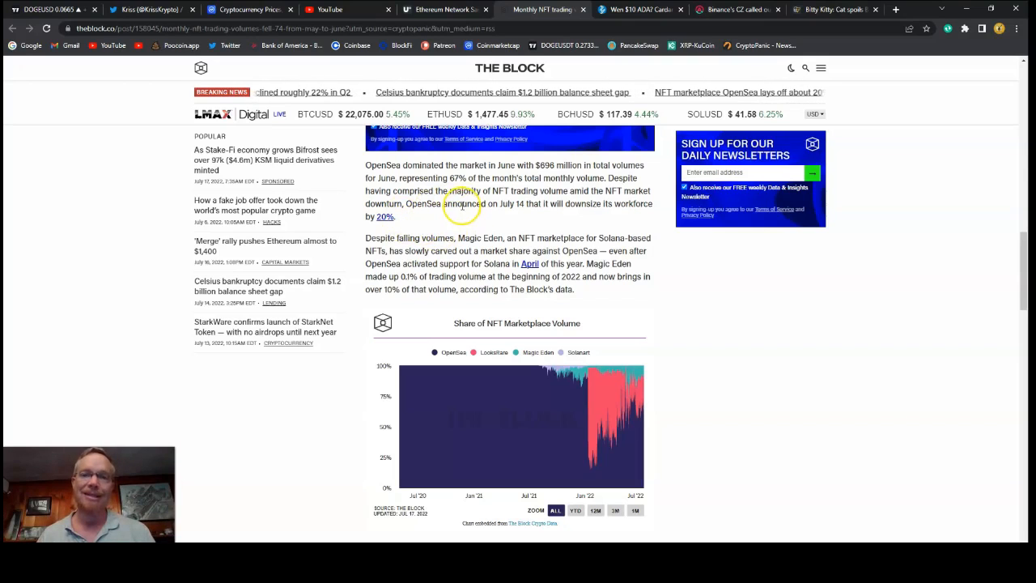
# Switch to the ZyCrypto Cardano tab and scroll past the bullet summary to 'Finder's grim prediction'.
pyautogui.click(635, 9)
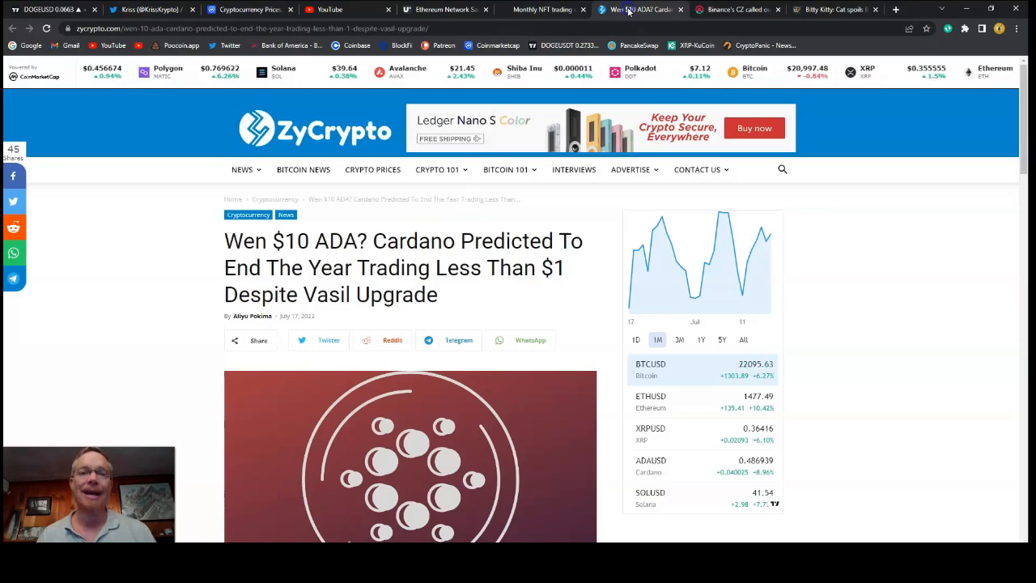
pyautogui.scroll(-3)
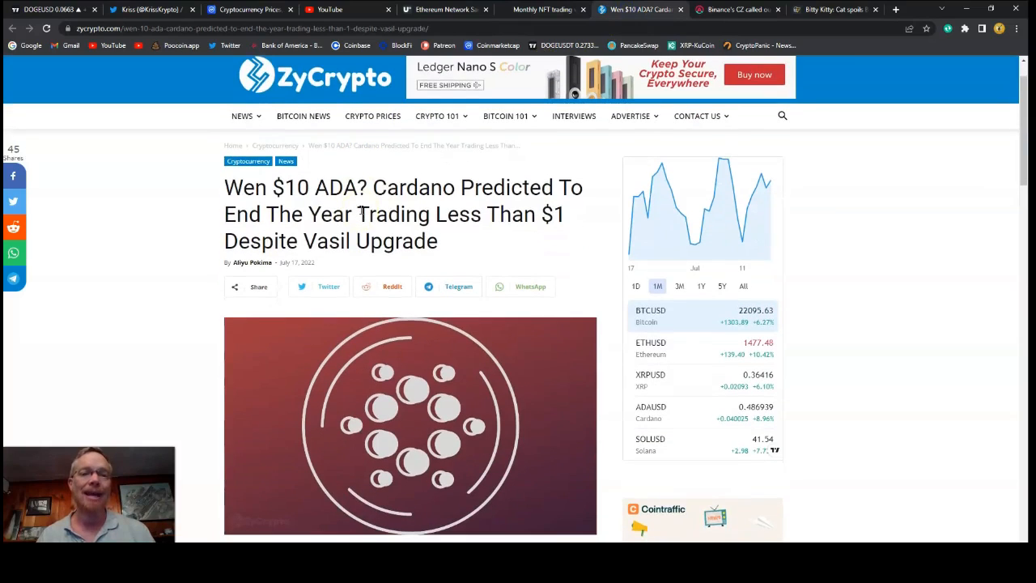
pyautogui.moveTo(346, 208)
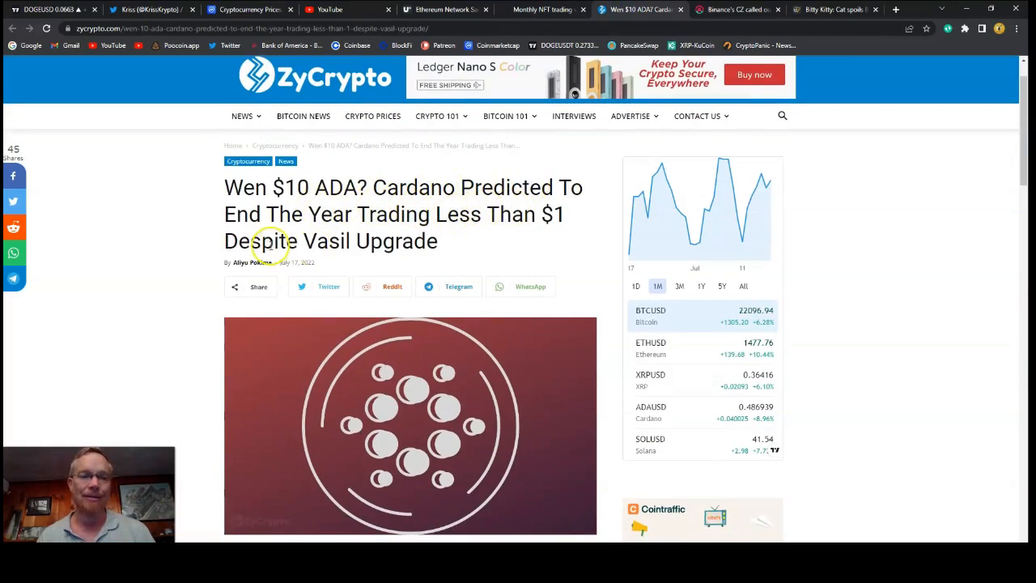
pyautogui.scroll(-3)
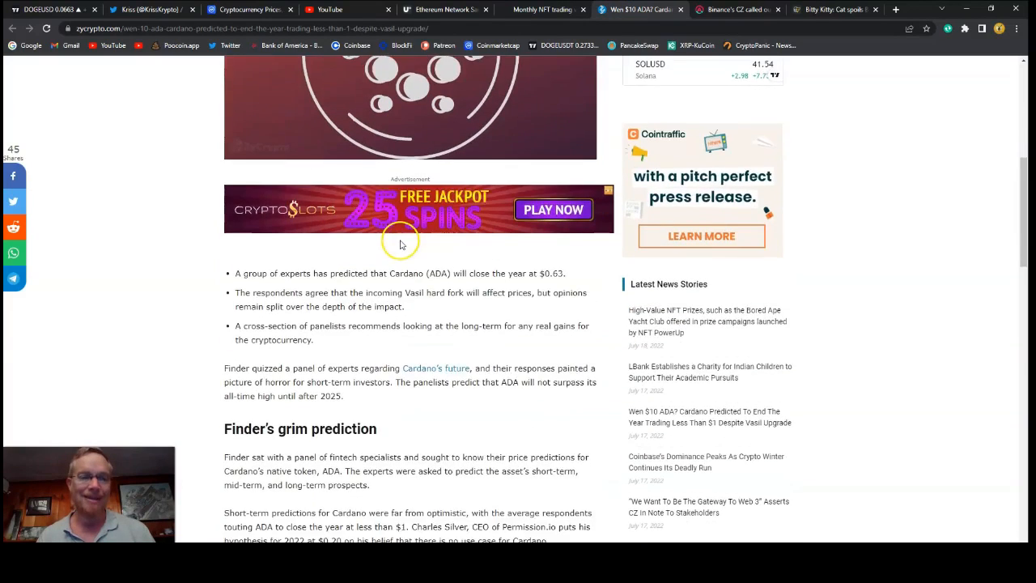
pyautogui.scroll(-3)
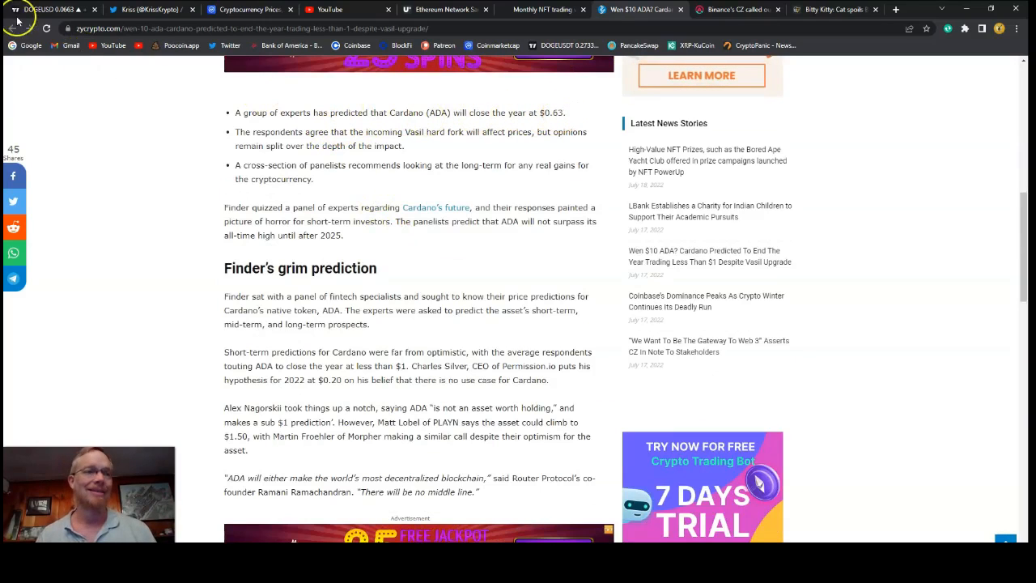
# Go to TradingView and load the ADAUSDT chart from the watchlist.
pyautogui.click(44, 9)
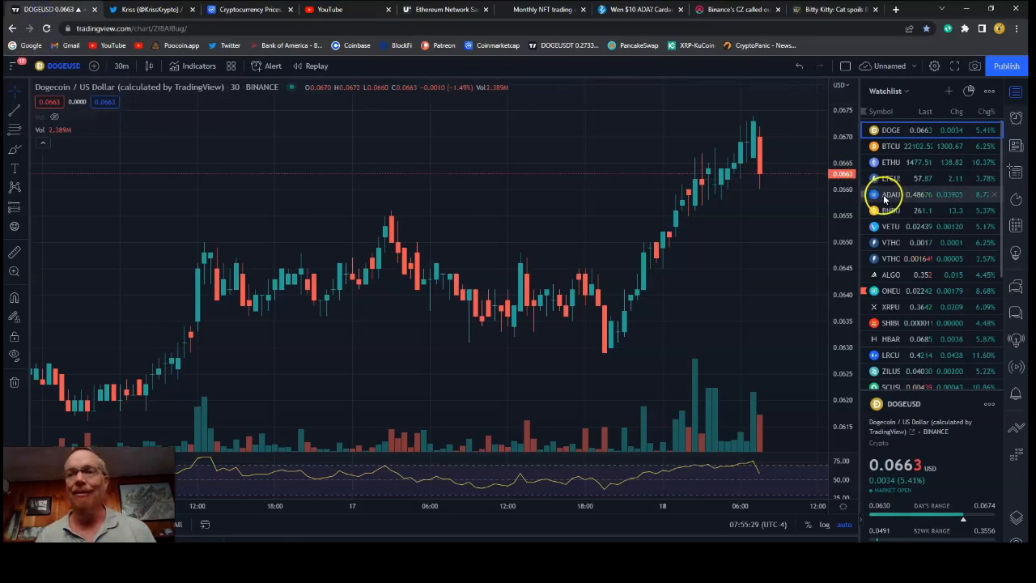
pyautogui.click(888, 195)
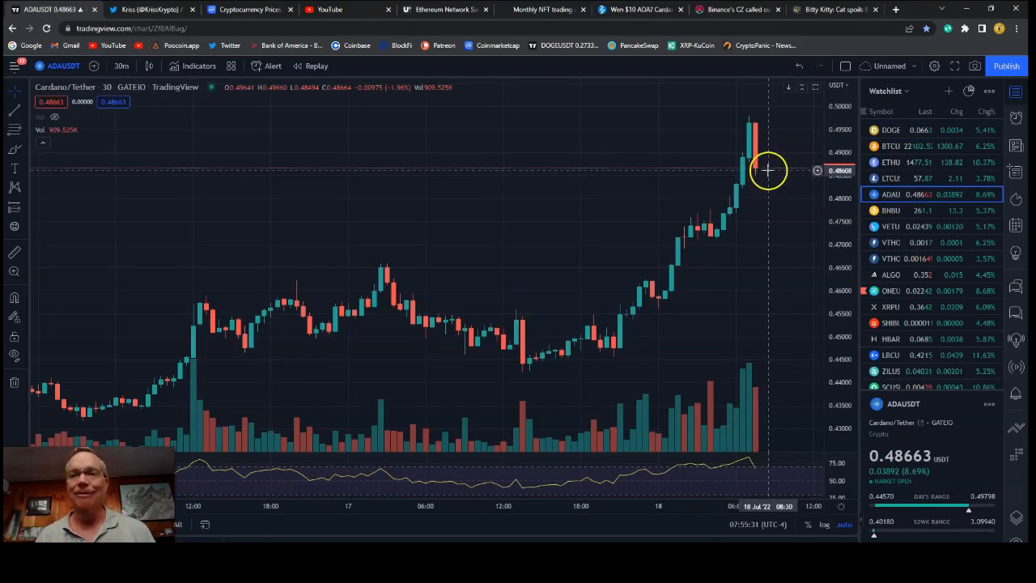
pyautogui.moveTo(752, 110)
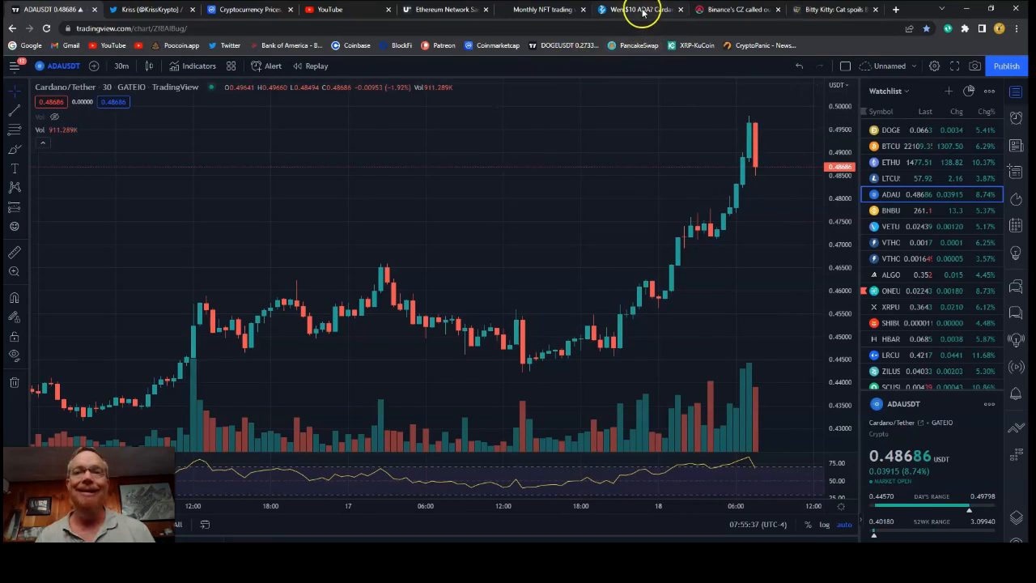
# Return to the ZyCrypto tab and scroll past the Finder panel predictions to the Vasil hard fork section.
pyautogui.click(635, 9)
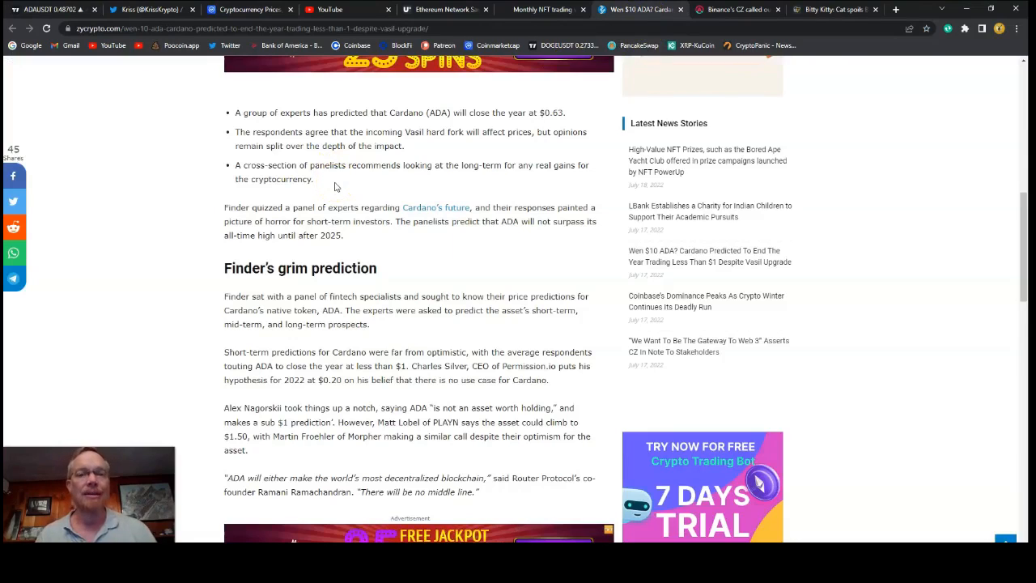
pyautogui.scroll(-3)
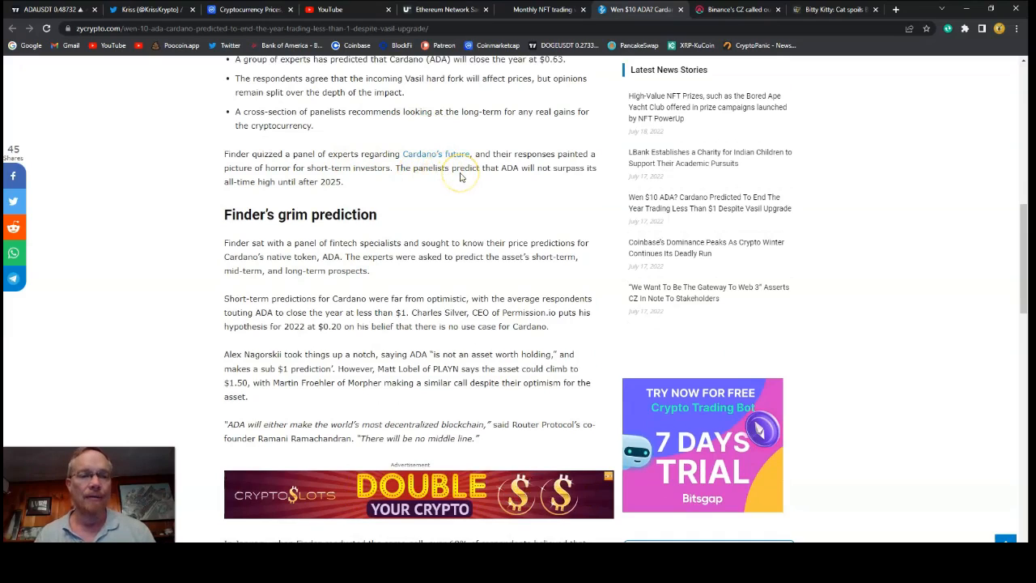
pyautogui.scroll(-3)
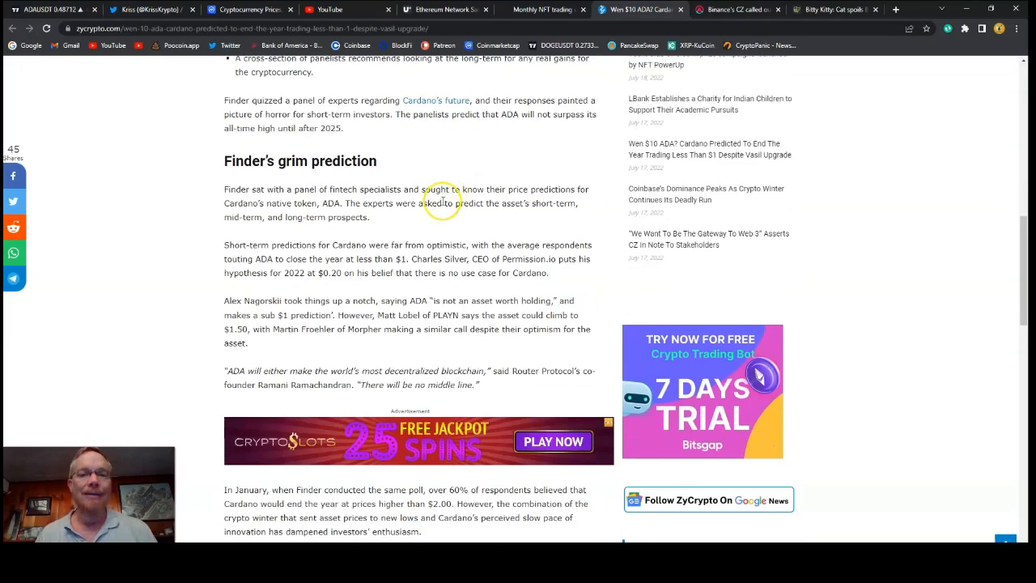
pyautogui.moveTo(376, 216)
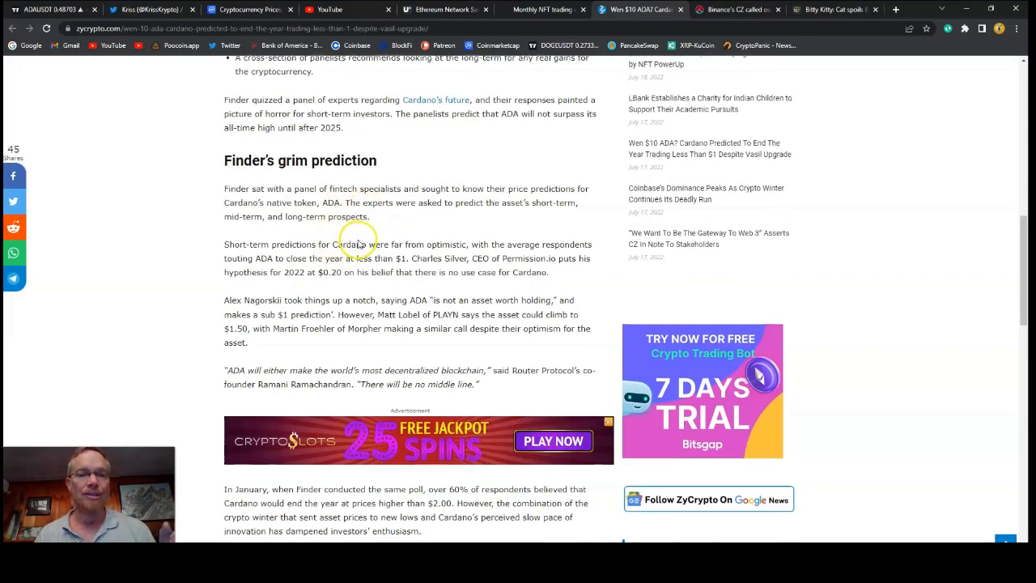
pyautogui.scroll(-3)
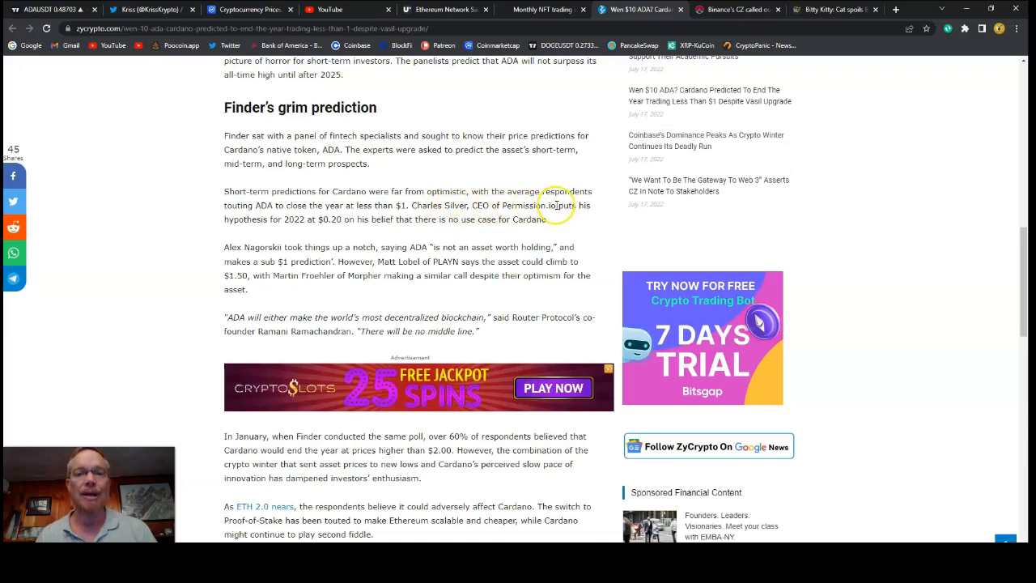
pyautogui.moveTo(305, 229)
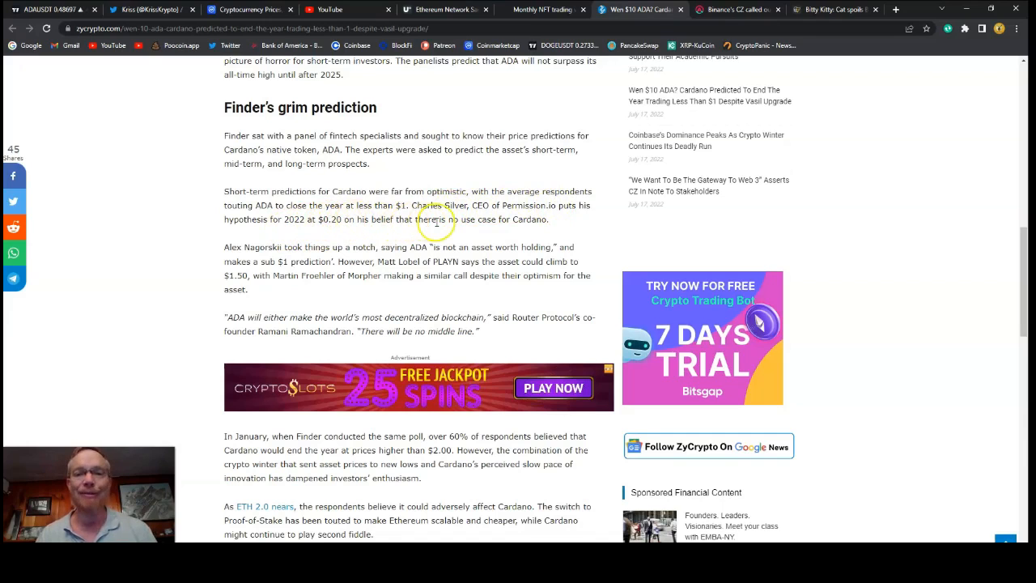
pyautogui.scroll(-3)
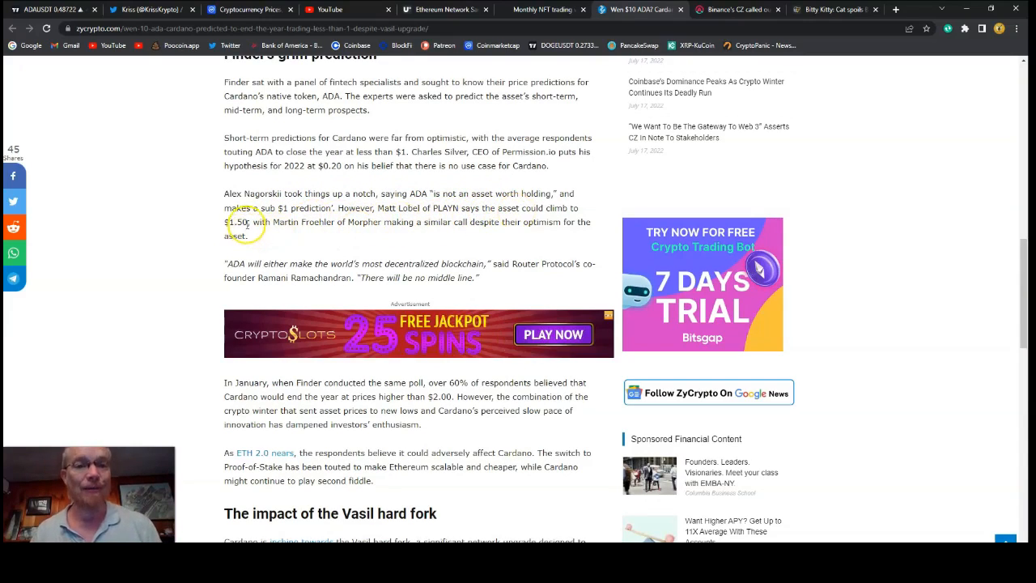
pyautogui.scroll(-3)
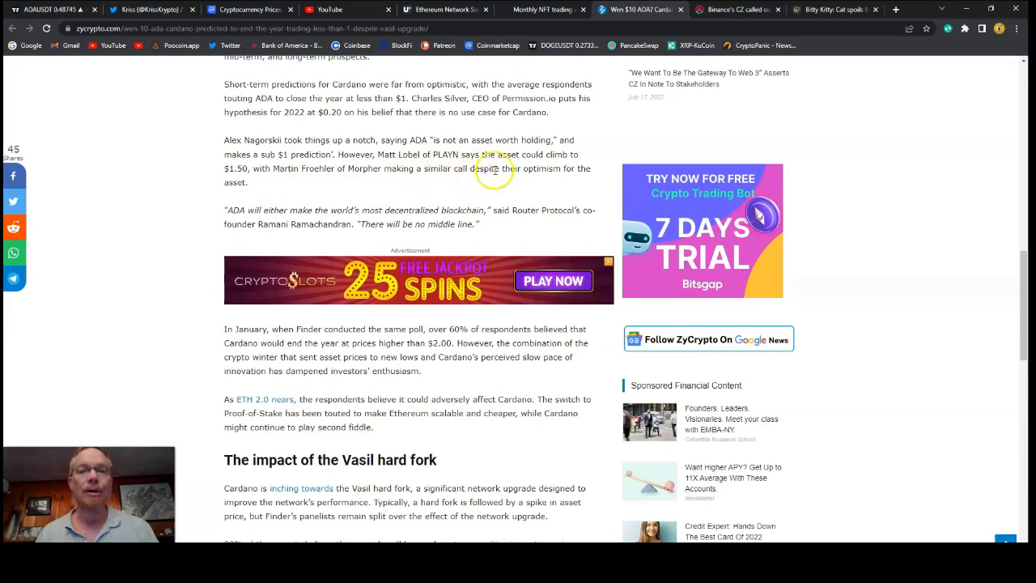
pyautogui.moveTo(304, 186)
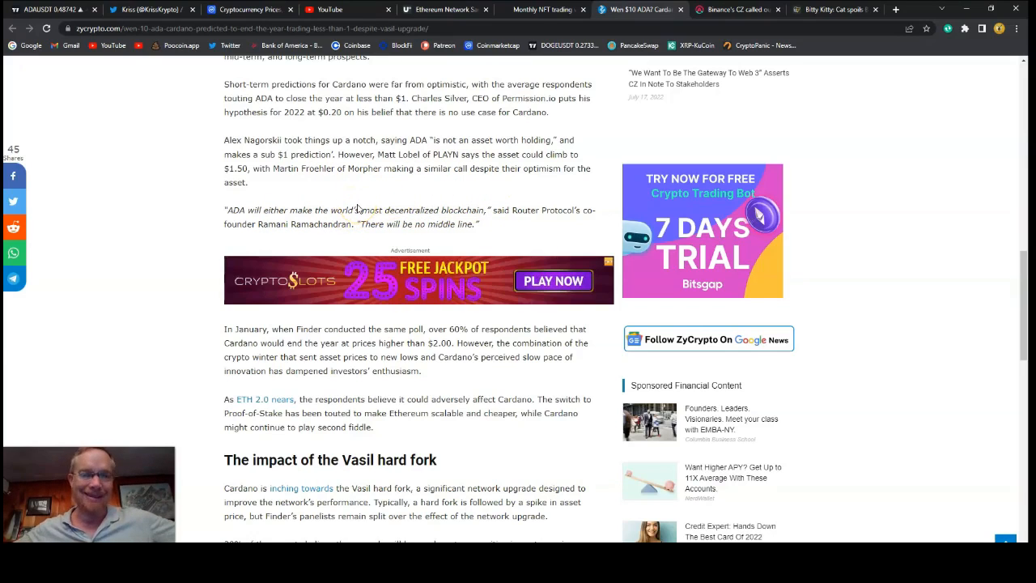
pyautogui.scroll(-3)
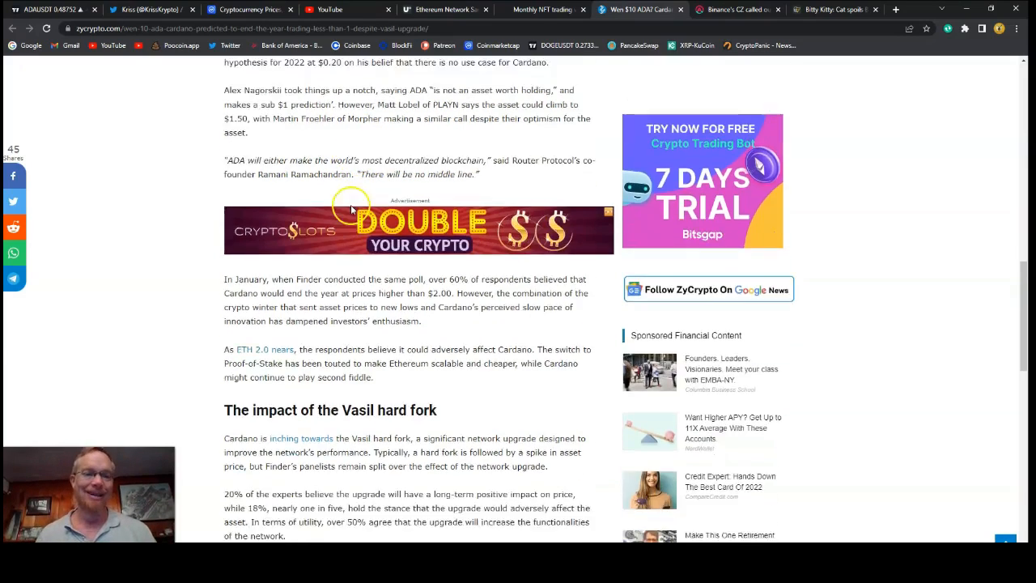
pyautogui.scroll(-3)
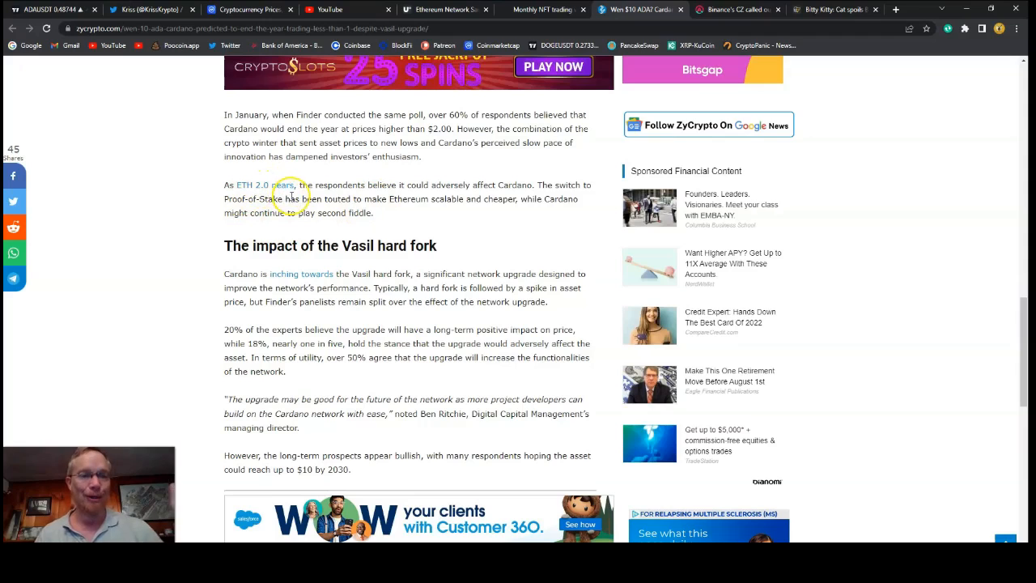
pyautogui.moveTo(469, 192)
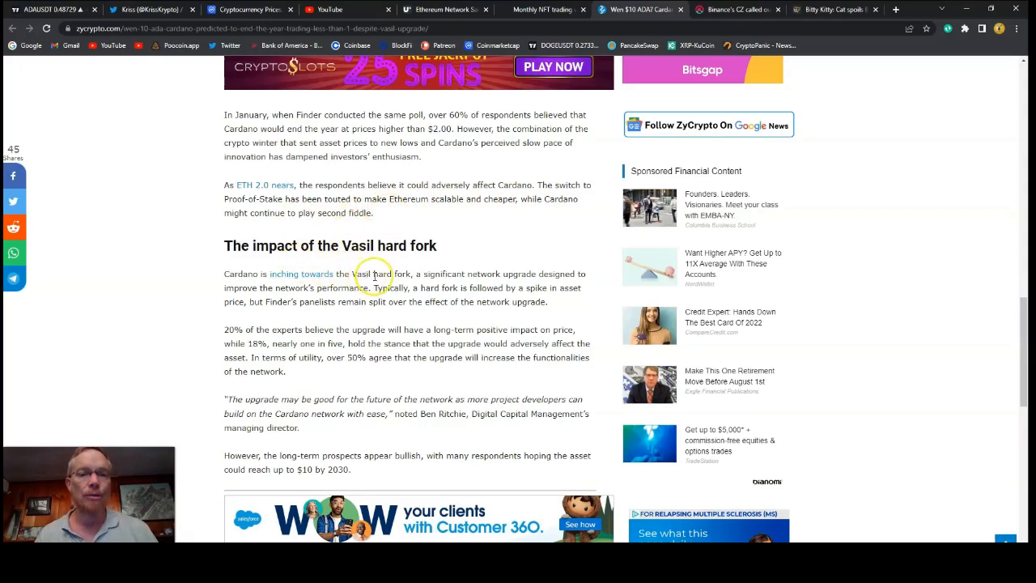
pyautogui.moveTo(450, 275)
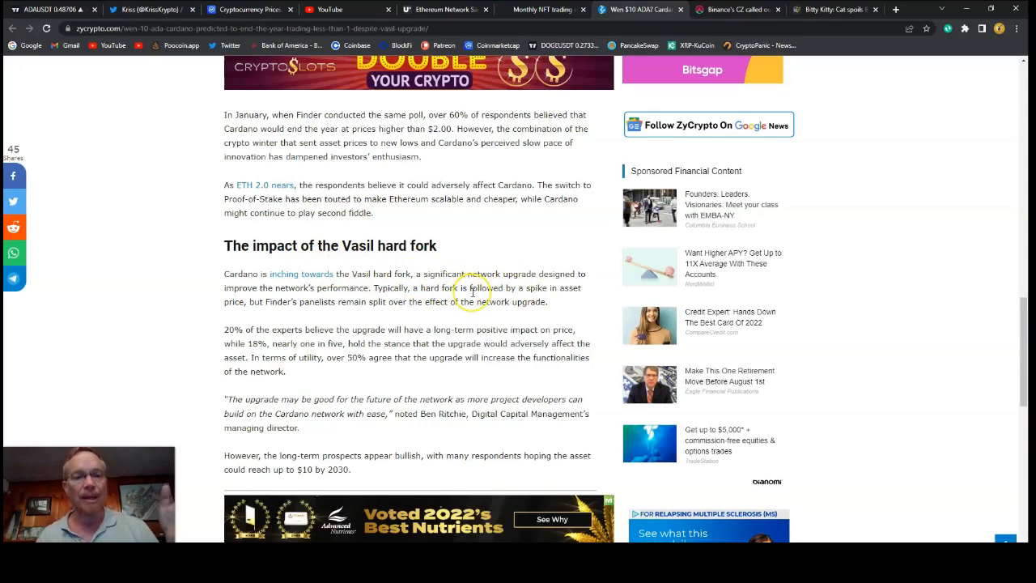
pyautogui.moveTo(411, 311)
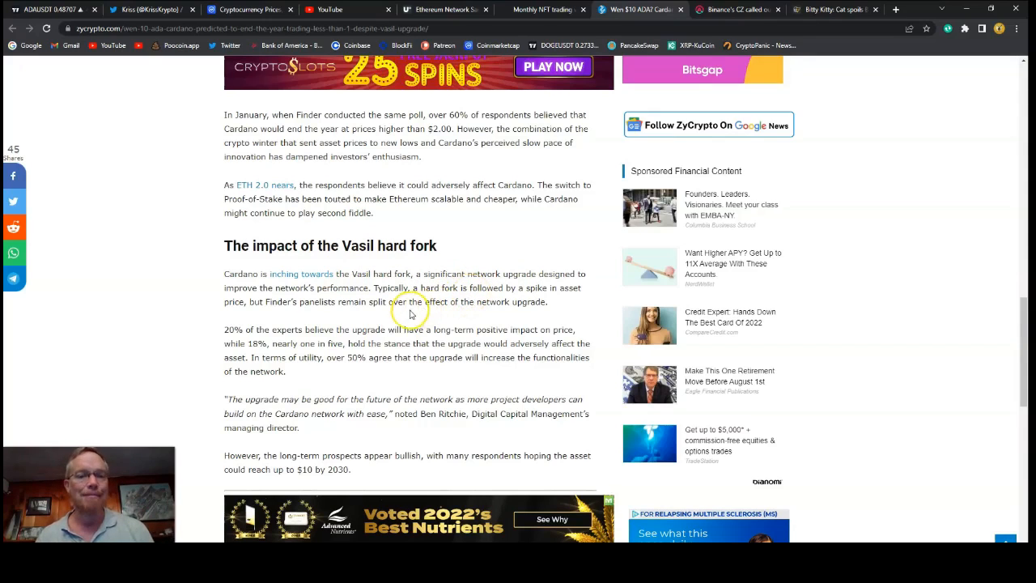
pyautogui.moveTo(426, 307)
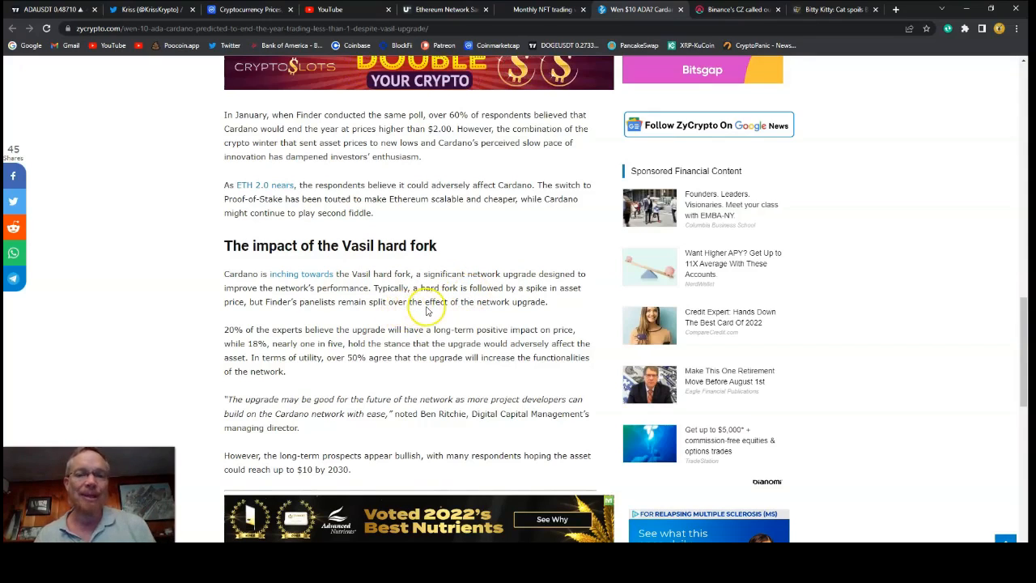
pyautogui.moveTo(430, 300)
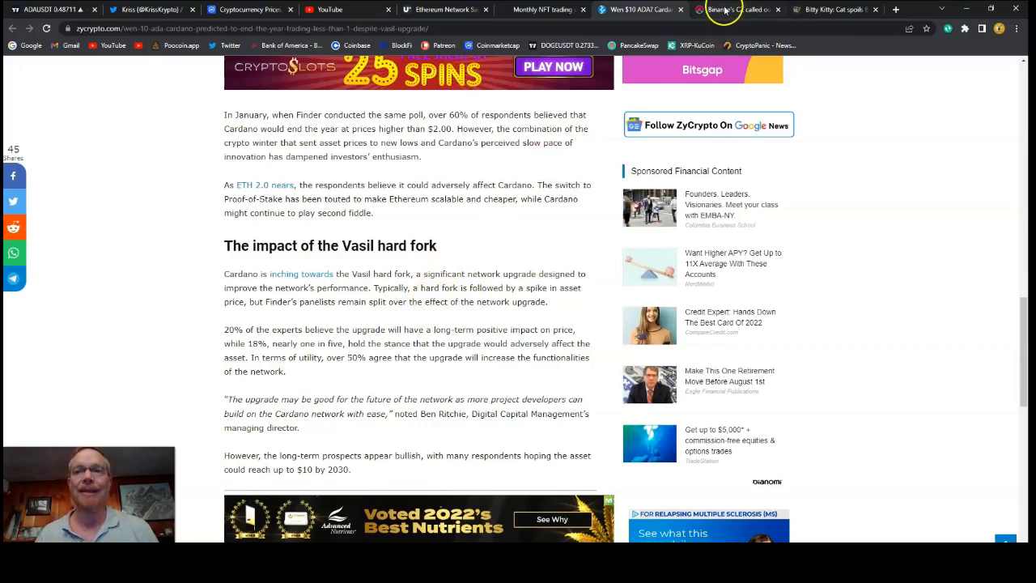
# Open the AMBCrypto 'Binance's CZ called out' tab and scroll into its 'A legal liaison' section.
pyautogui.click(732, 9)
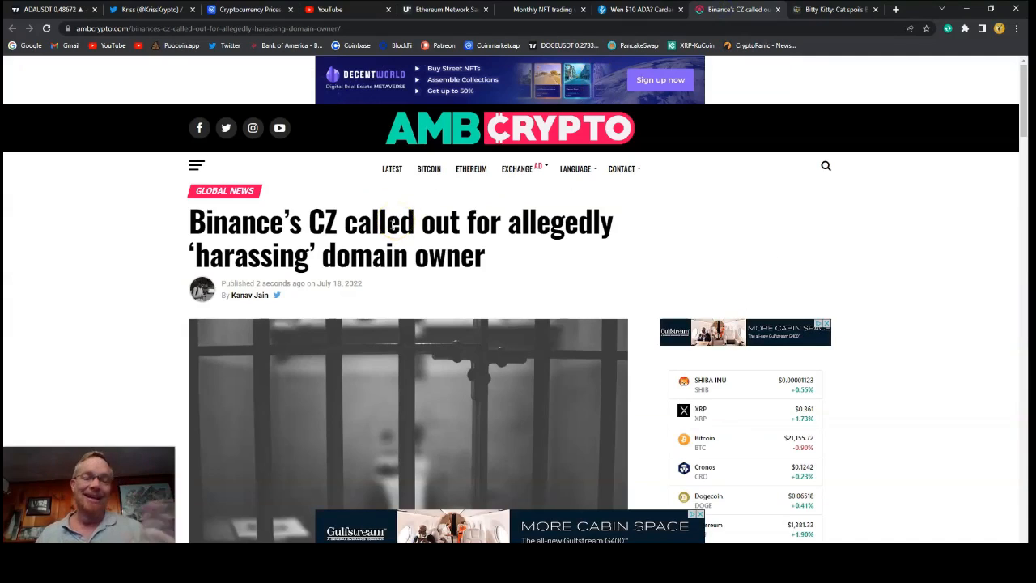
pyautogui.moveTo(338, 221)
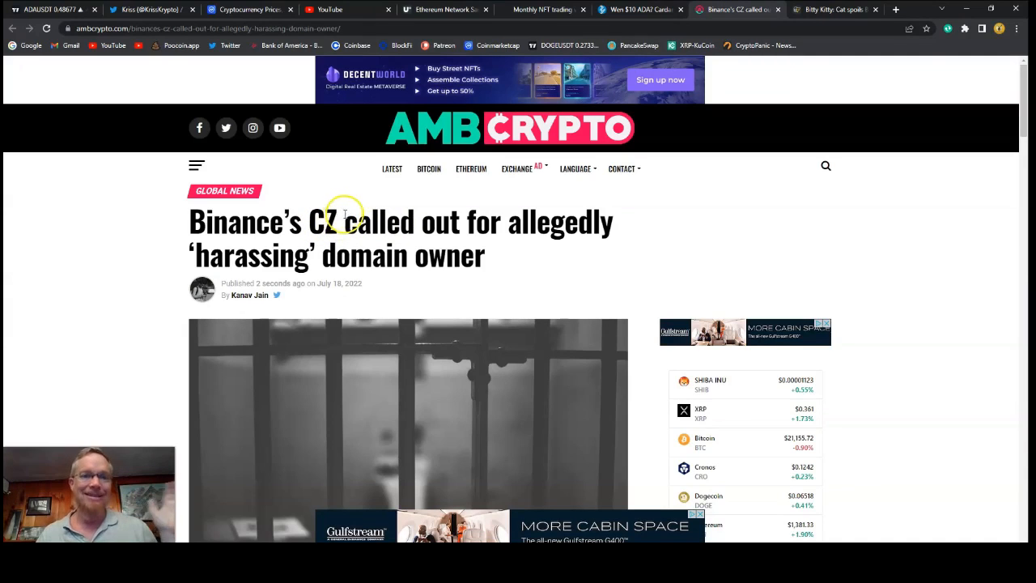
pyautogui.scroll(-3)
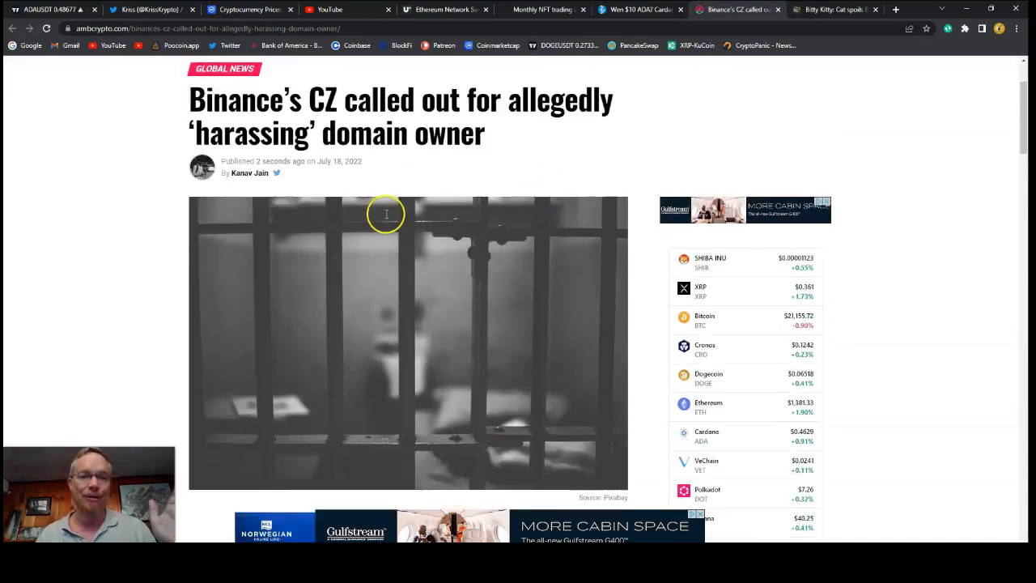
pyautogui.scroll(-3)
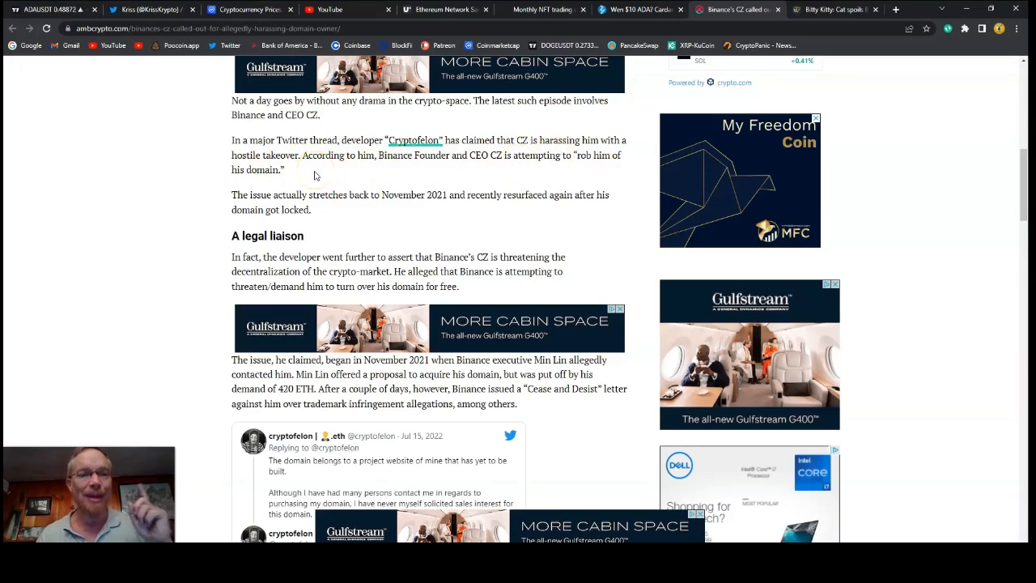
pyautogui.moveTo(375, 194)
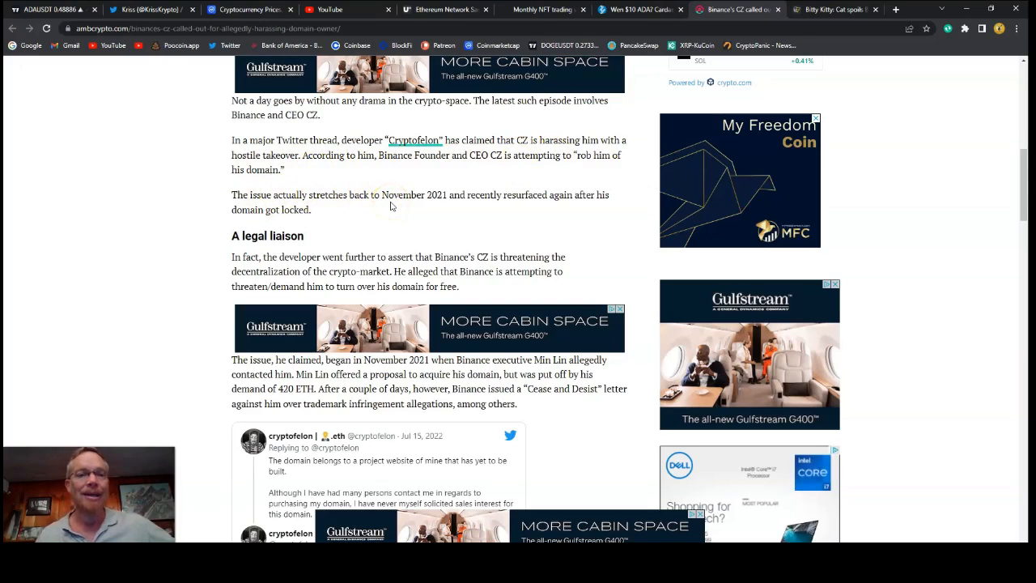
# Scroll the AMBCrypto CZ article past the ads to cryptofelon's tweets on the Cease and Desist letter.
pyautogui.scroll(-3)
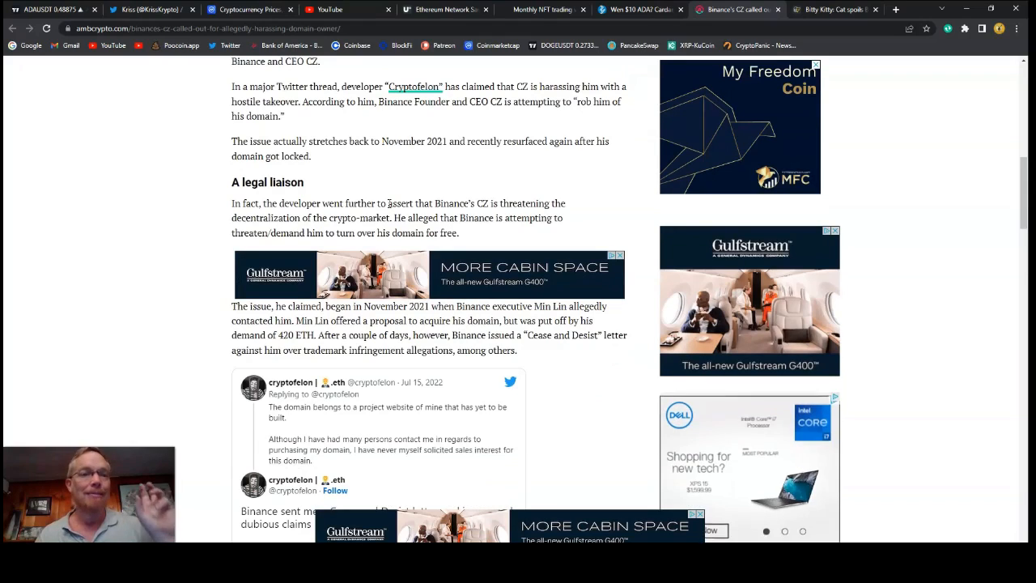
pyautogui.scroll(-3)
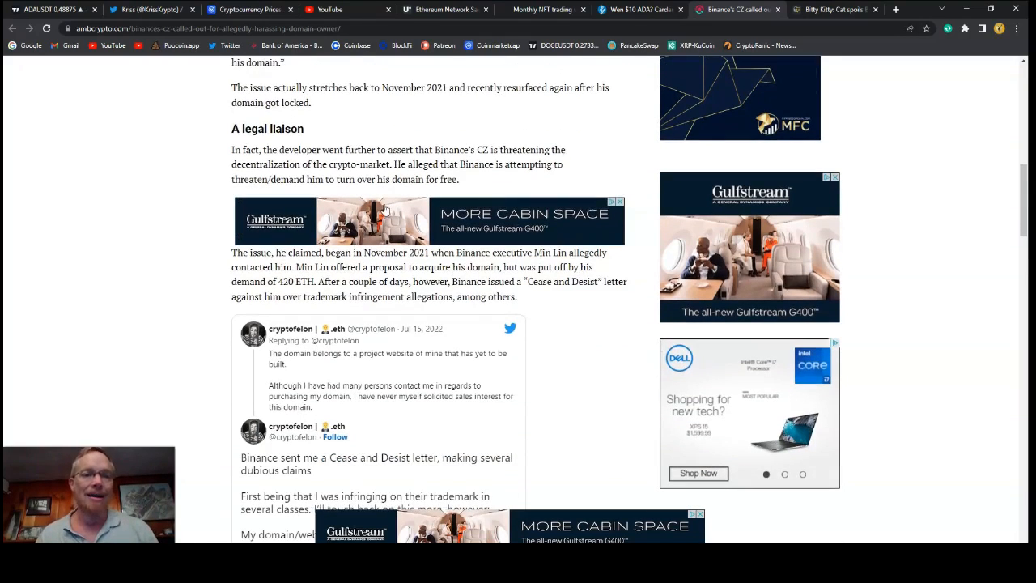
pyautogui.scroll(-3)
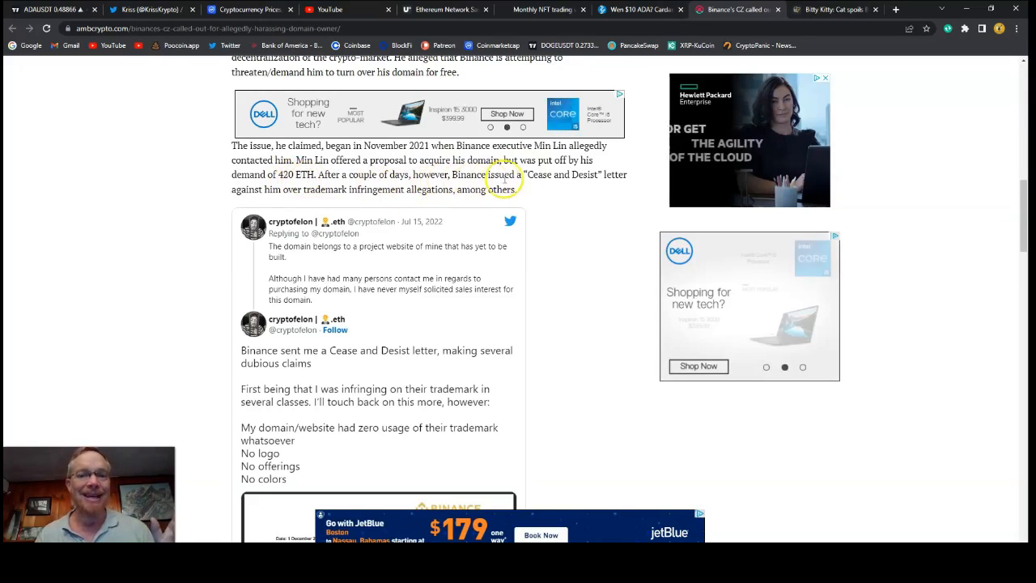
pyautogui.scroll(-3)
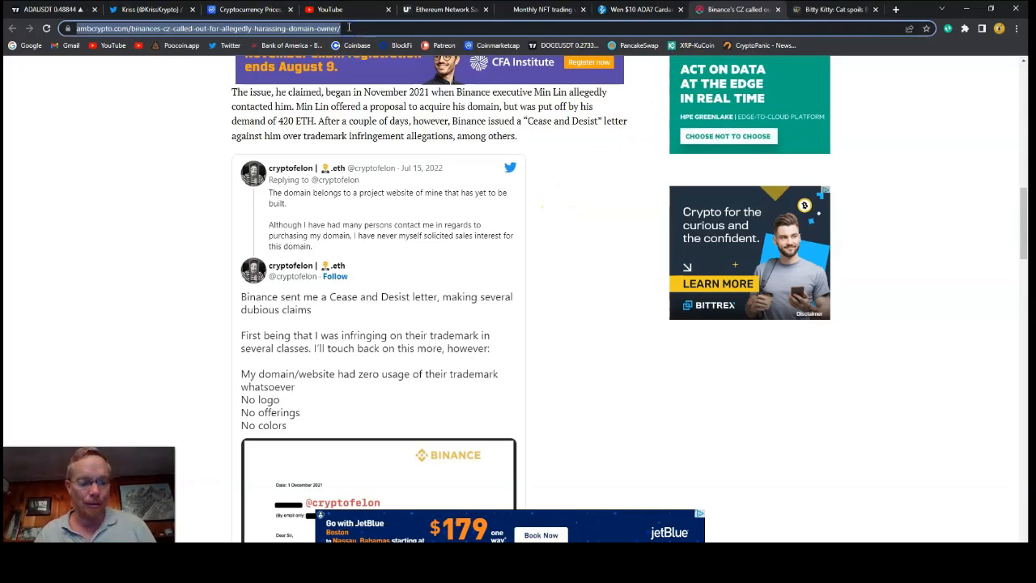
# Enter binance.us in Chrome's address bar, then bring up the Bitty Kitty Cointelegraph article.
pyautogui.write('binance.us')
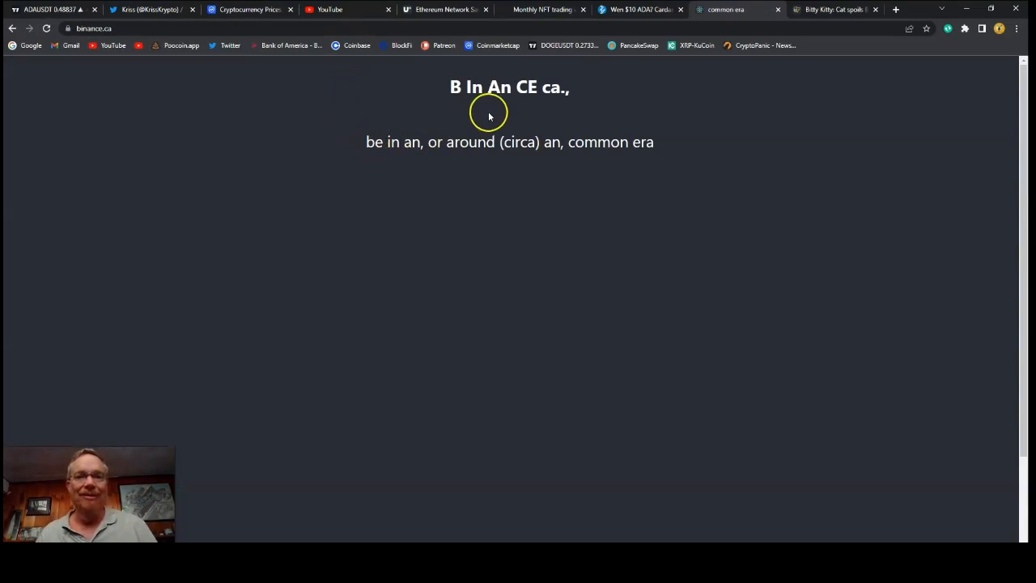
pyautogui.moveTo(494, 92)
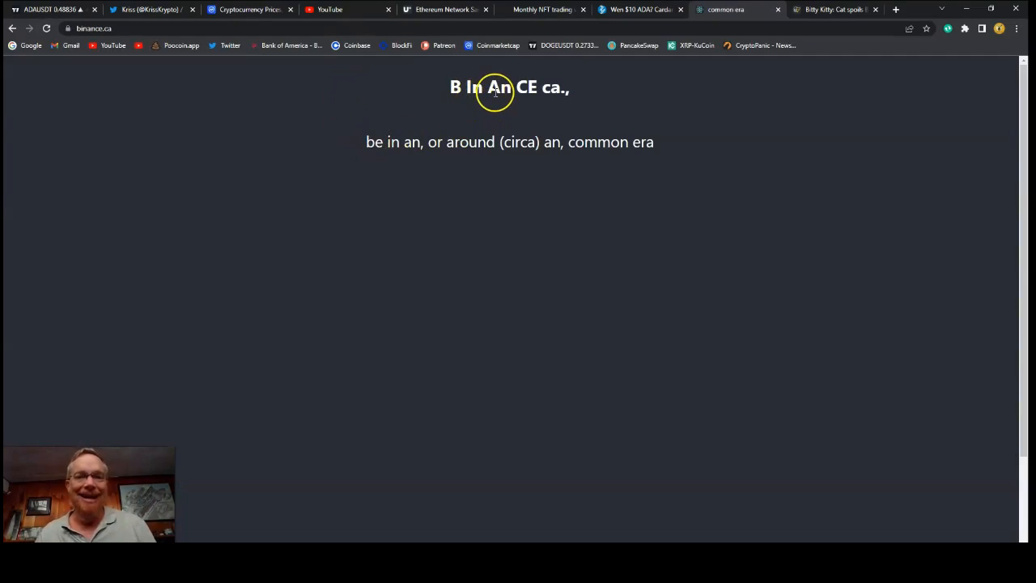
pyautogui.moveTo(397, 148)
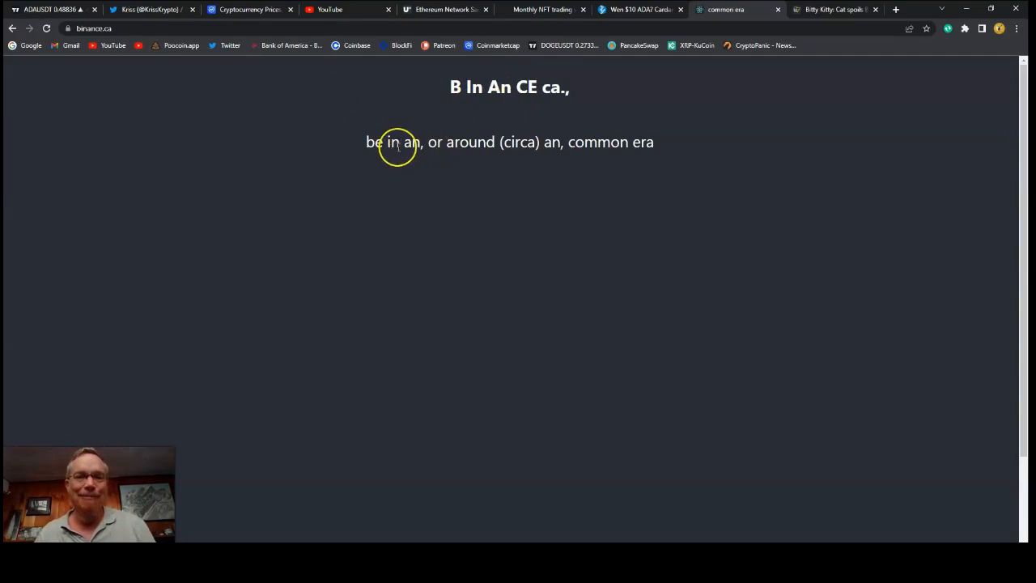
pyautogui.moveTo(503, 141)
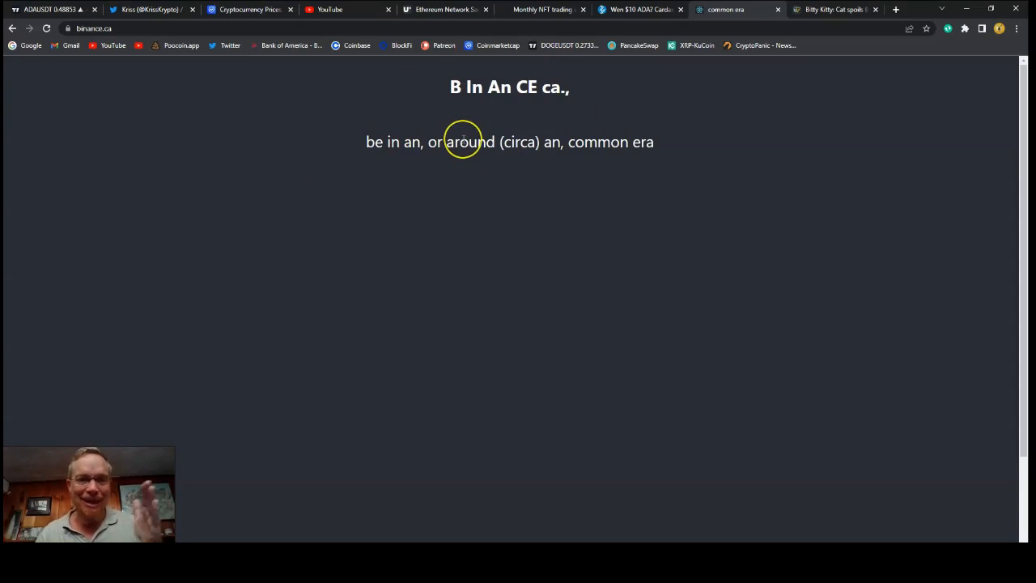
pyautogui.moveTo(473, 177)
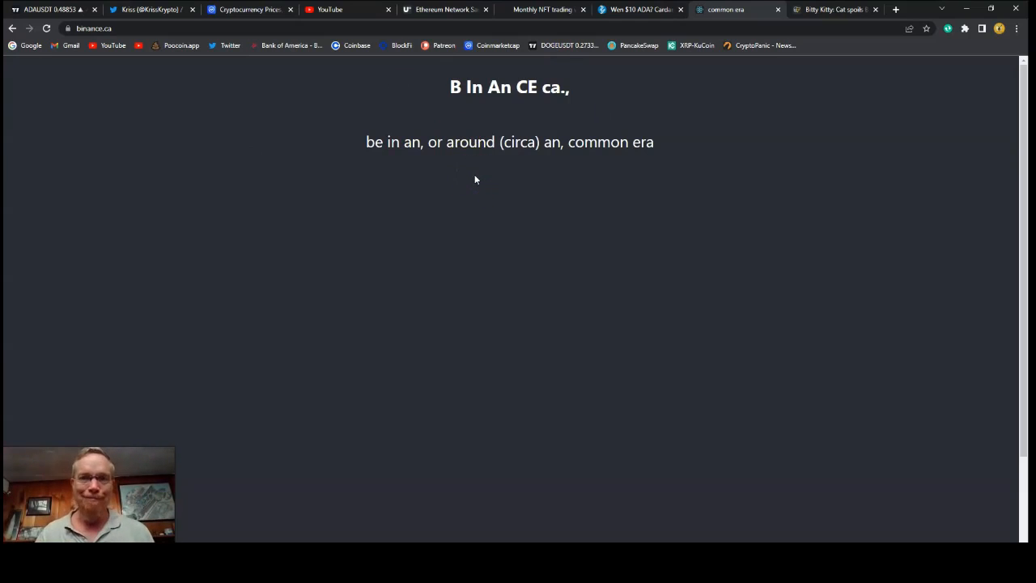
pyautogui.click(833, 9)
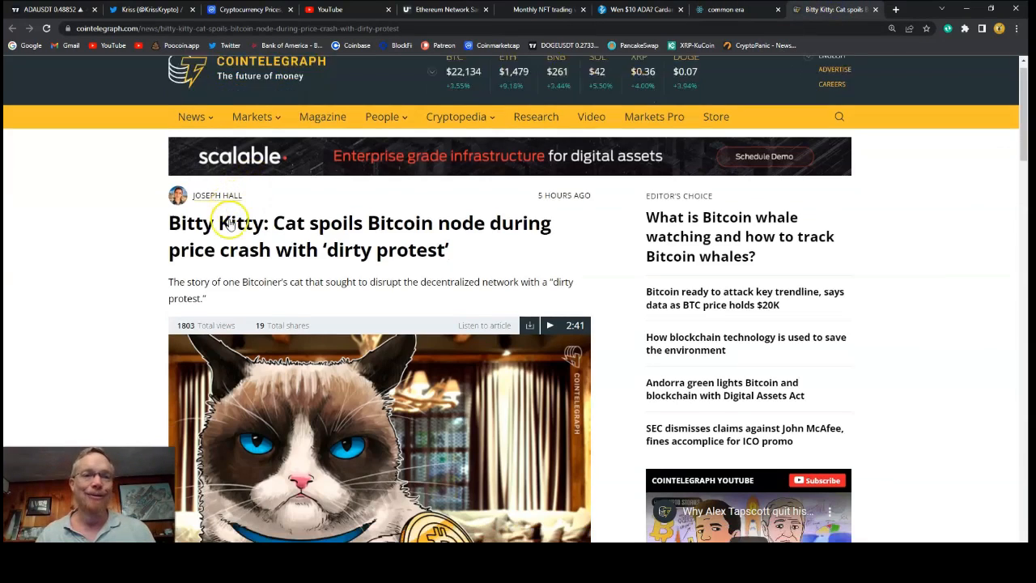
# Scroll the Bitty Kitty article past the cat illustration to the opening paragraphs and node photo.
pyautogui.scroll(-3)
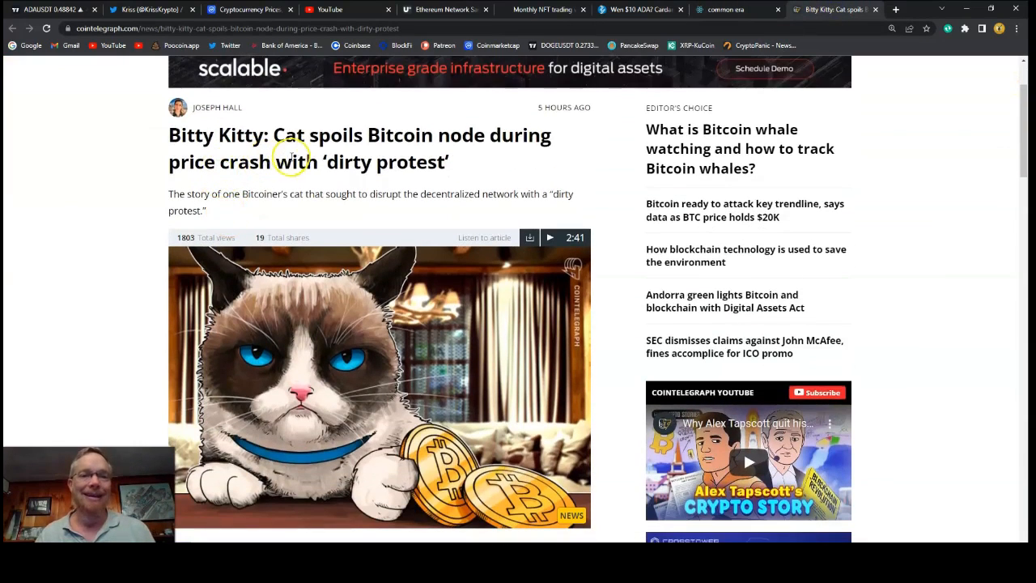
pyautogui.moveTo(431, 144)
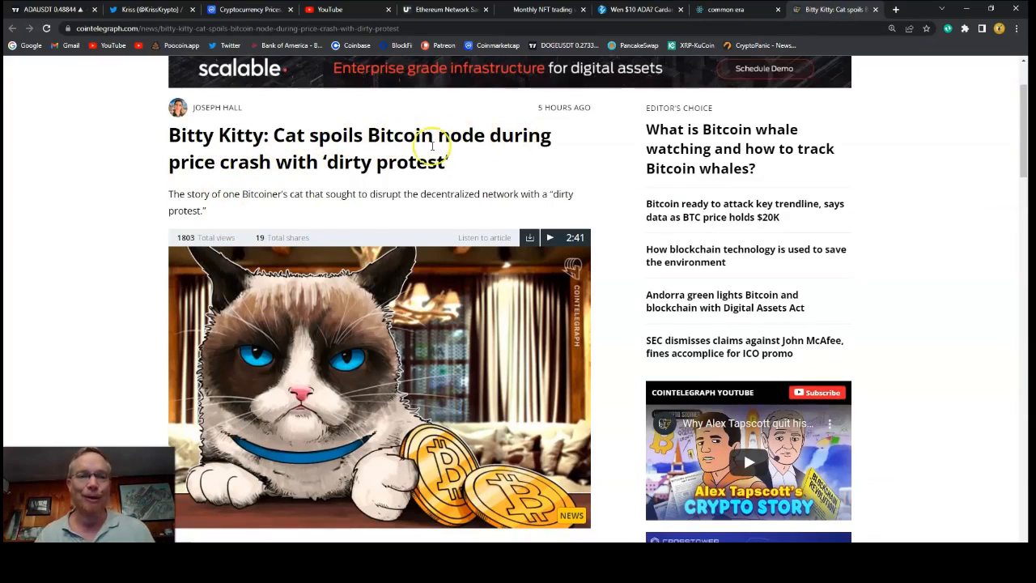
pyautogui.scroll(-3)
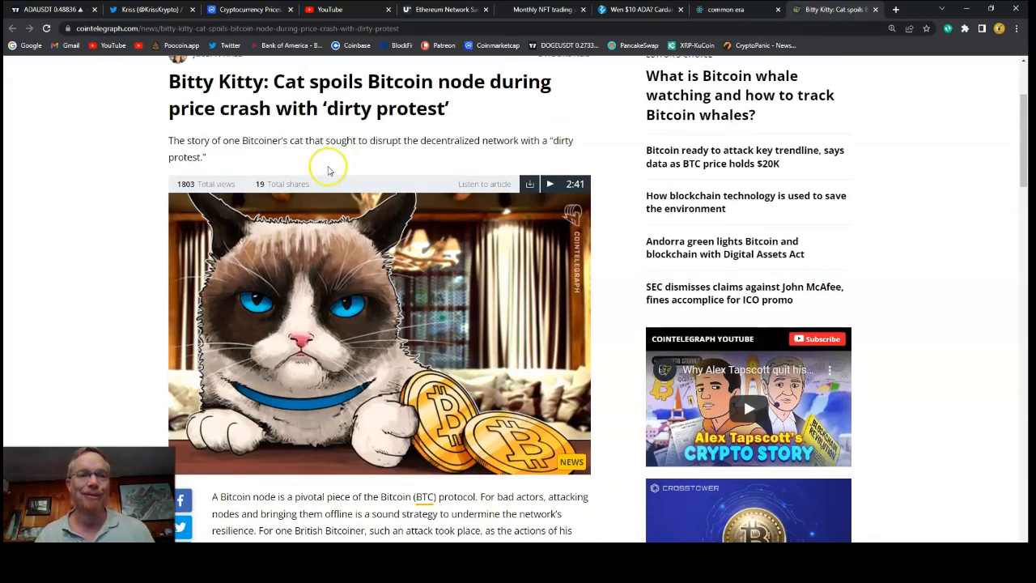
pyautogui.moveTo(297, 145)
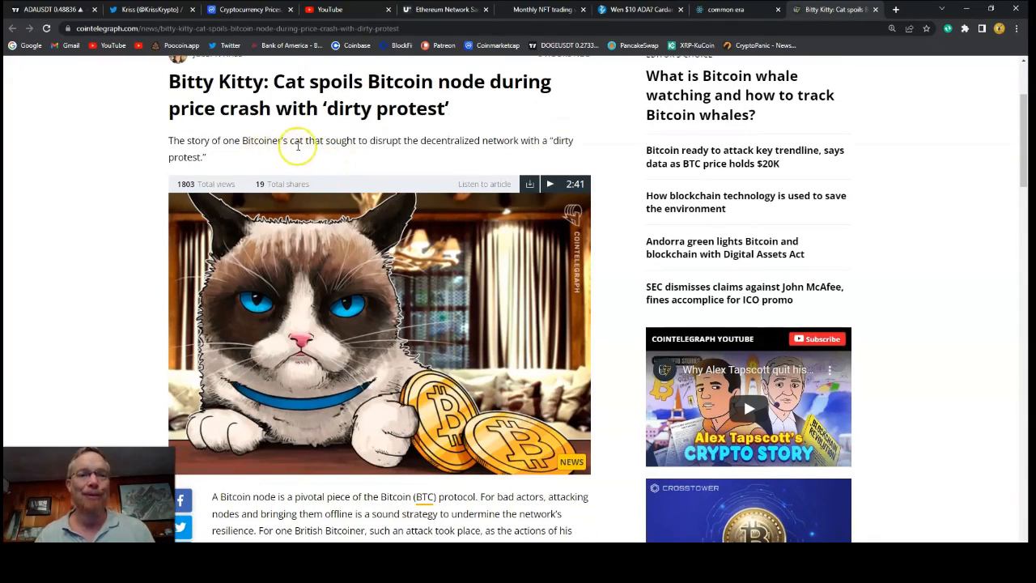
pyautogui.moveTo(415, 140)
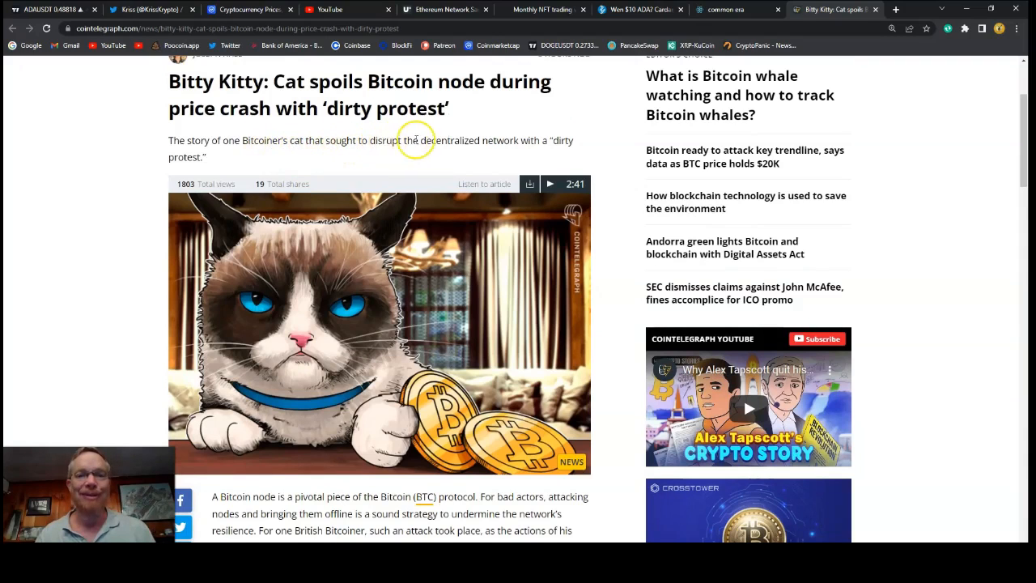
pyautogui.scroll(-3)
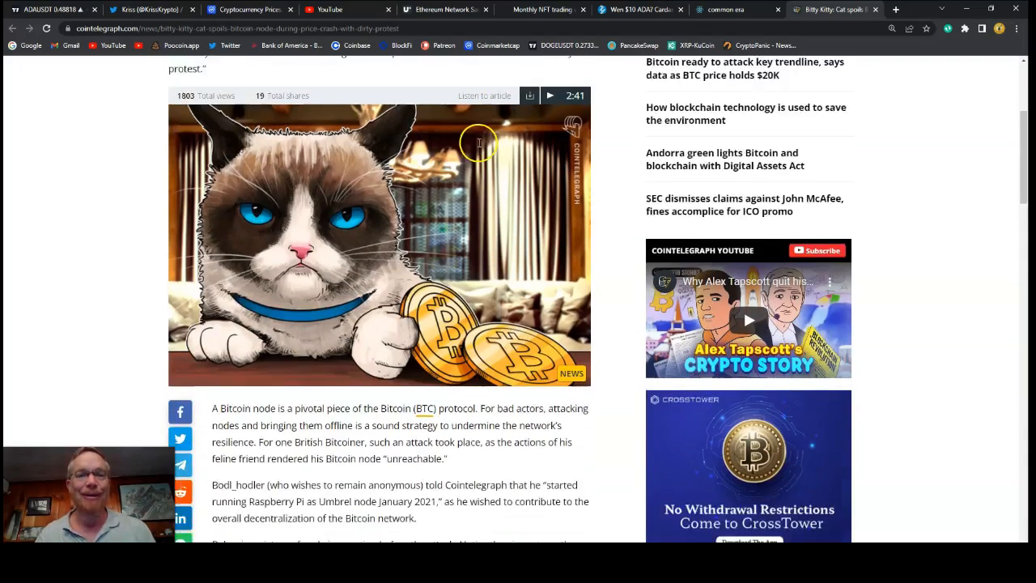
pyautogui.scroll(-3)
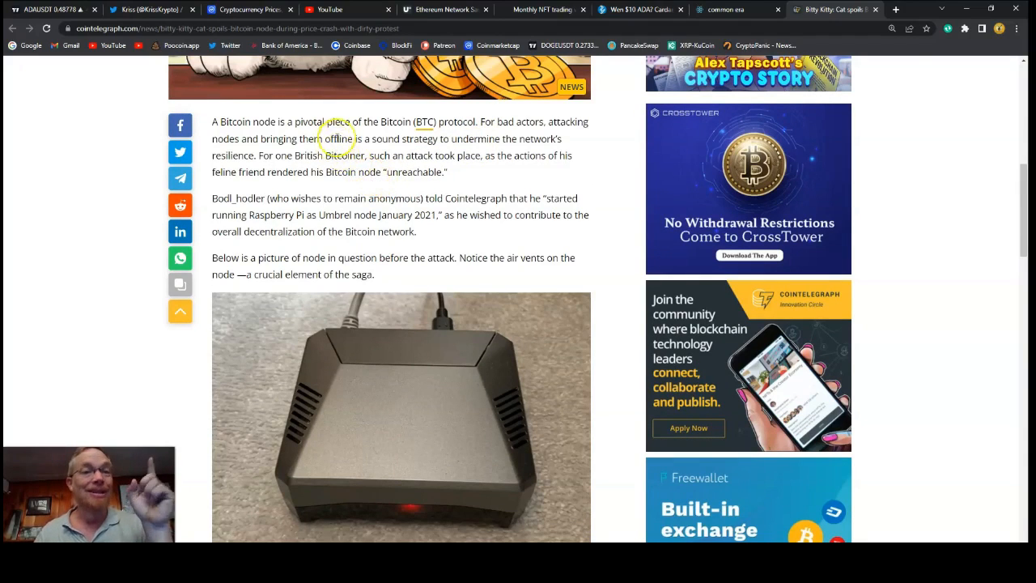
pyautogui.moveTo(383, 128)
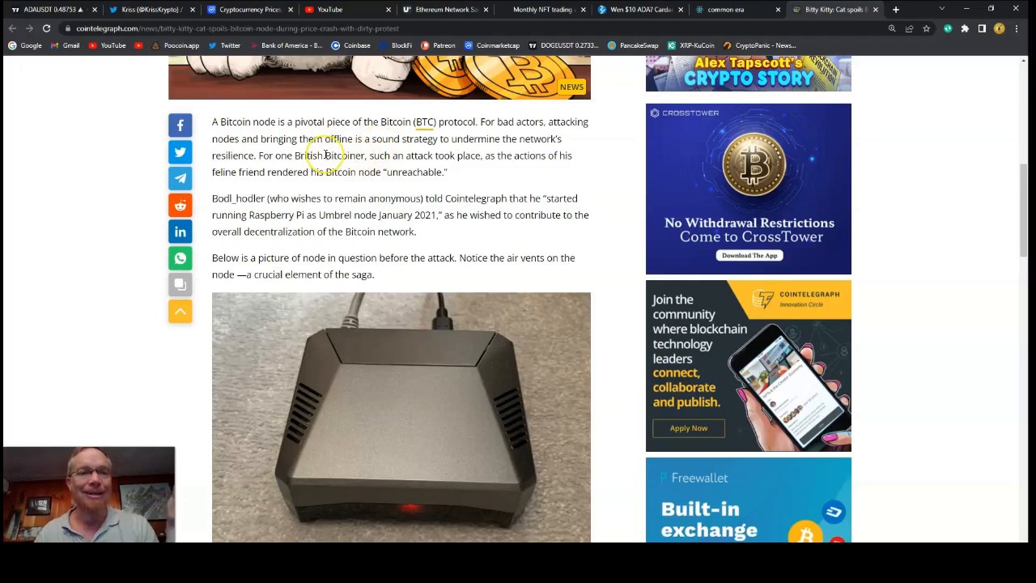
pyautogui.moveTo(380, 146)
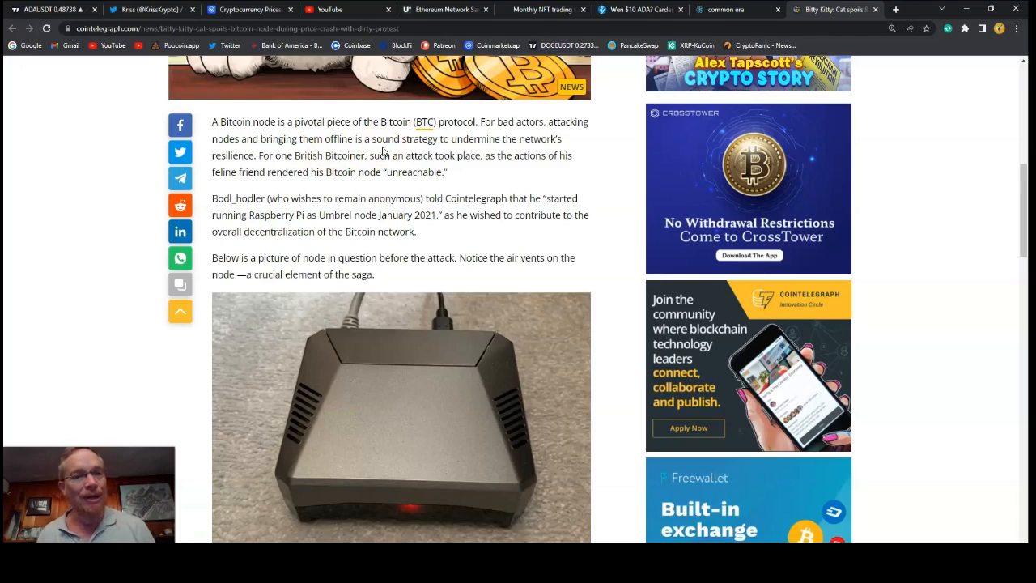
pyautogui.moveTo(410, 172)
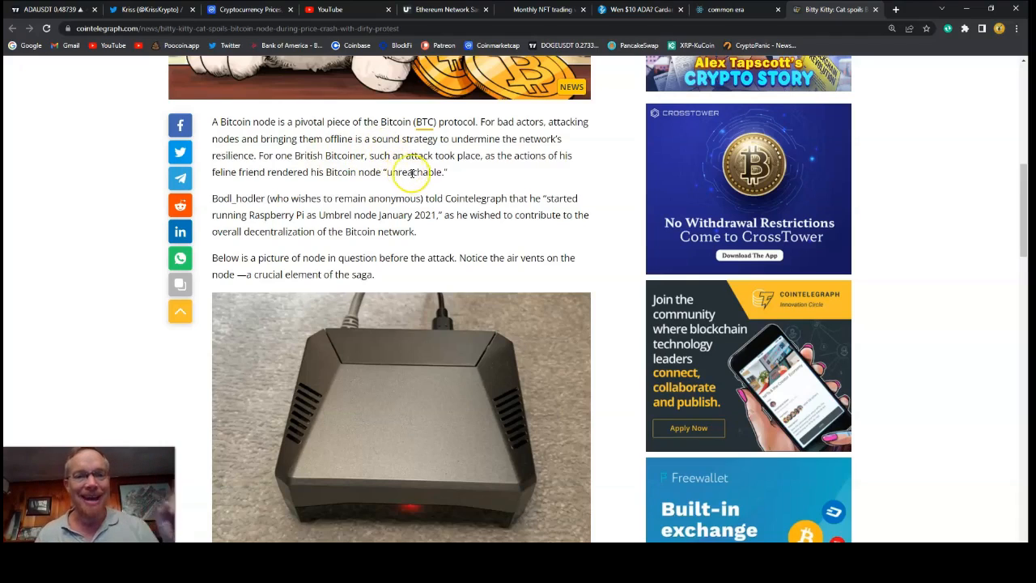
pyautogui.moveTo(237, 192)
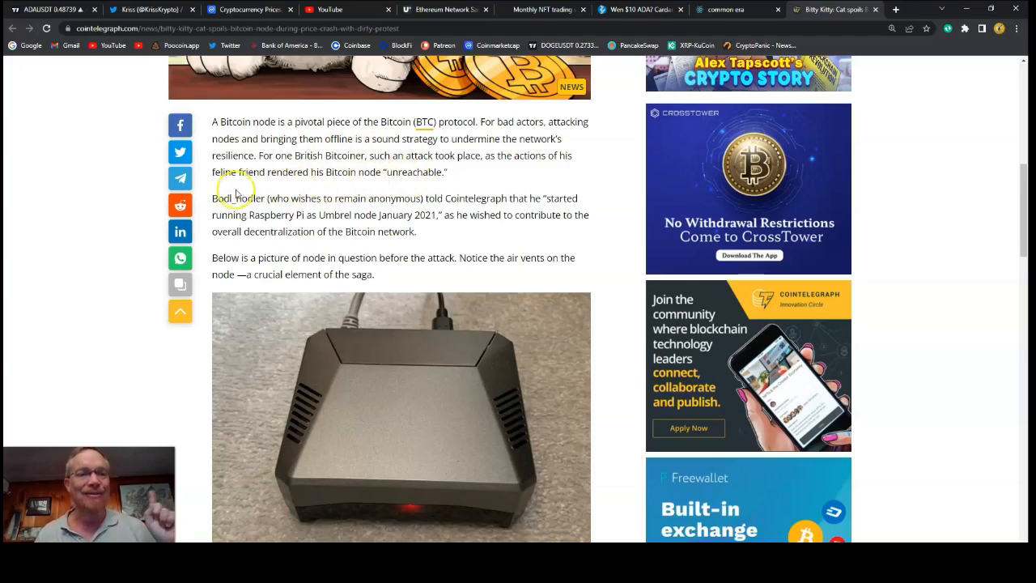
pyautogui.moveTo(340, 183)
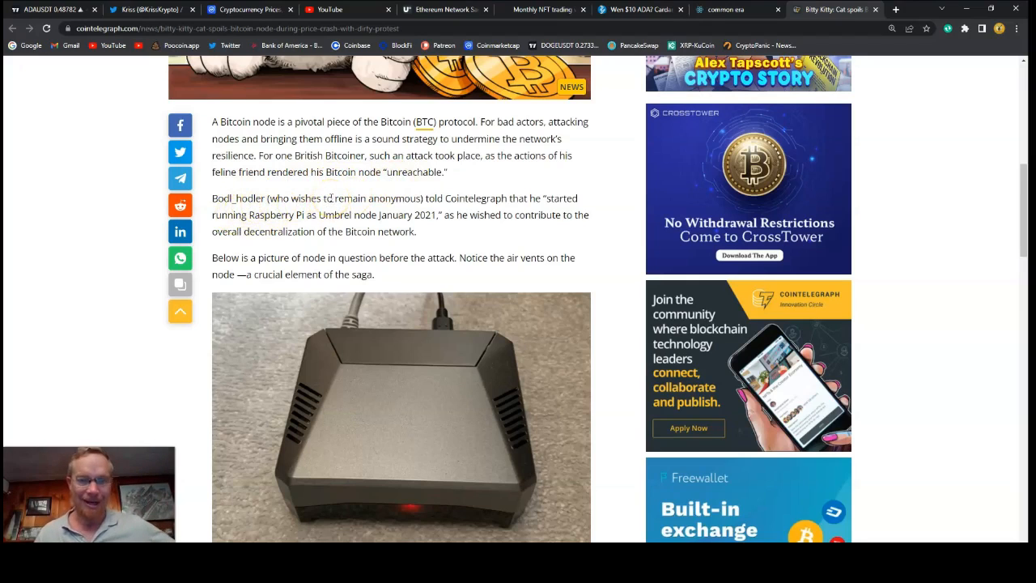
# Scroll past the node photo to the cat-sick pull quote and the photo of Pablo the cat.
pyautogui.scroll(-3)
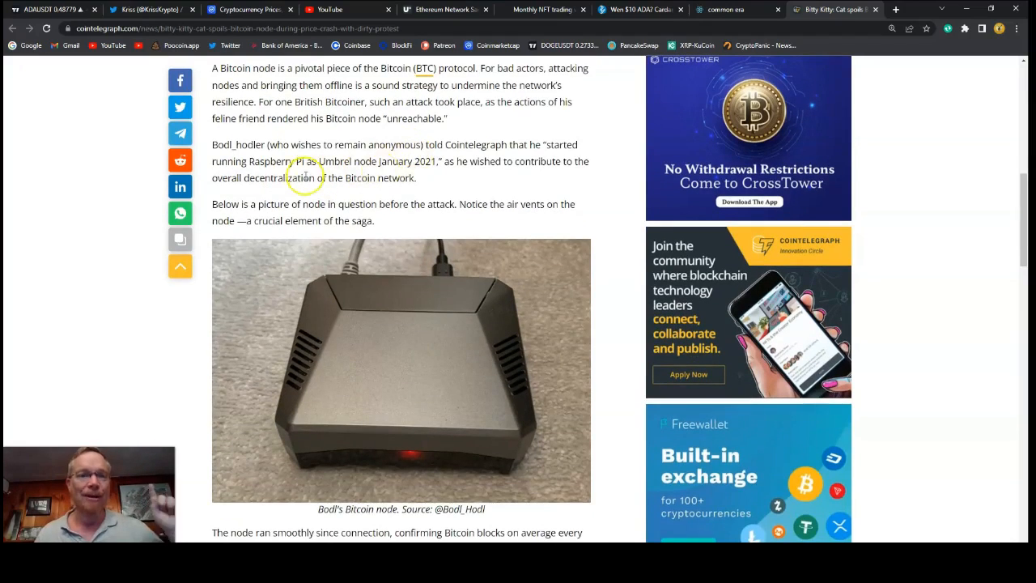
pyautogui.moveTo(322, 178)
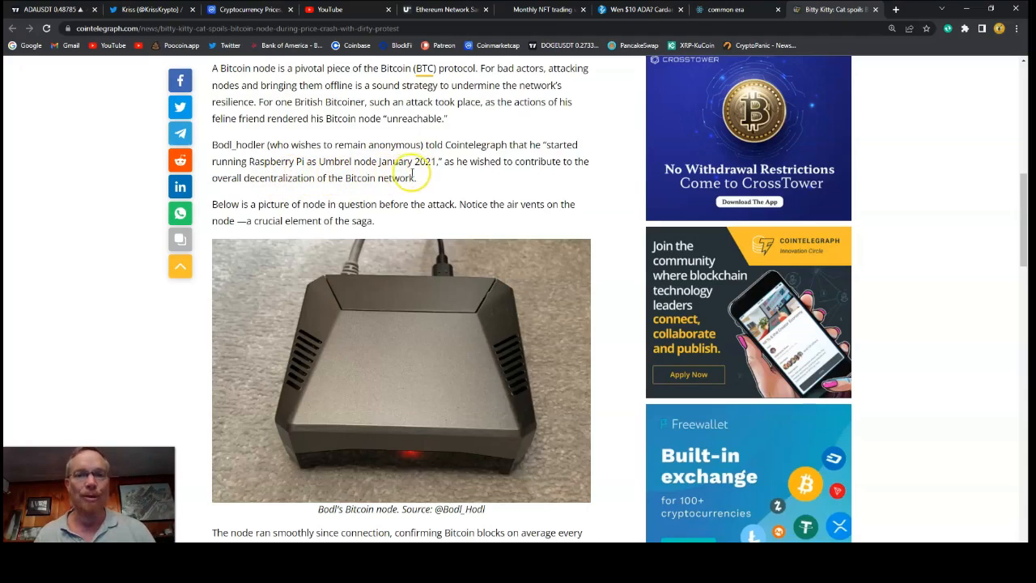
pyautogui.moveTo(442, 178)
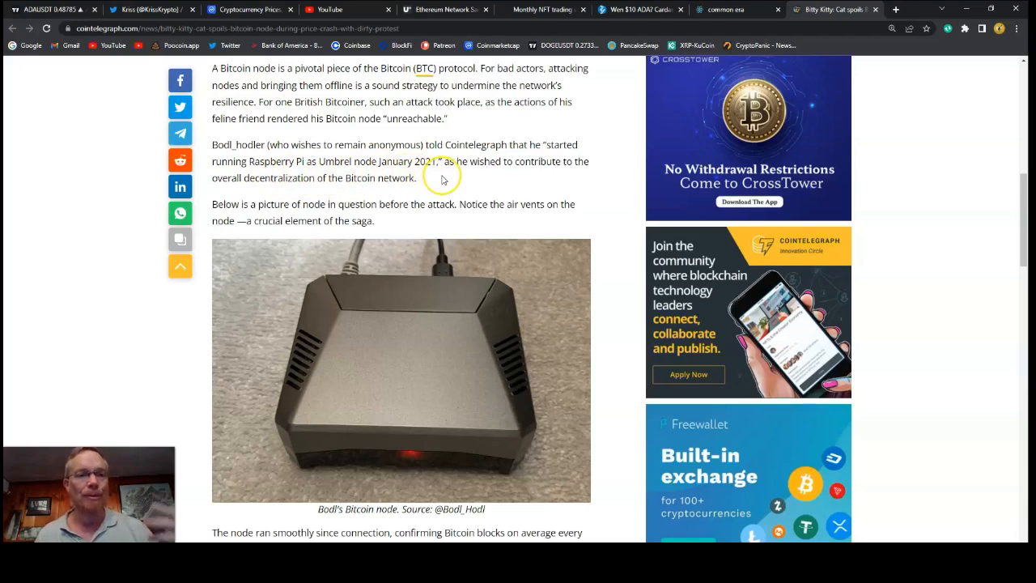
pyautogui.scroll(-3)
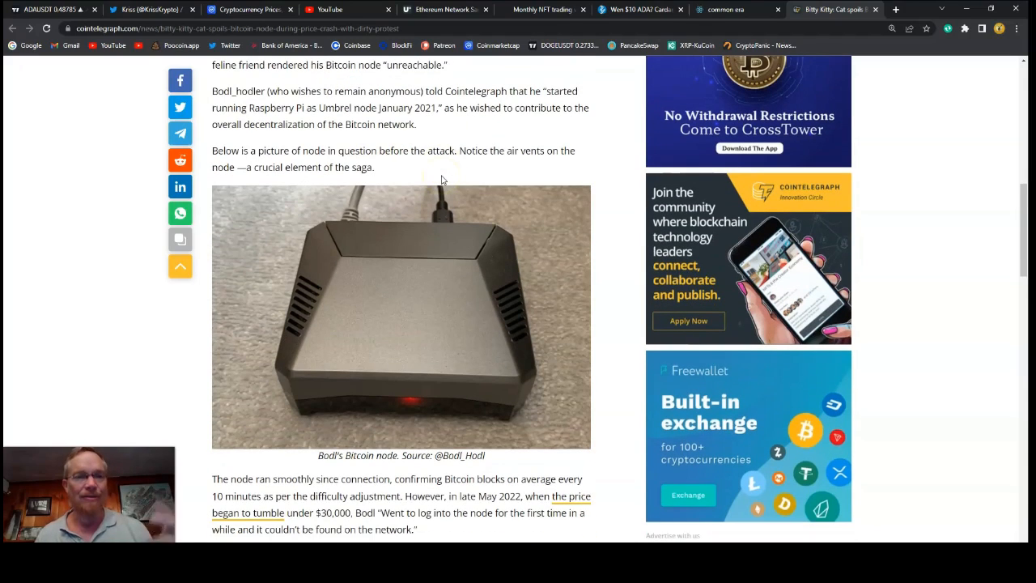
pyautogui.moveTo(406, 316)
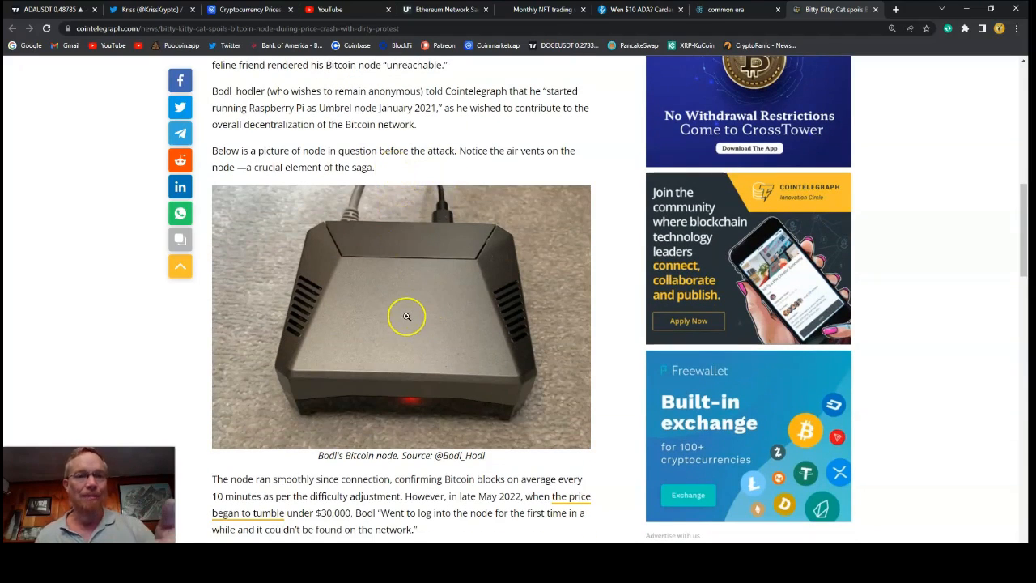
pyautogui.moveTo(403, 257)
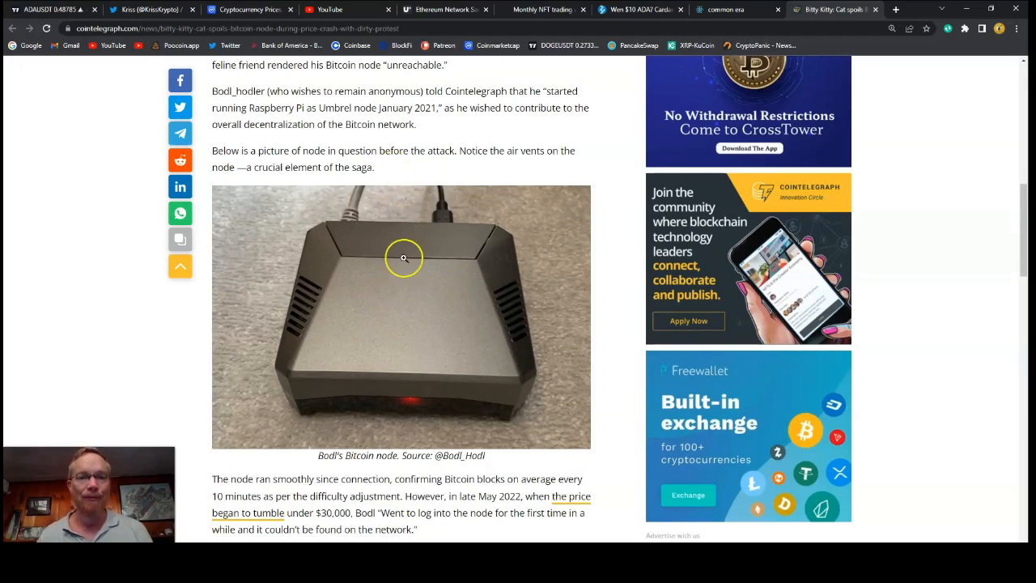
pyautogui.moveTo(435, 247)
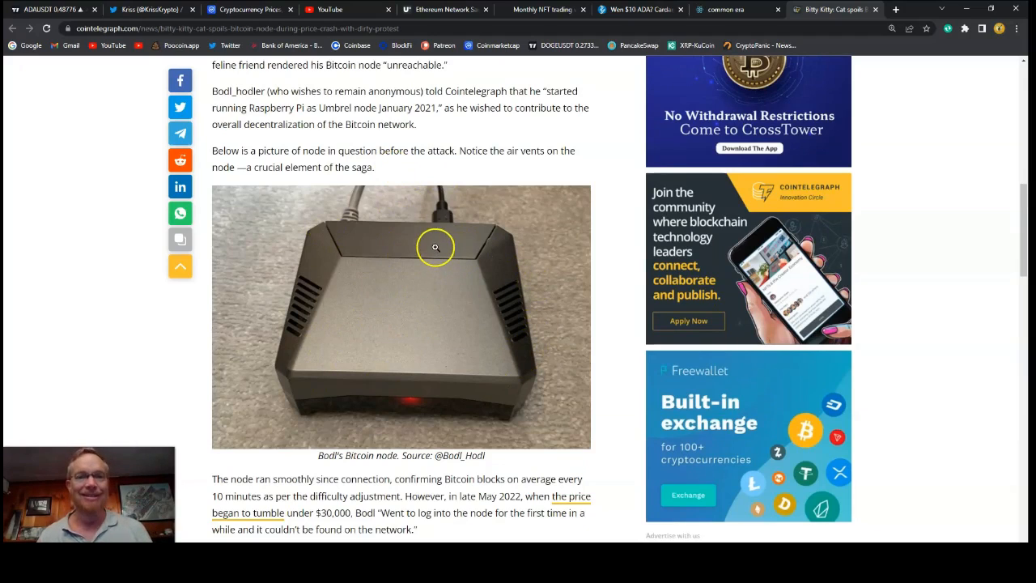
pyautogui.moveTo(269, 294)
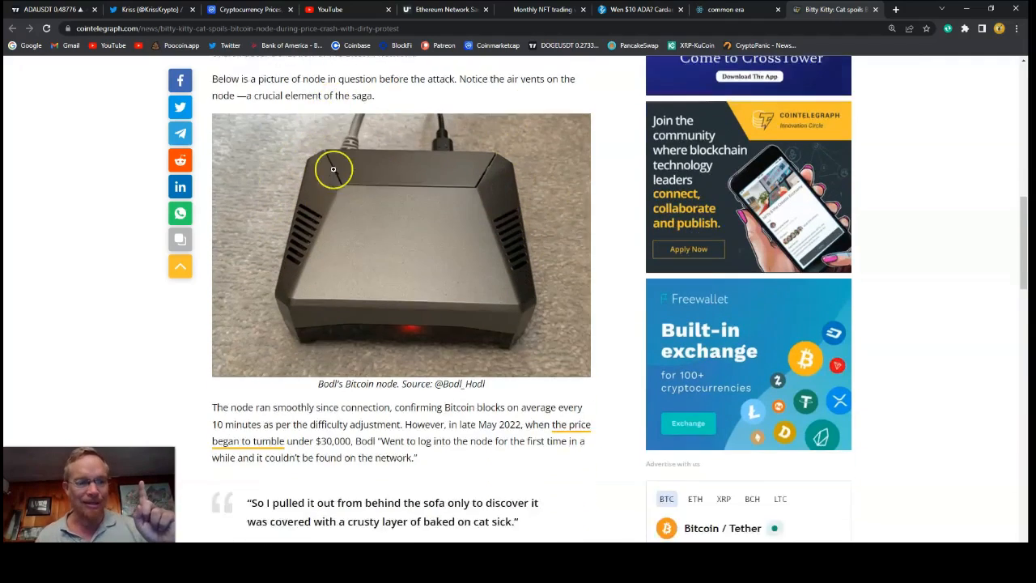
pyautogui.scroll(-3)
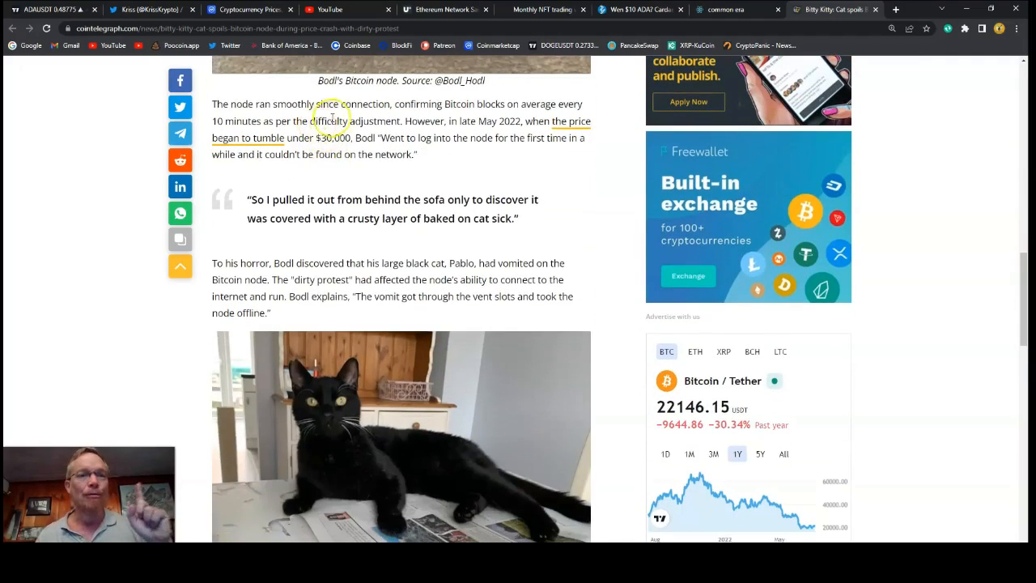
pyautogui.moveTo(413, 113)
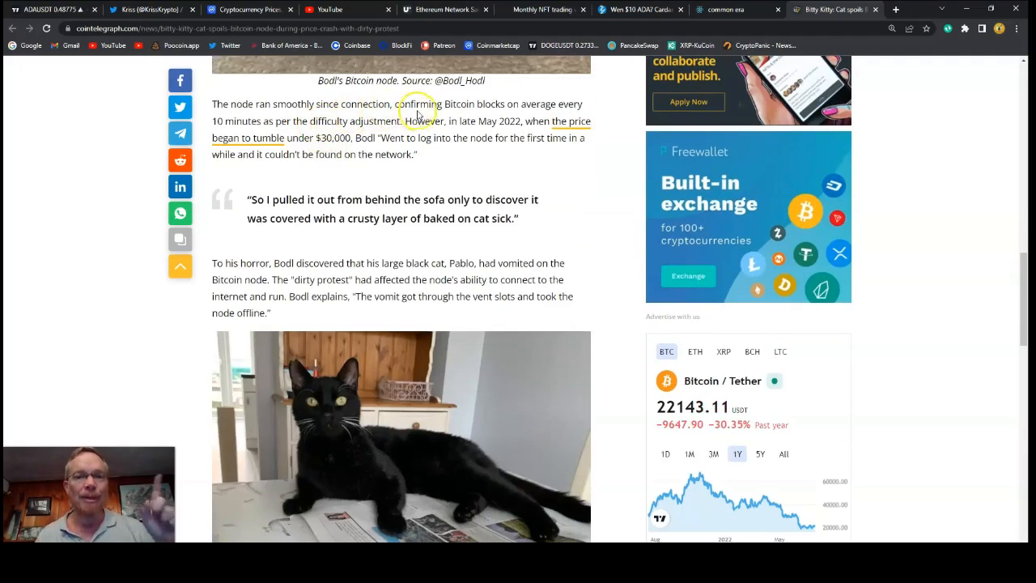
pyautogui.moveTo(303, 137)
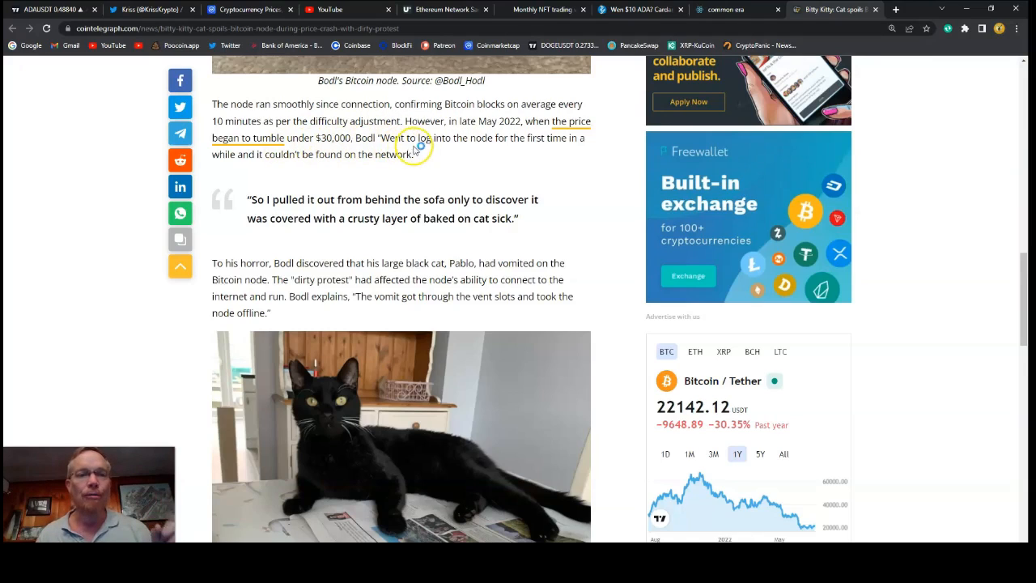
pyautogui.moveTo(334, 167)
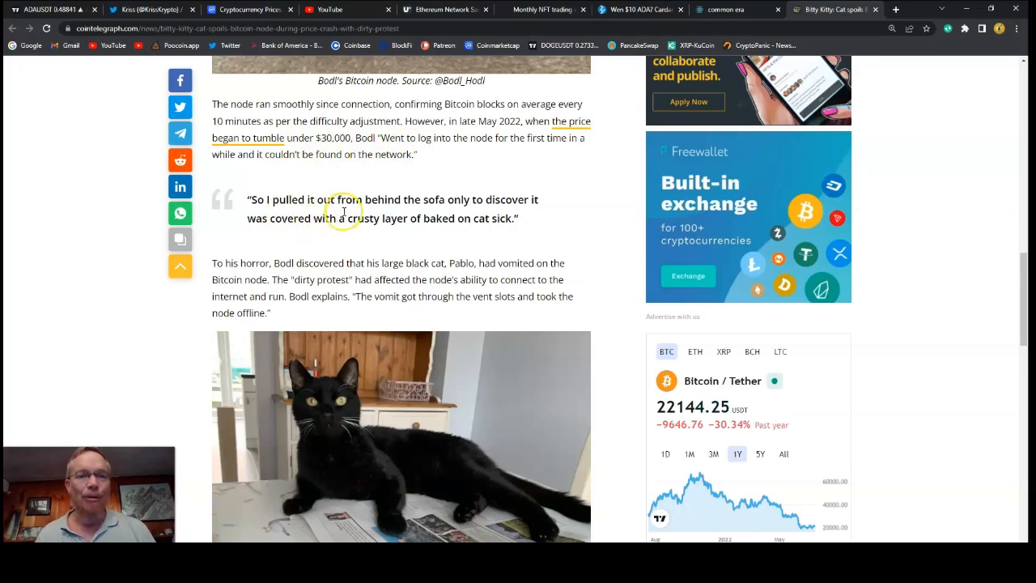
pyautogui.moveTo(519, 212)
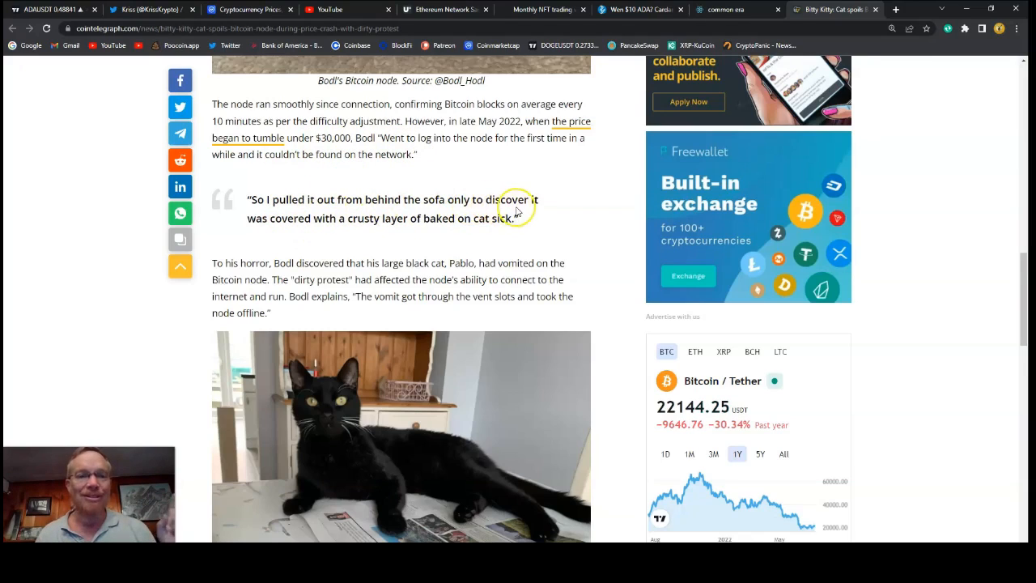
pyautogui.moveTo(404, 232)
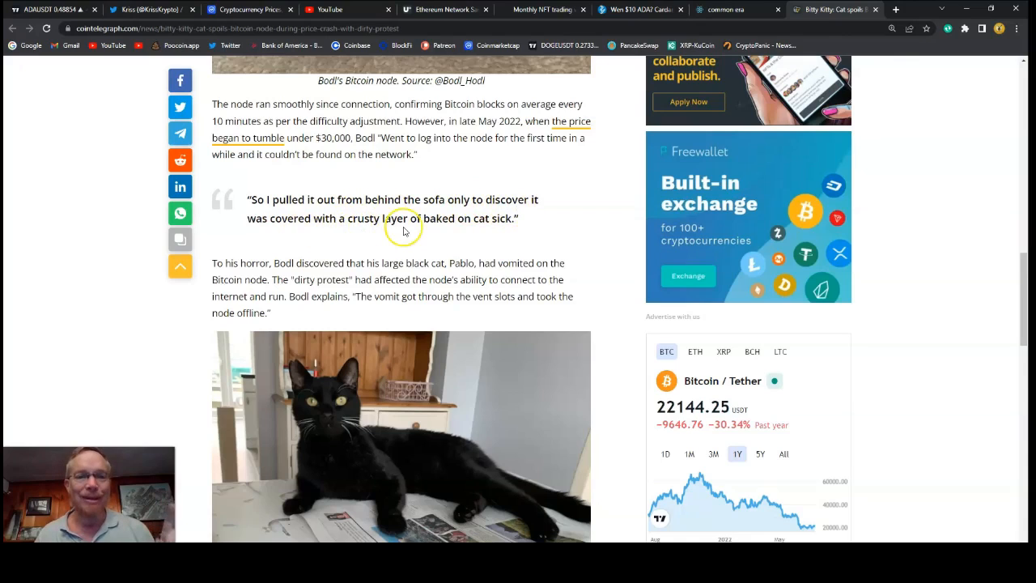
pyautogui.moveTo(485, 218)
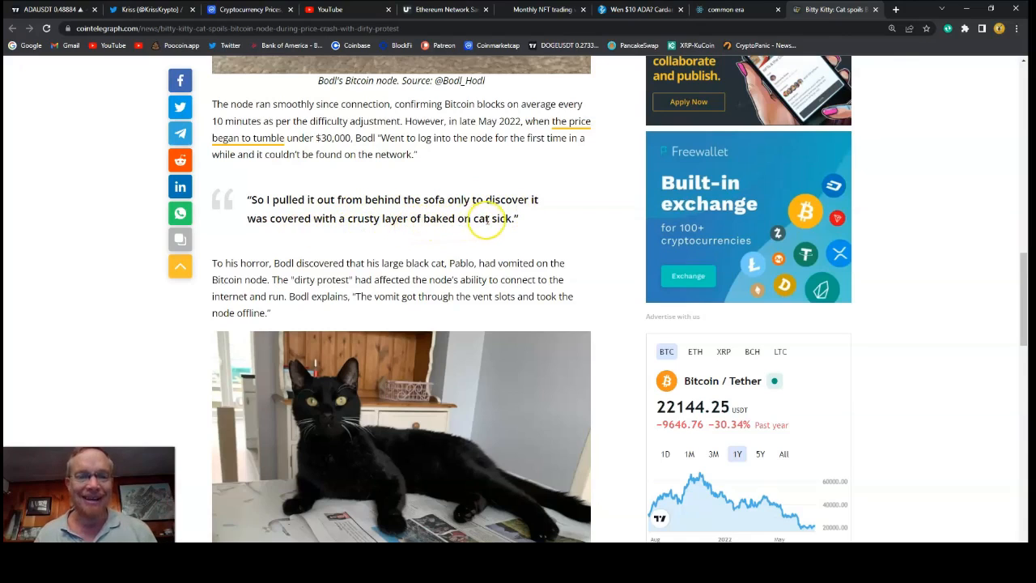
# Scroll past Pablo's photo to the paragraphs on the node going offline and being restarted.
pyautogui.scroll(-3)
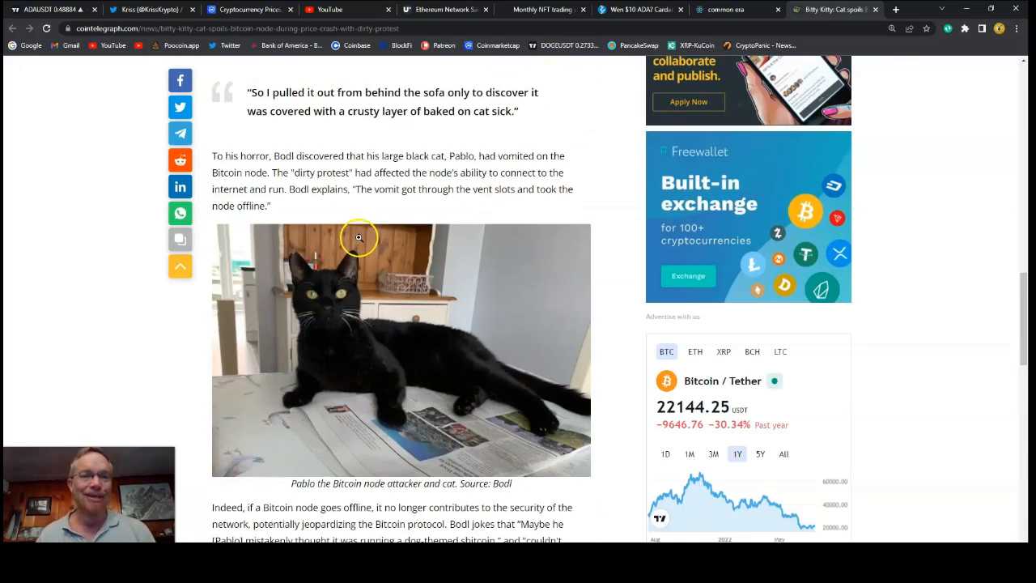
pyautogui.moveTo(382, 230)
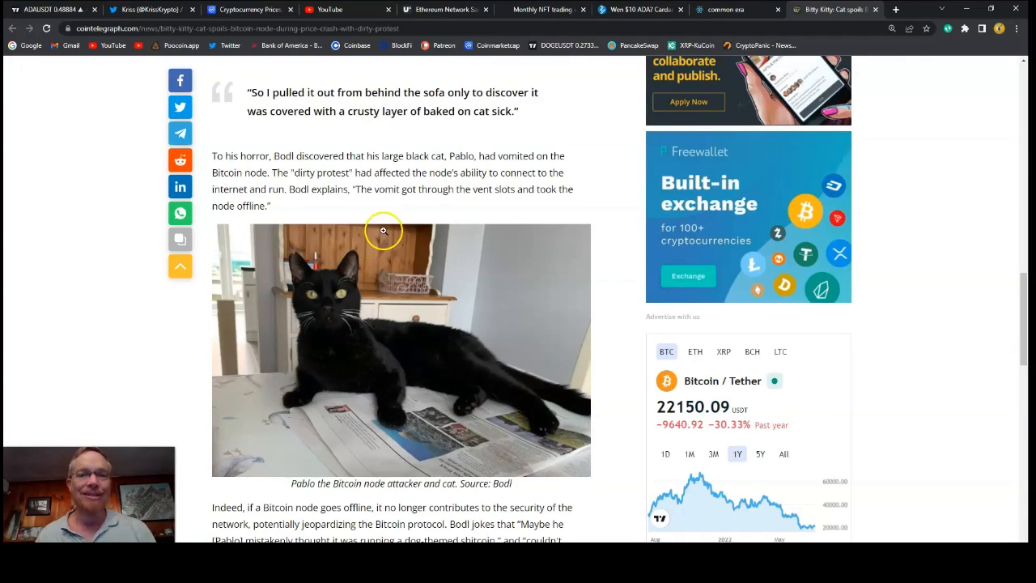
pyautogui.moveTo(368, 300)
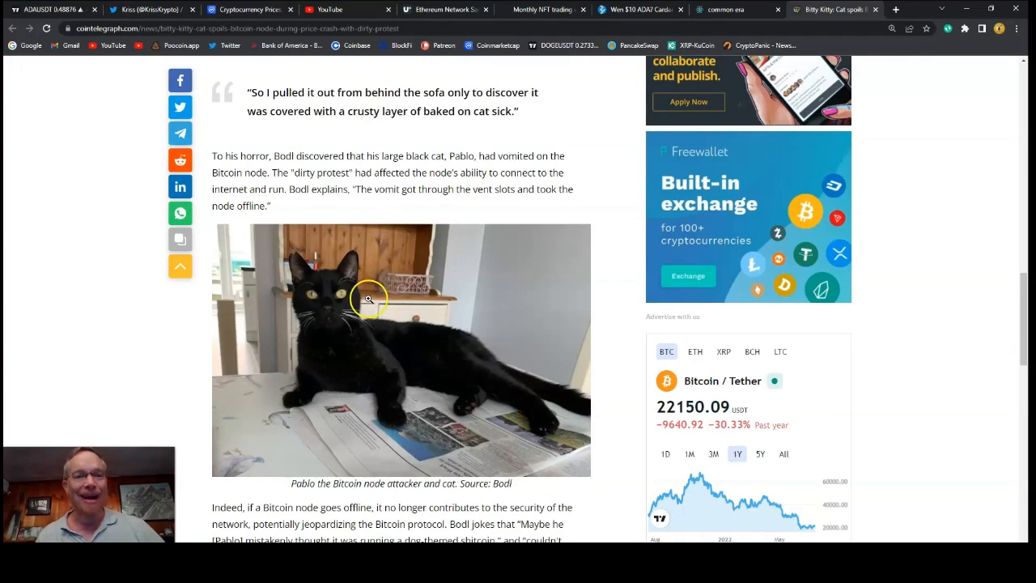
pyautogui.scroll(-3)
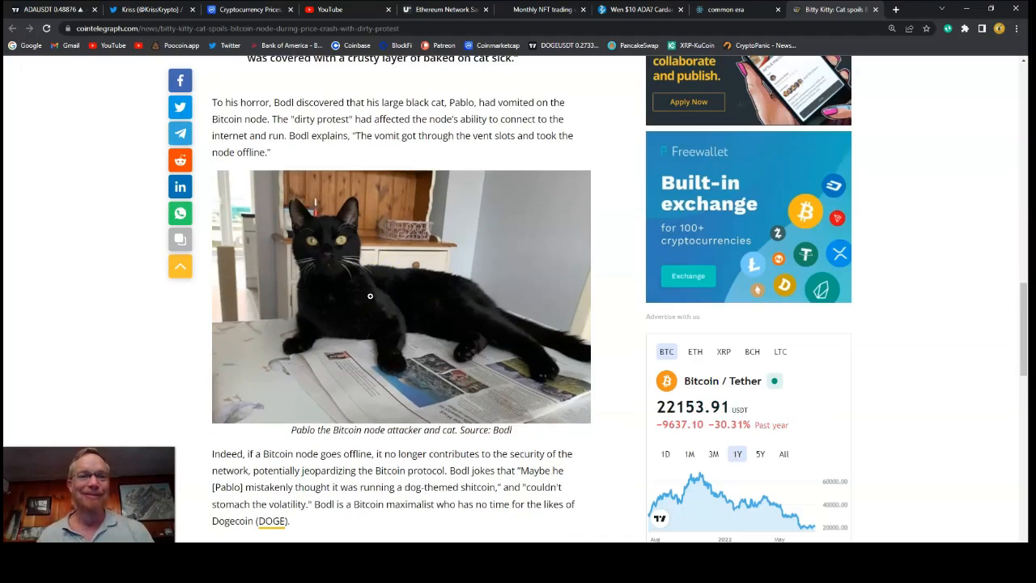
pyautogui.moveTo(373, 278)
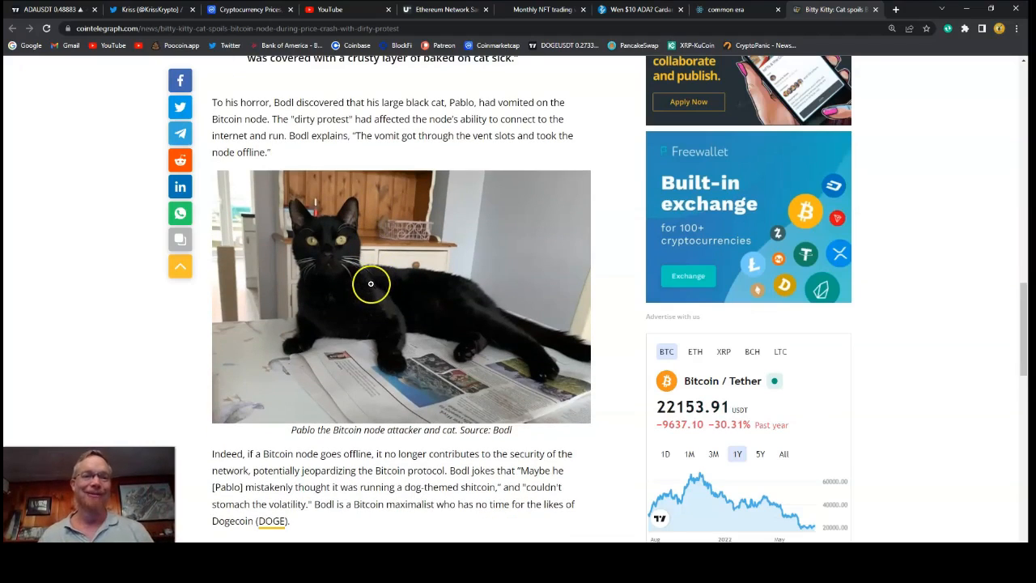
pyautogui.scroll(-3)
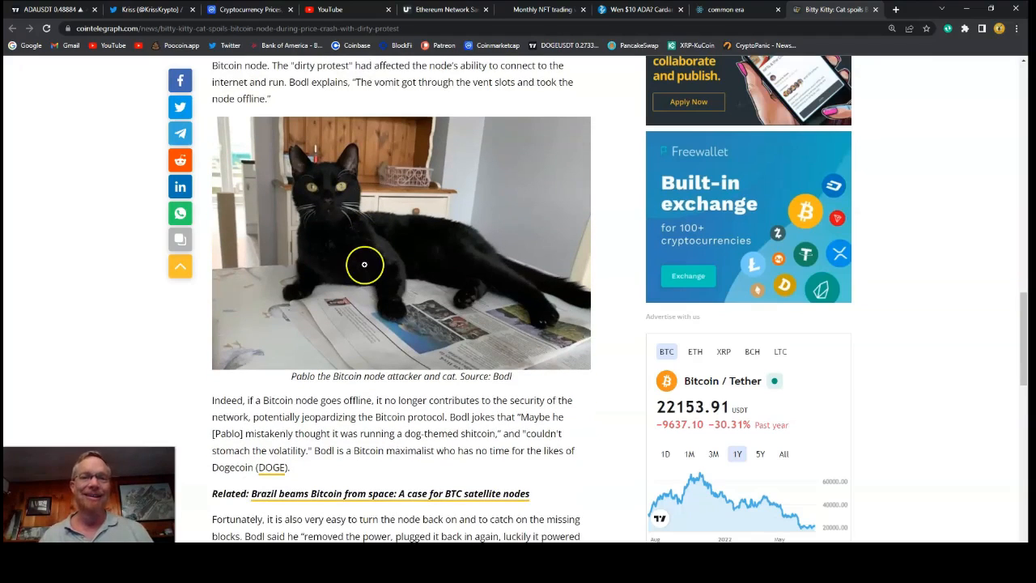
pyautogui.moveTo(364, 264)
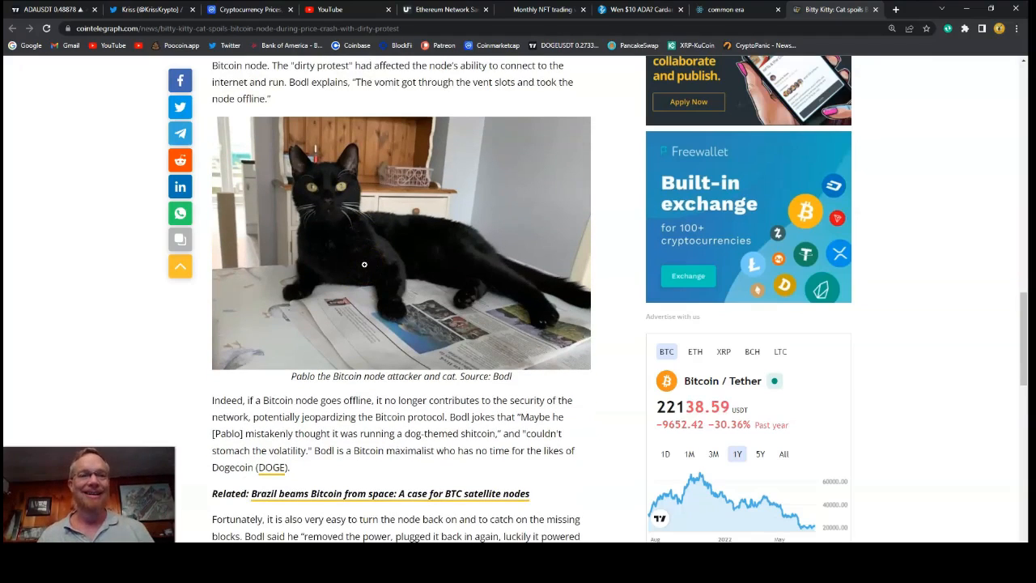
pyautogui.scroll(-3)
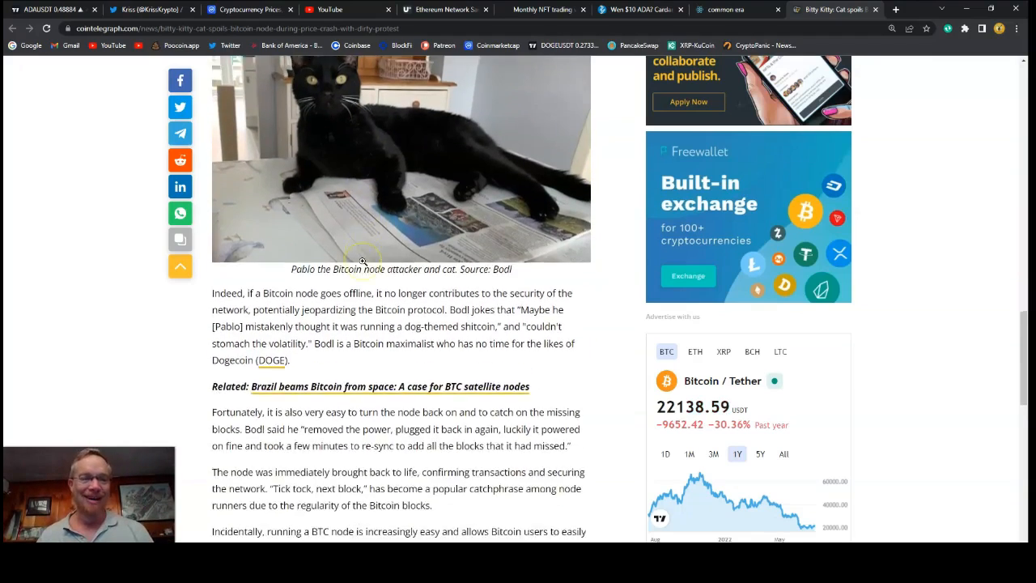
# Scroll to the closing paragraph about the kitten Lottie and the Markets Outlook newsletter box.
pyautogui.scroll(-3)
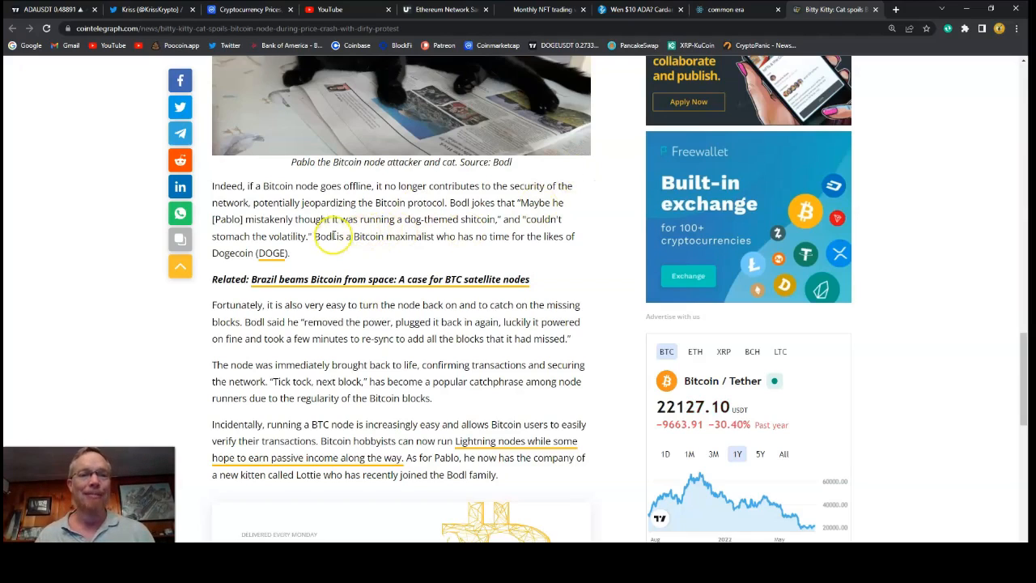
pyautogui.moveTo(427, 229)
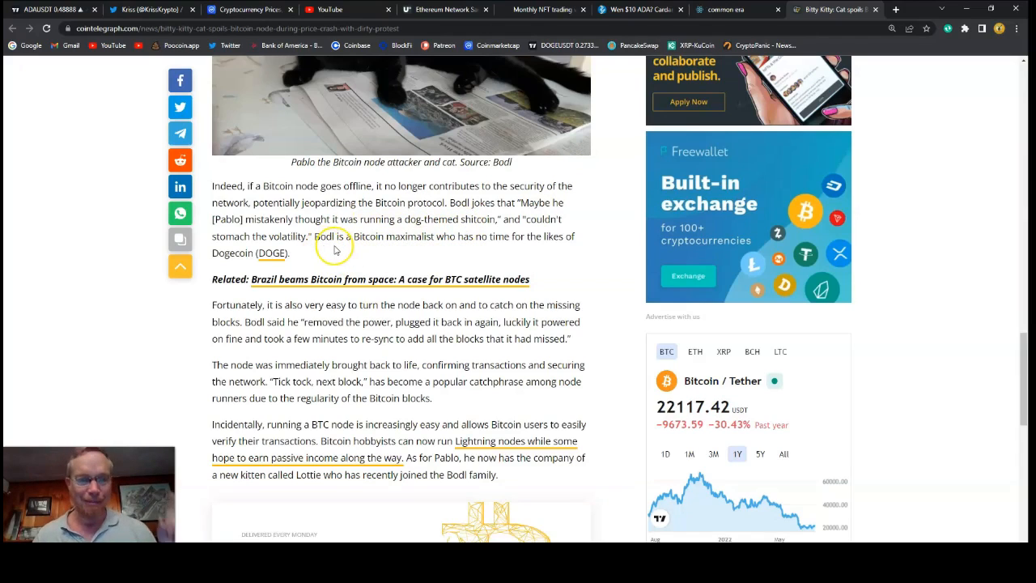
pyautogui.moveTo(429, 247)
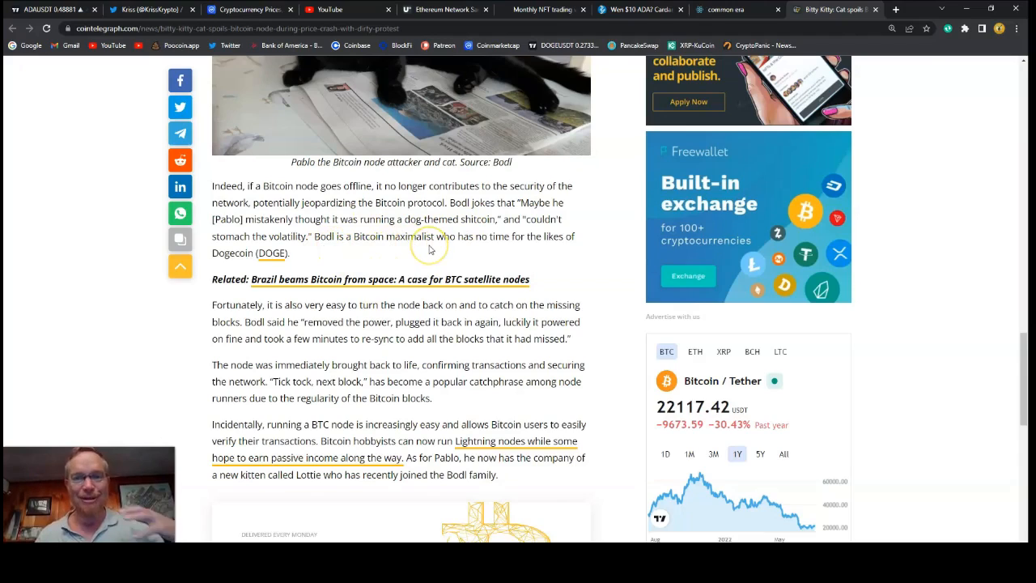
pyautogui.moveTo(330, 257)
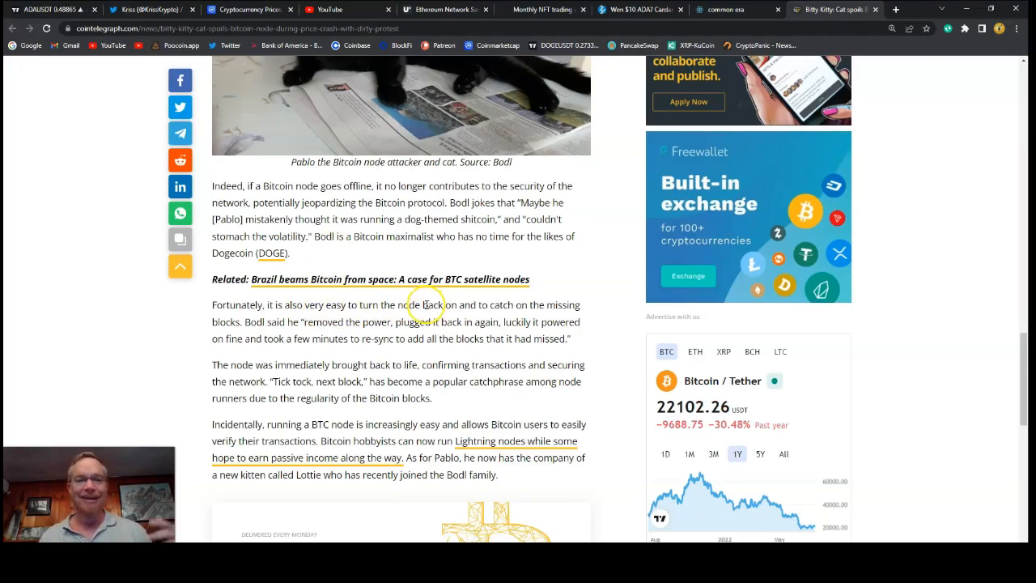
pyautogui.scroll(-3)
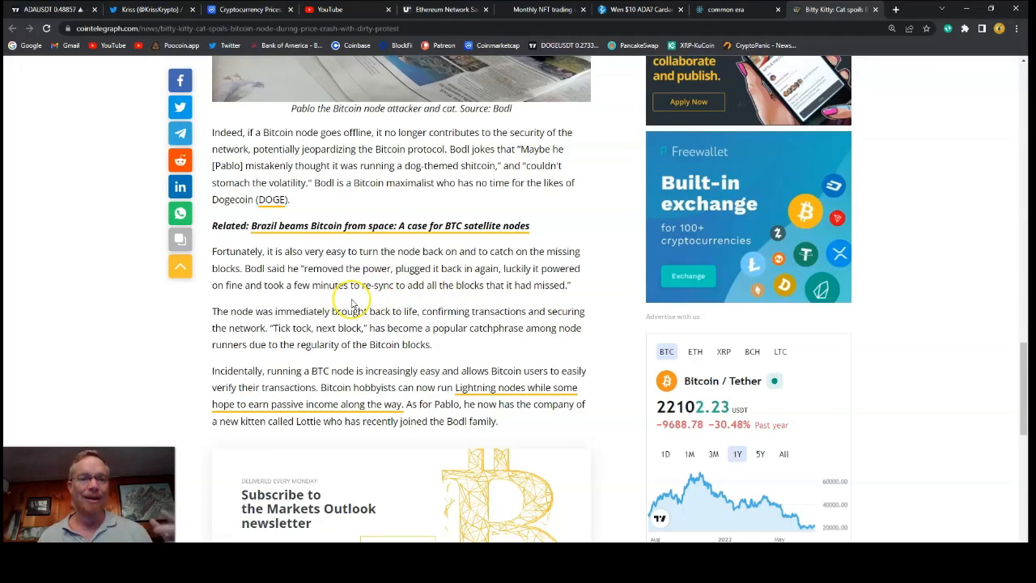
pyautogui.moveTo(382, 299)
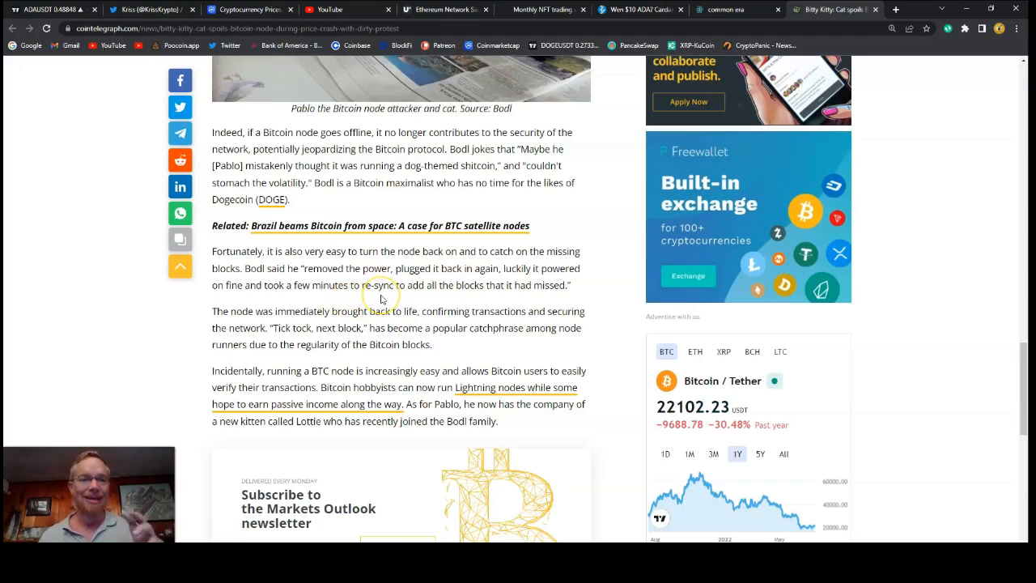
pyautogui.moveTo(392, 285)
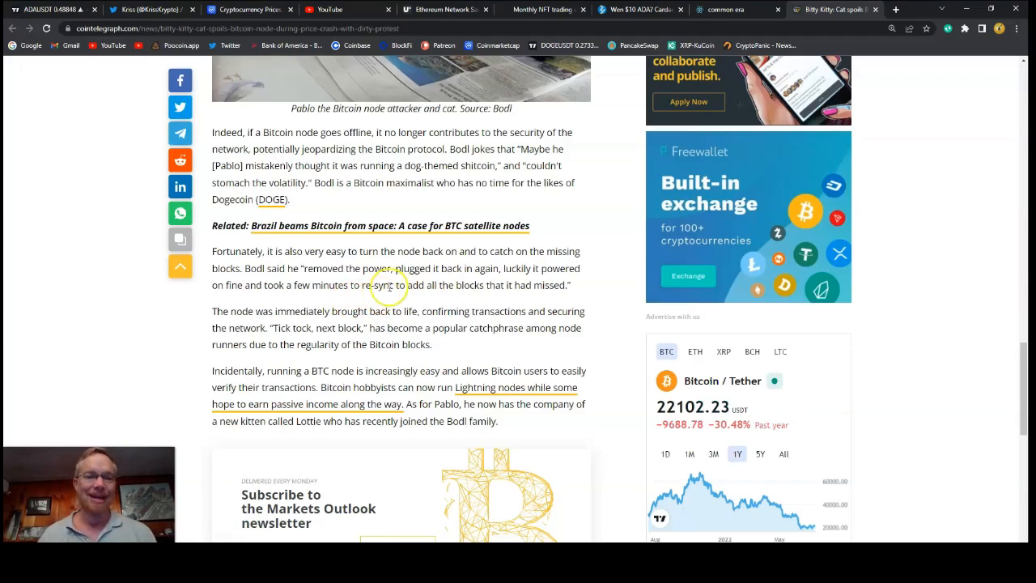